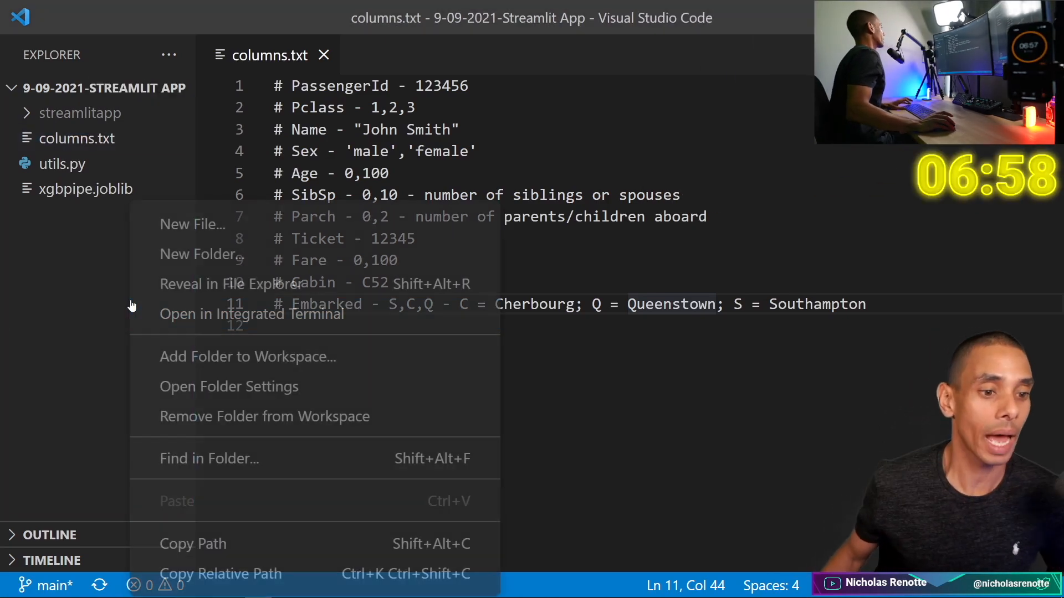
Create app.py in the project folder and add 'import streamlit as st'
{"action": "left_click", "coordinate": [192, 223]}
{"action": "type", "text": "app.py"}
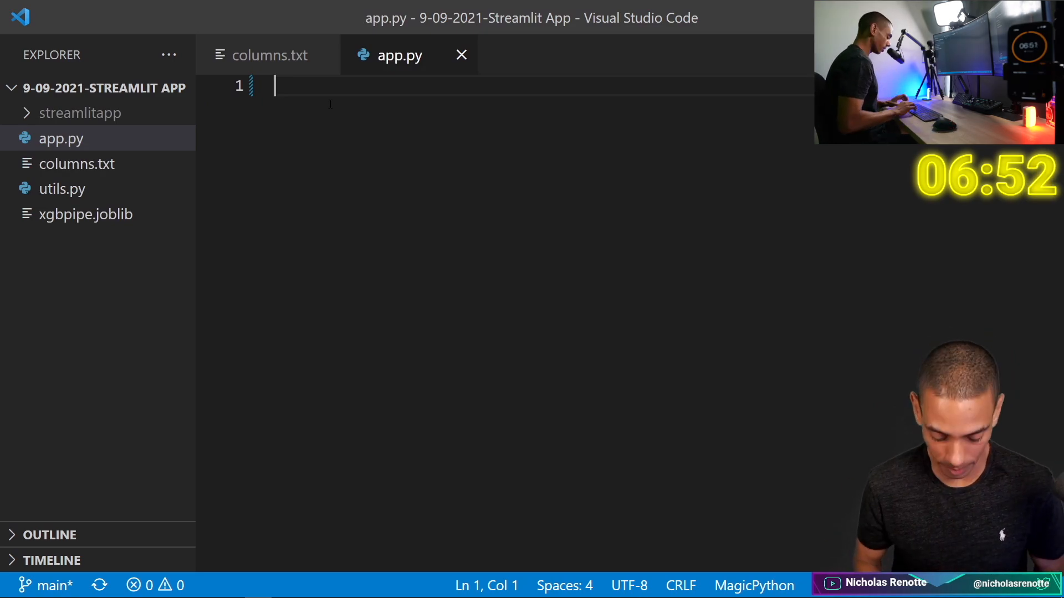
{"action": "type", "text": "import stream"}
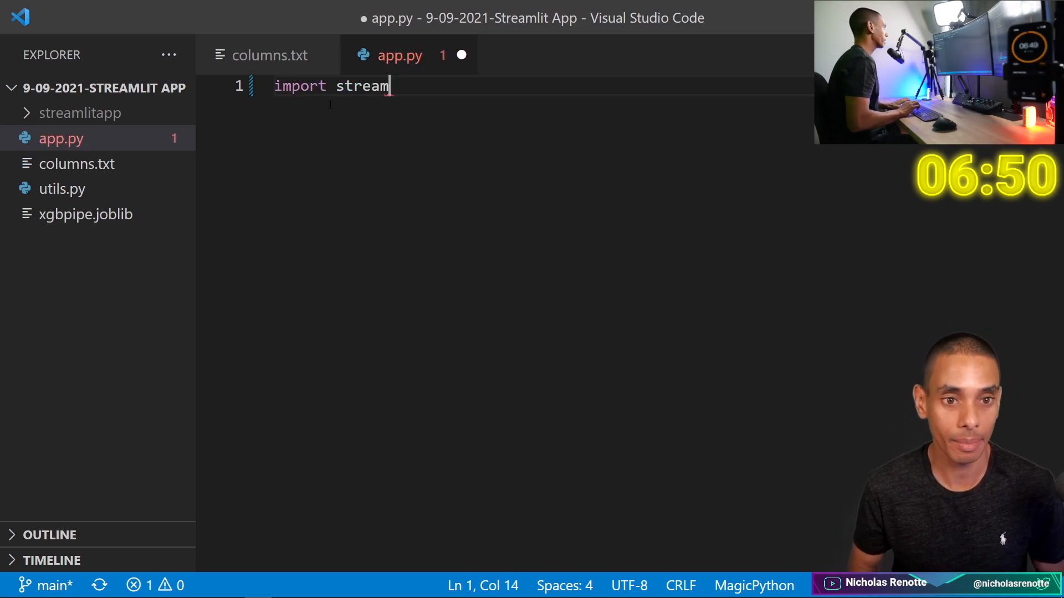
{"action": "type", "text": "lit as st"}
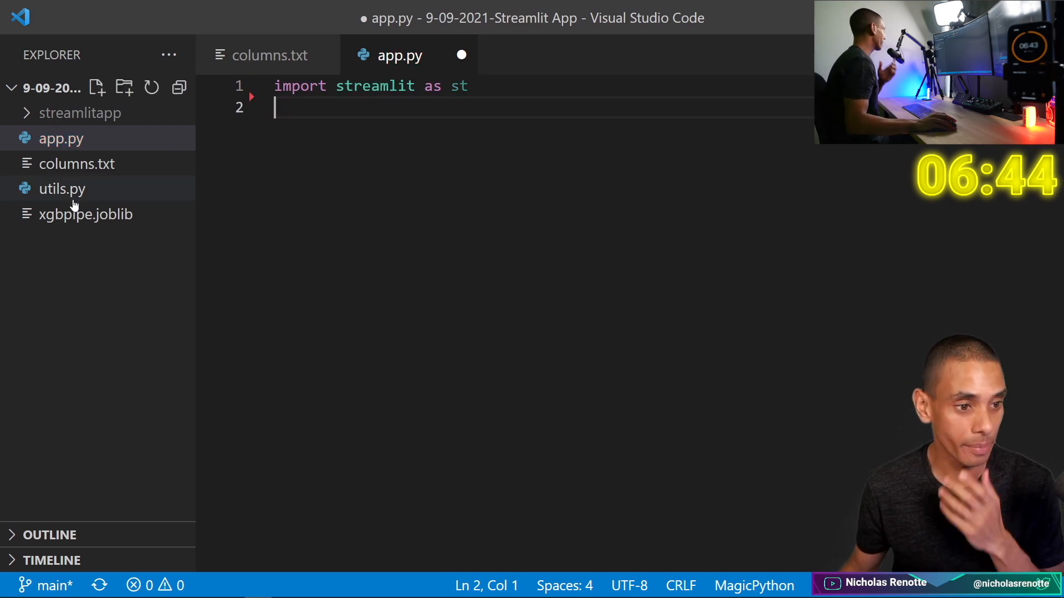
Add 'from utils import PrepProcesor, columns', checking utils.py for what it defines
{"action": "left_click", "coordinate": [62, 188]}
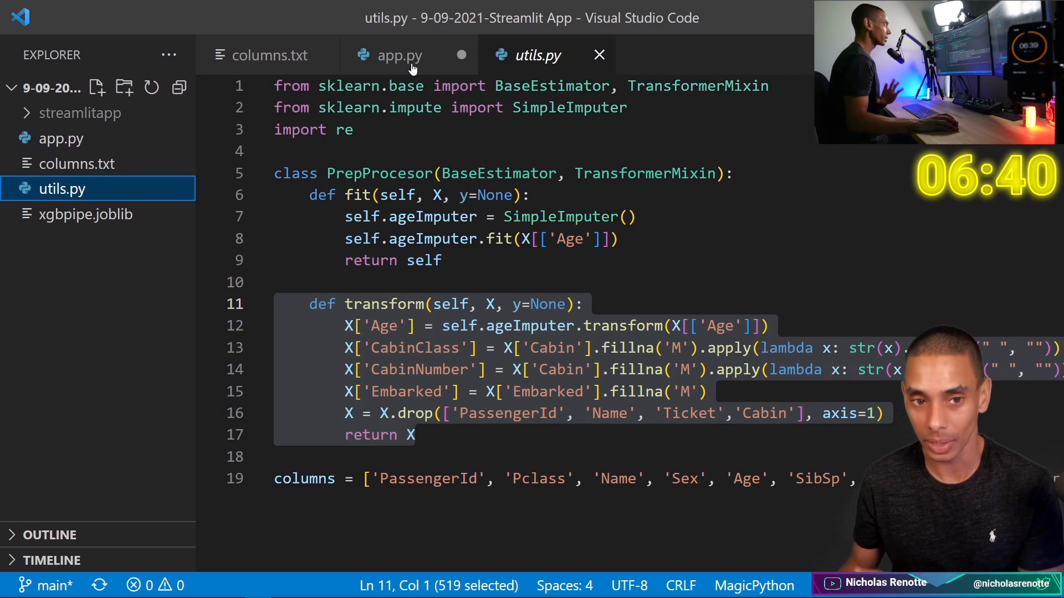
{"action": "mouse_move", "coordinate": [389, 55]}
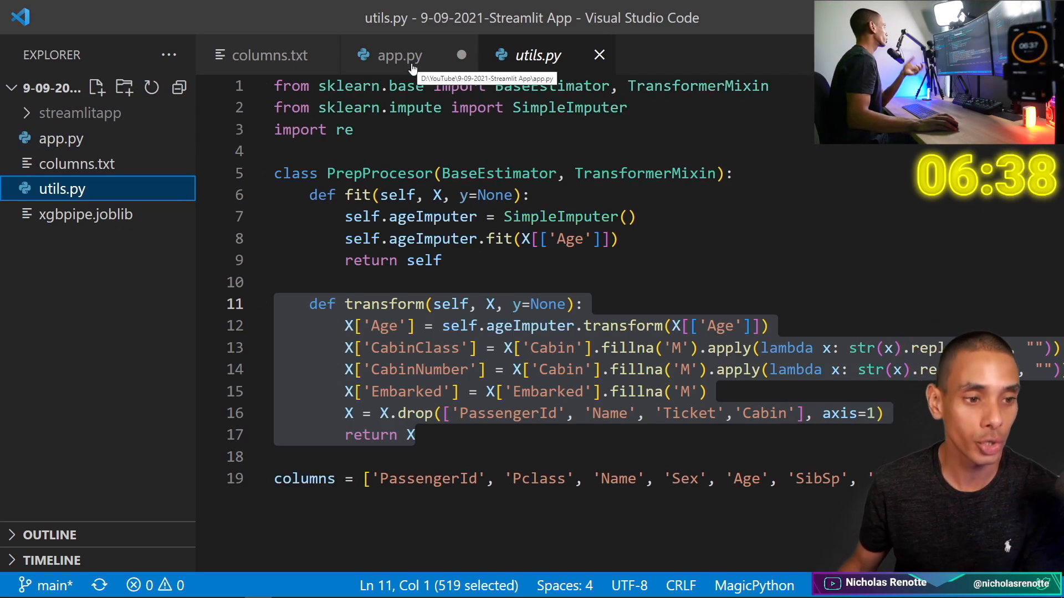
{"action": "left_click", "coordinate": [390, 55]}
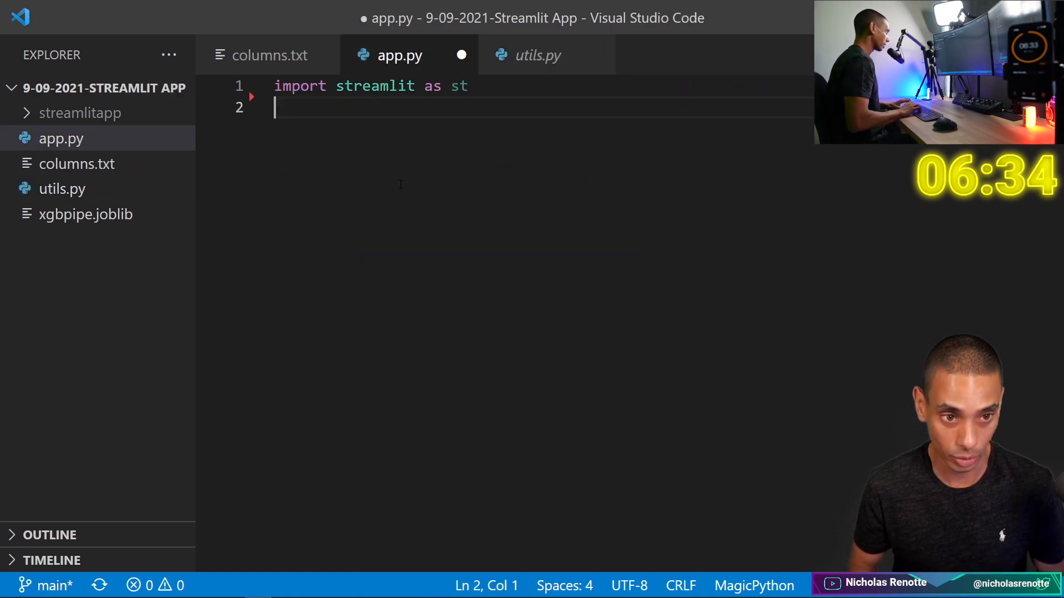
{"action": "type", "text": "from utils import PrepProcesor,"}
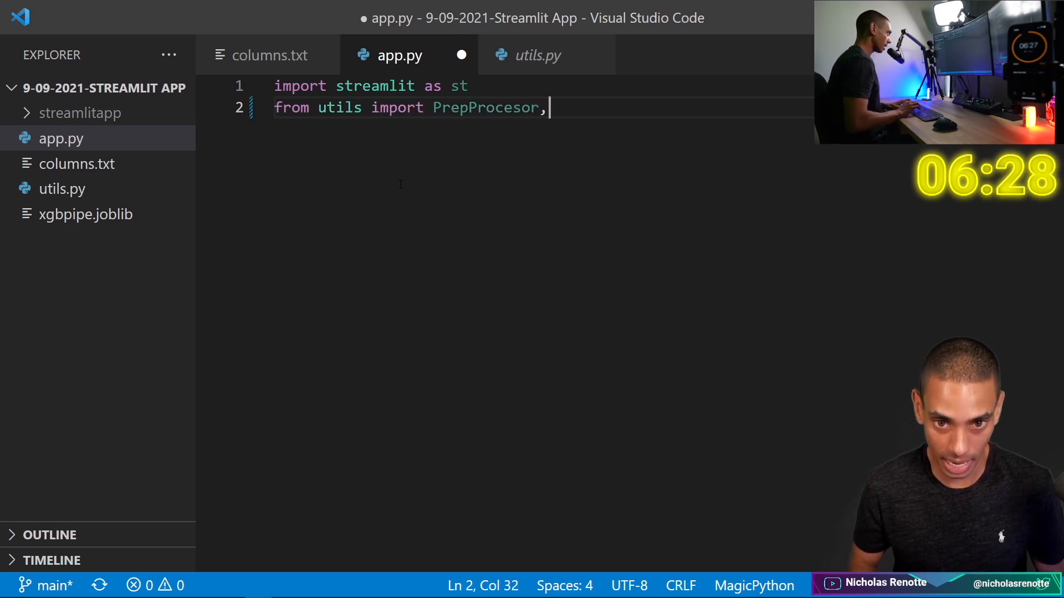
{"action": "type", "text": "columns"}
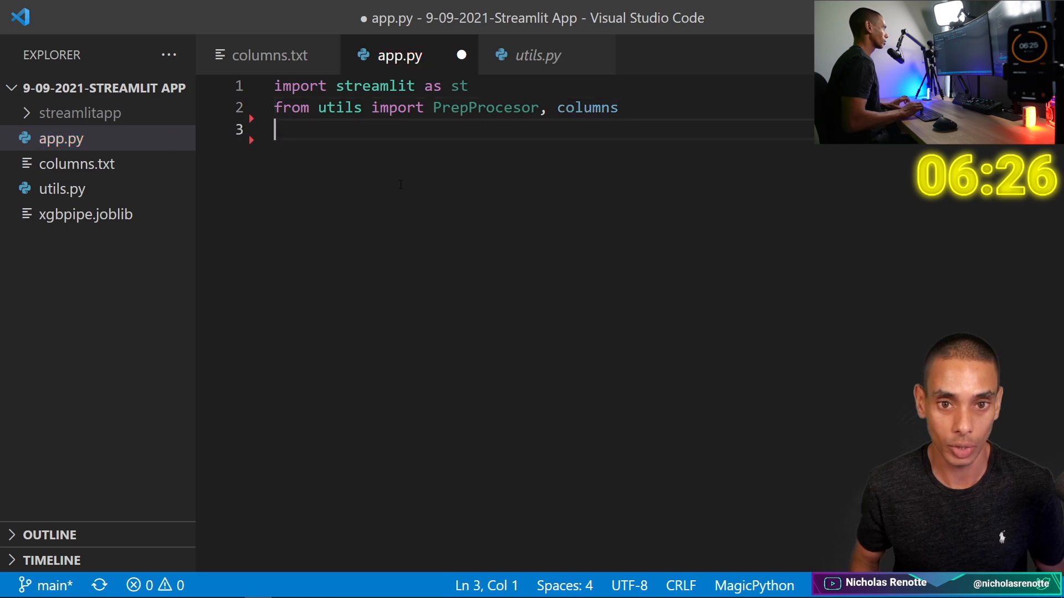
{"action": "left_click", "coordinate": [539, 56]}
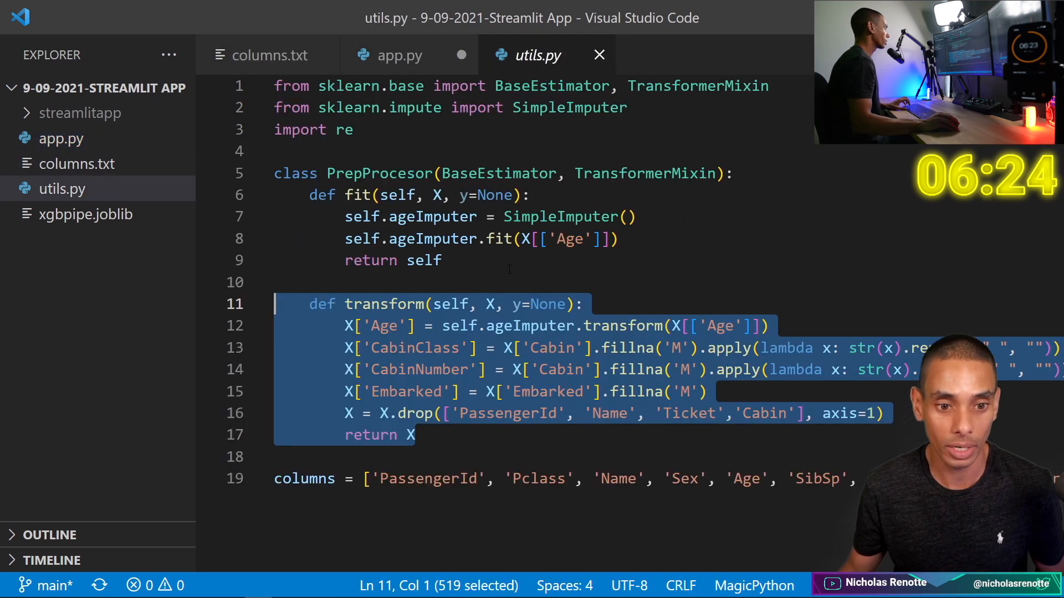
{"action": "scroll", "scroll_direction": "down", "scroll_amount": 3}
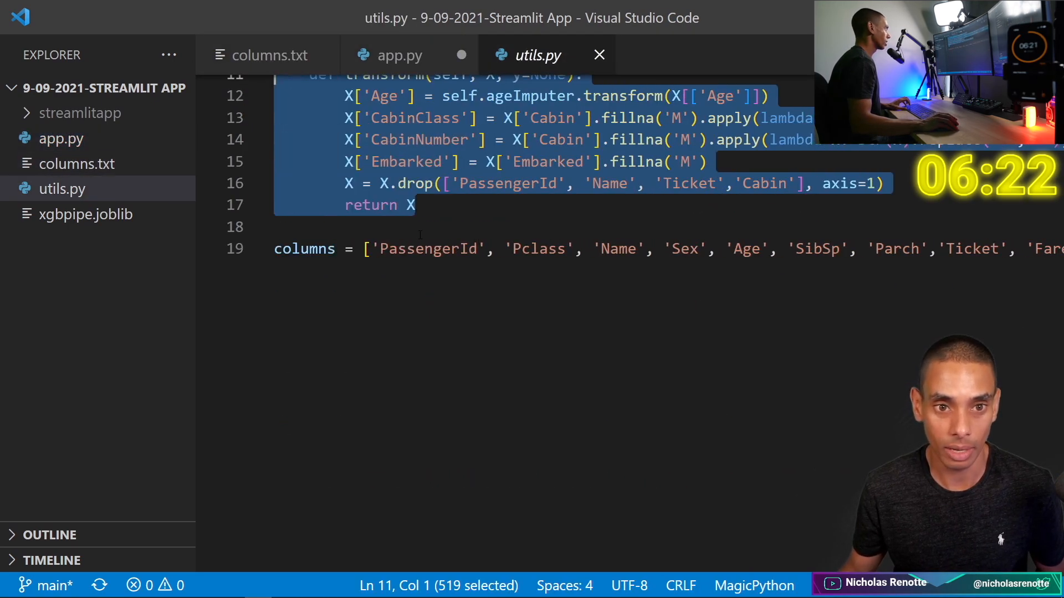
Add numpy, pandas and joblib imports to app.py
{"action": "left_click", "coordinate": [400, 55]}
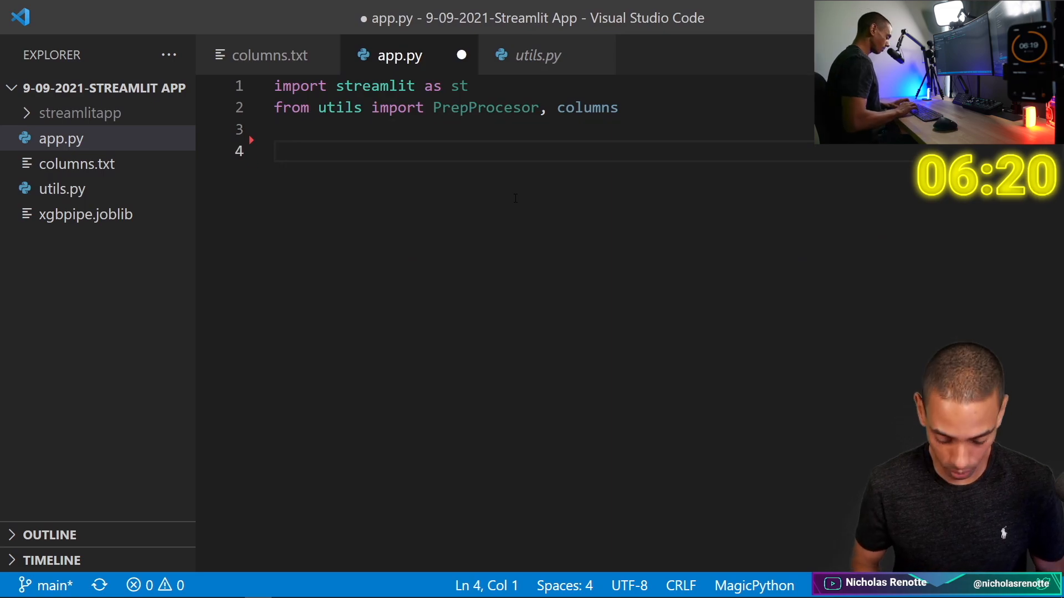
{"action": "type", "text": "import numpy as np"}
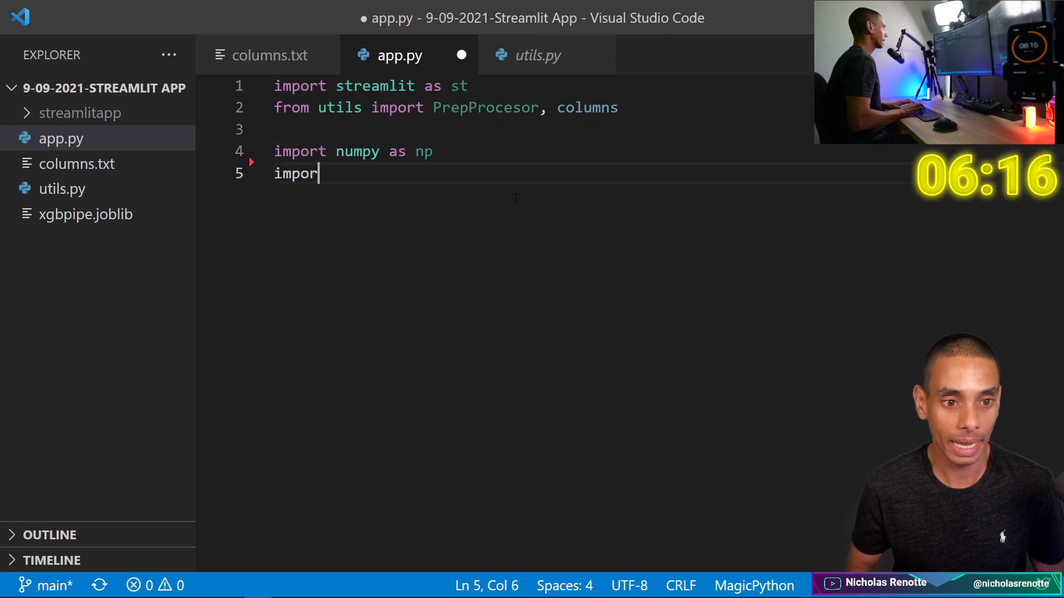
{"action": "type", "text": "t pandas as pd"}
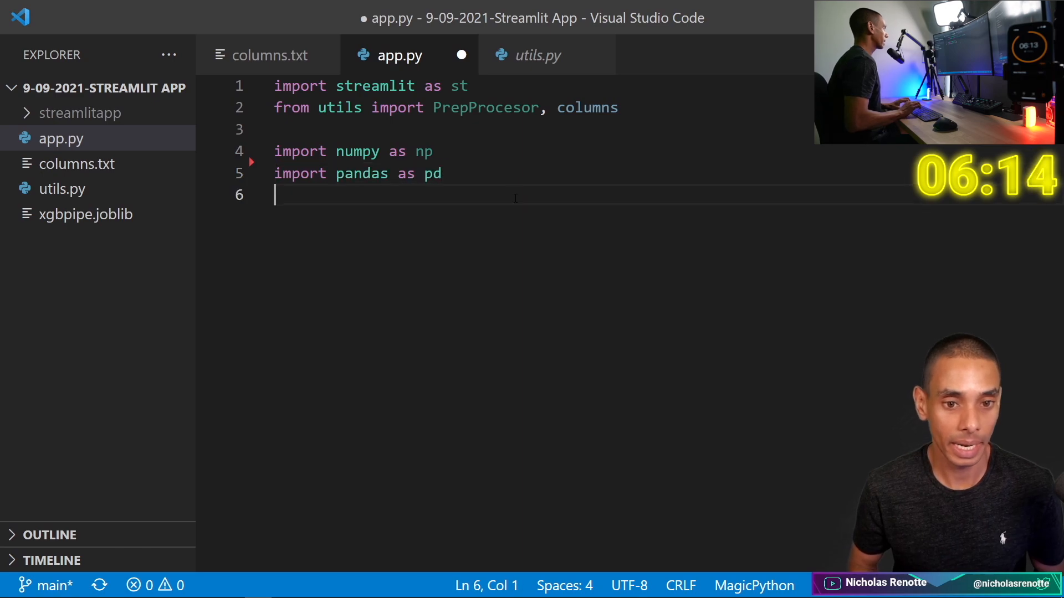
{"action": "type", "text": "i"}
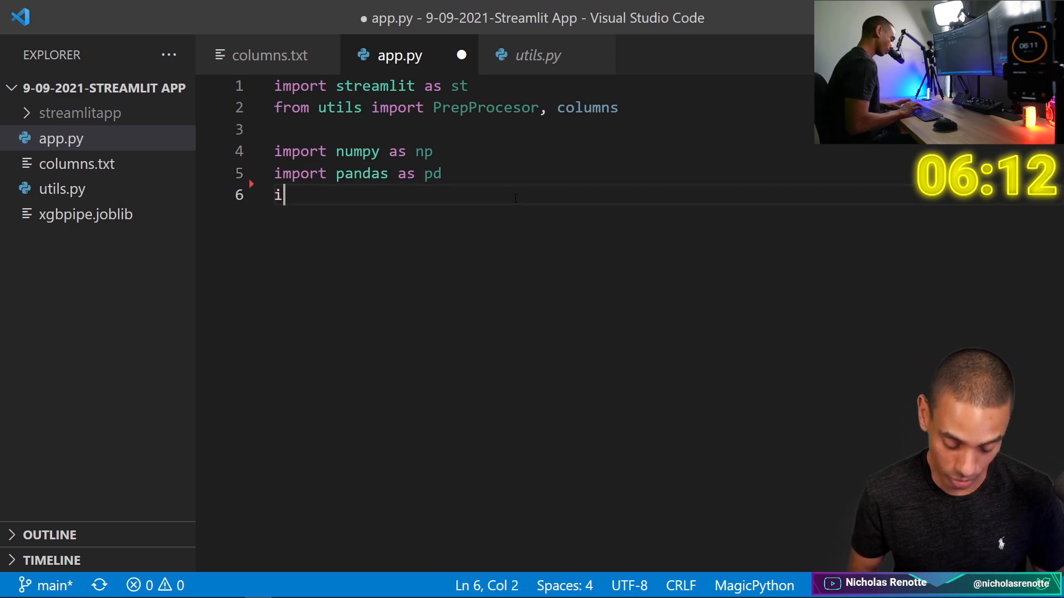
{"action": "type", "text": "mport joblib"}
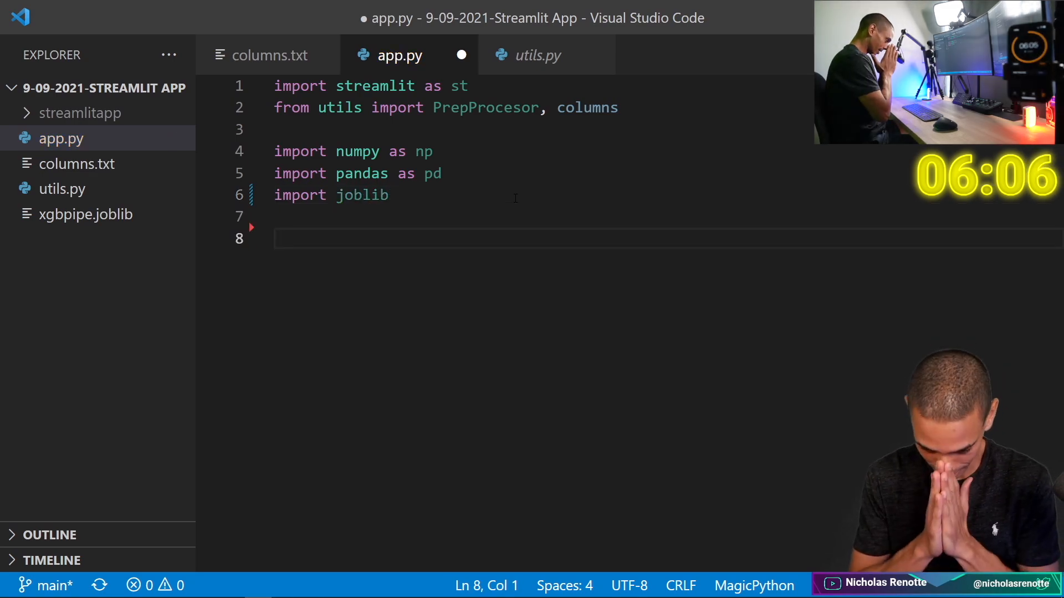
Load the model with model = joblib.load('xgbpipe.joblib')
{"action": "type", "text": "model = jobl"}
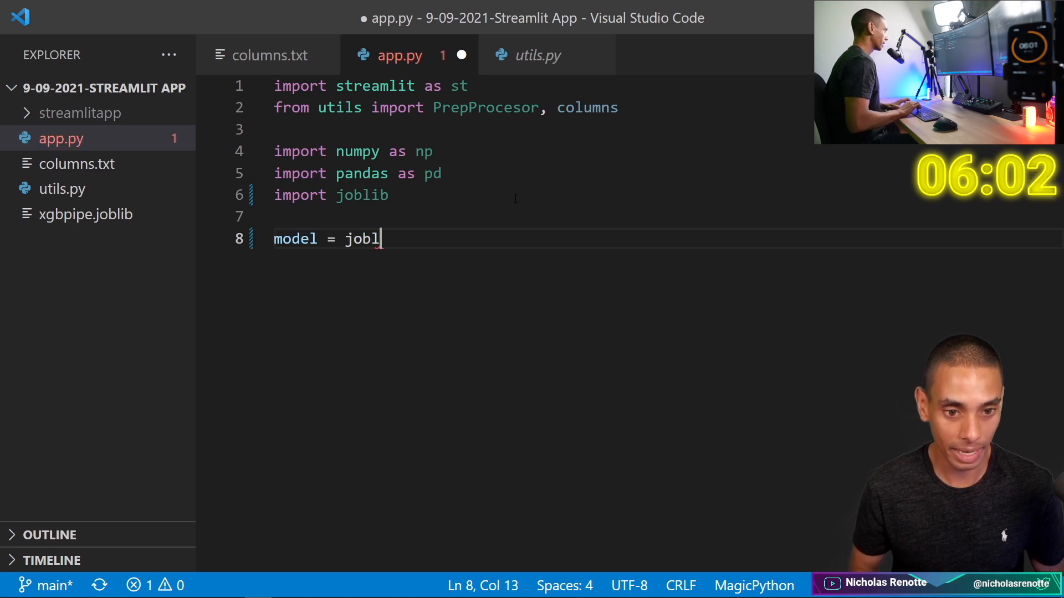
{"action": "type", "text": "ib.load("}
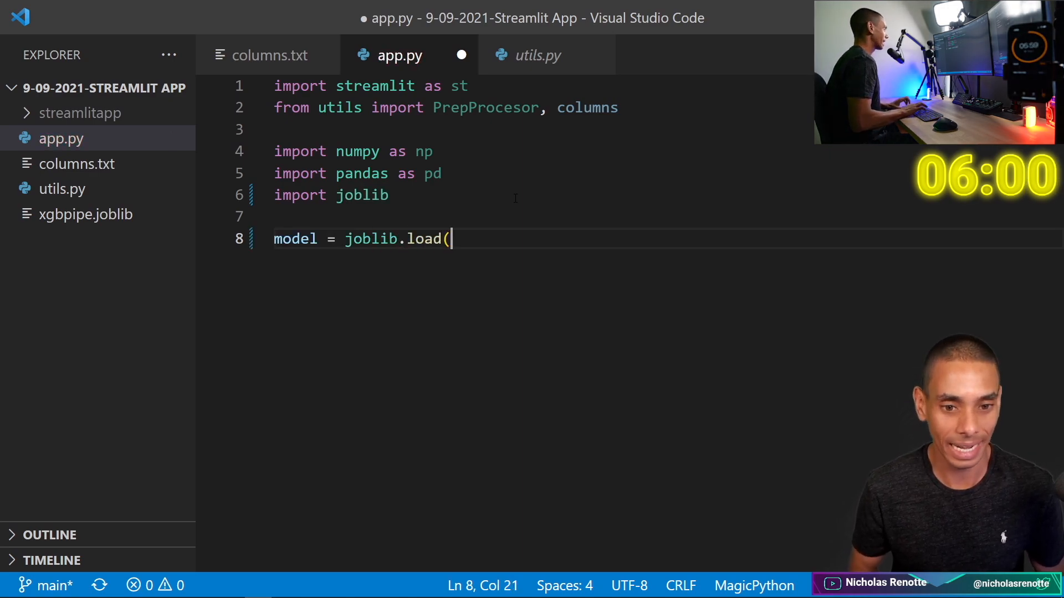
{"action": "type", "text": "'xgb"}
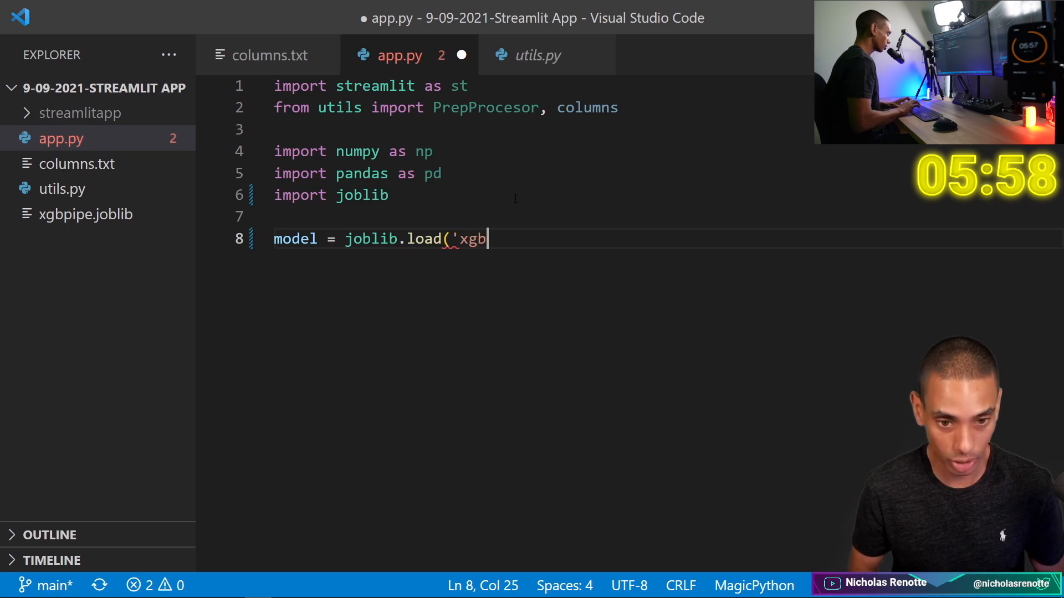
{"action": "type", "text": "pipe."}
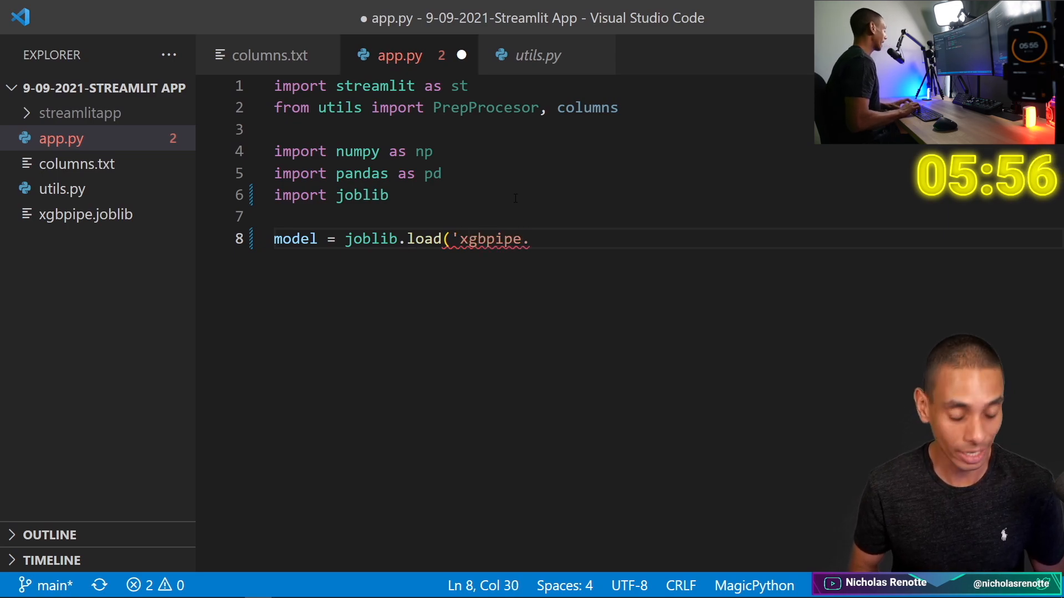
{"action": "type", "text": "joblib'"}
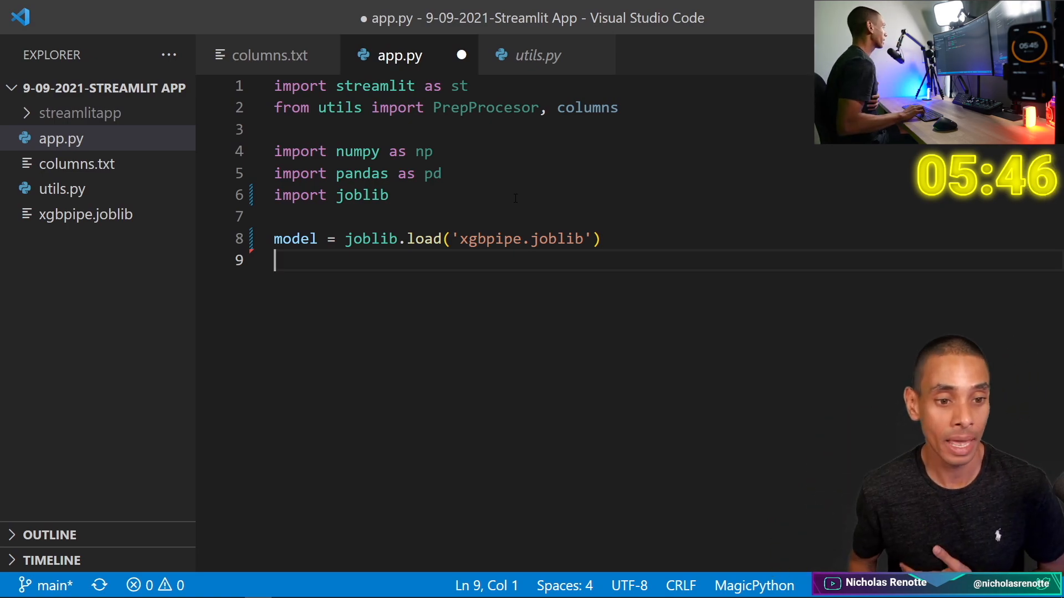
{"action": "key", "text": "enter"}
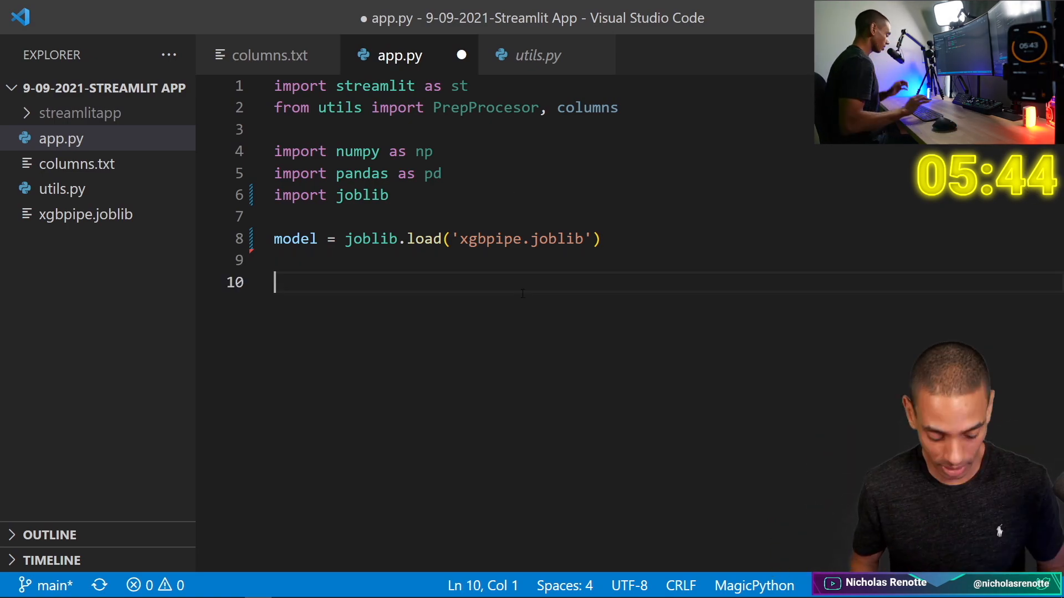
Save app.py and add st.title('Did they survive :ship:')
{"action": "key", "text": "ctrl+s"}
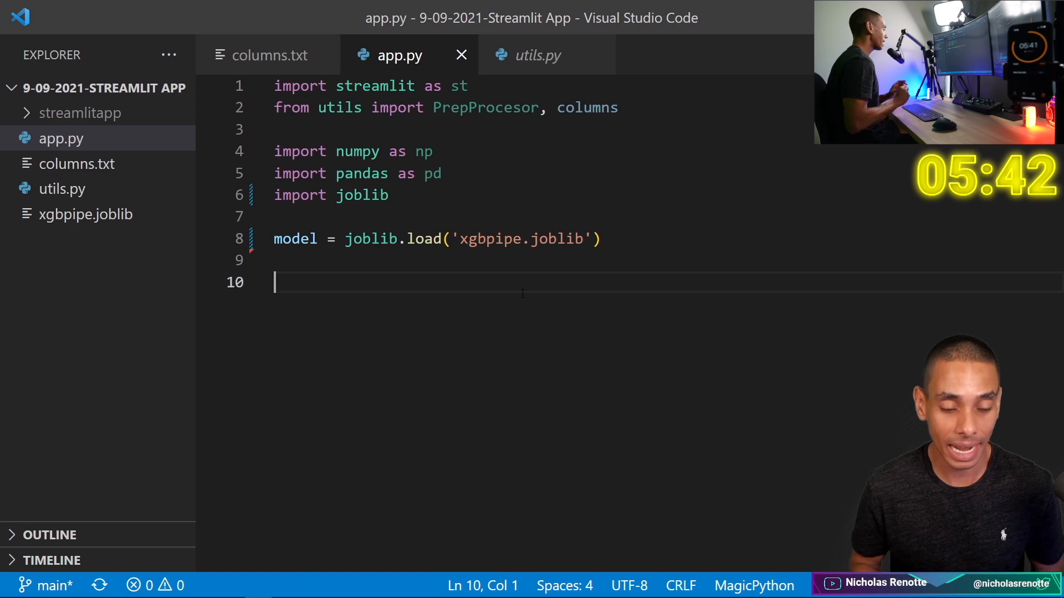
{"action": "type", "text": "st.t"}
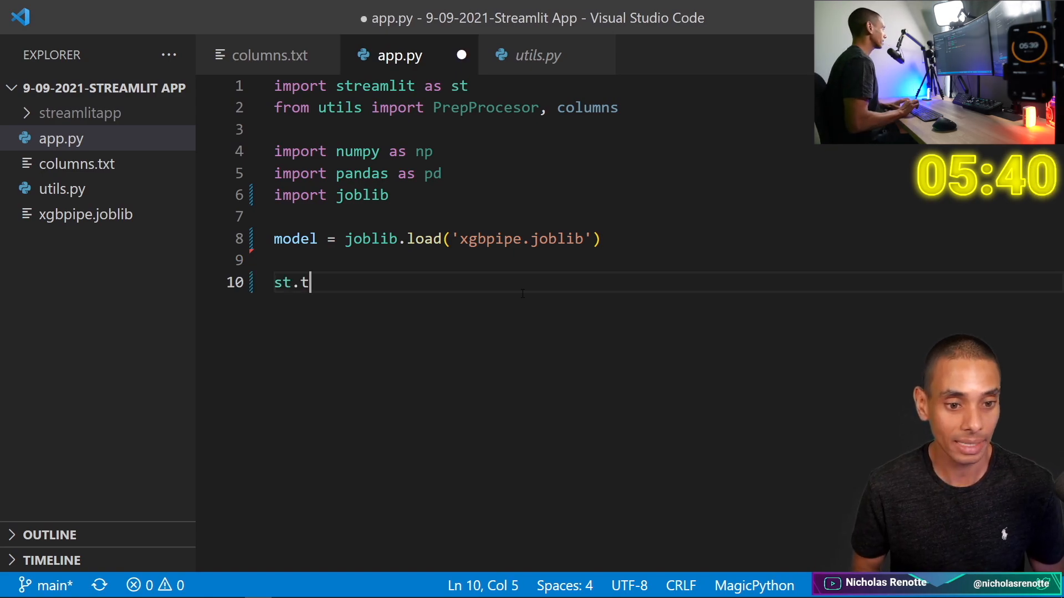
{"action": "type", "text": "itle('"}
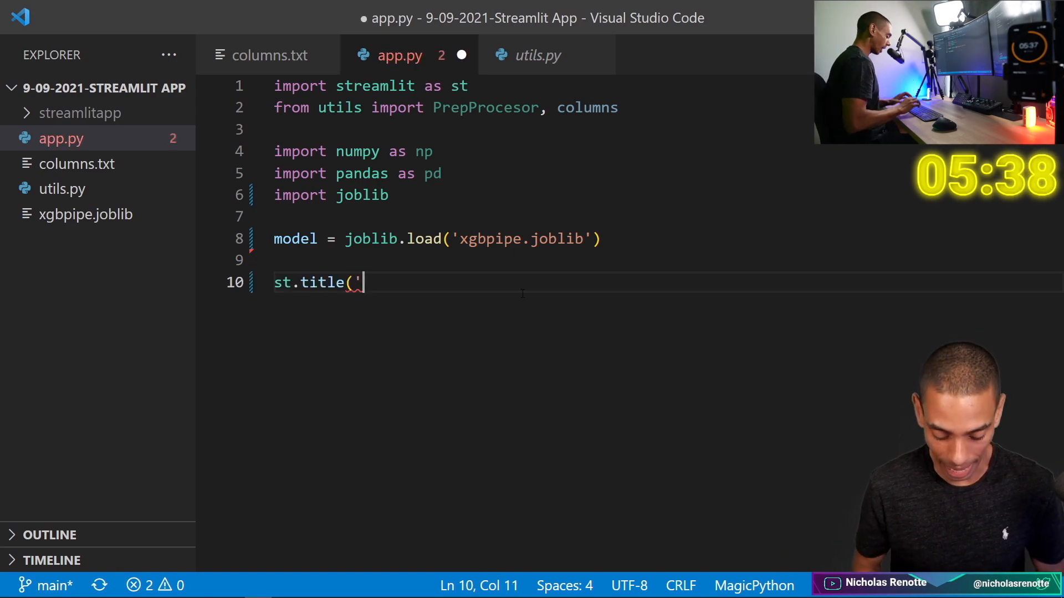
{"action": "type", "text": "Did t"}
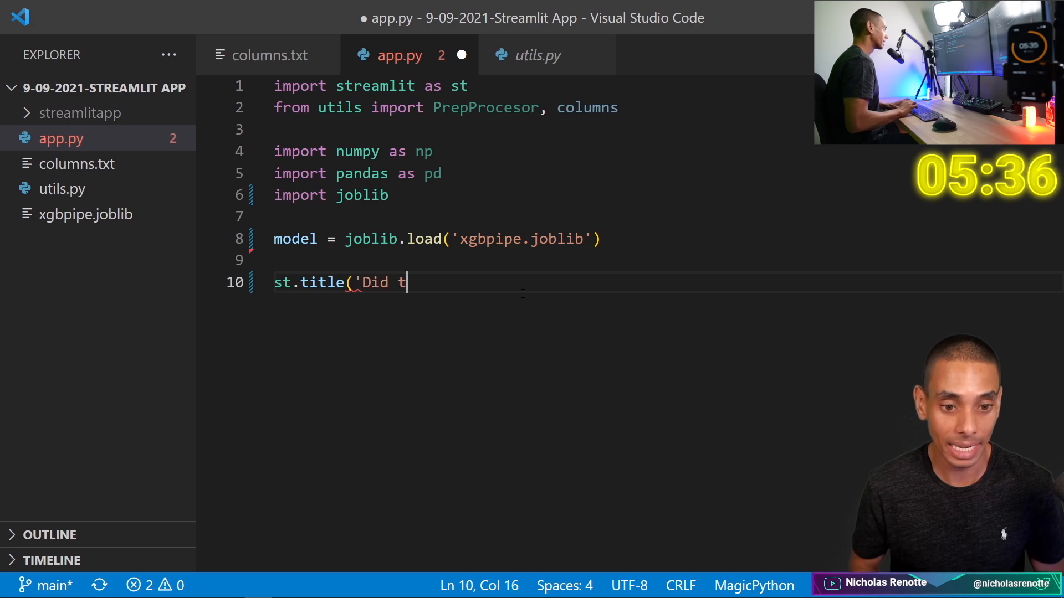
{"action": "type", "text": "hey survive :ship"}
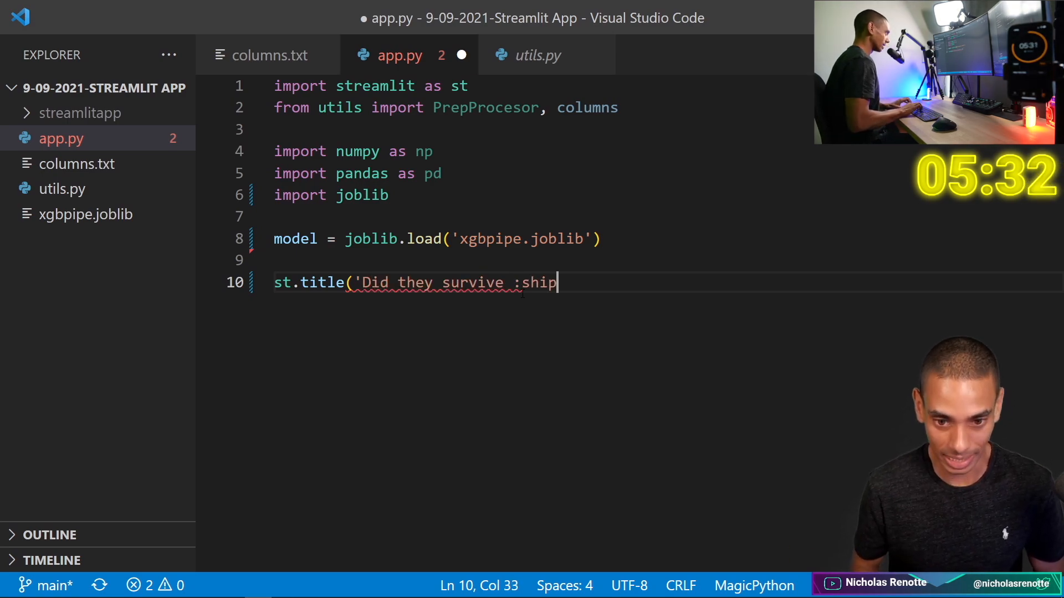
{"action": "type", "text": ":\""}
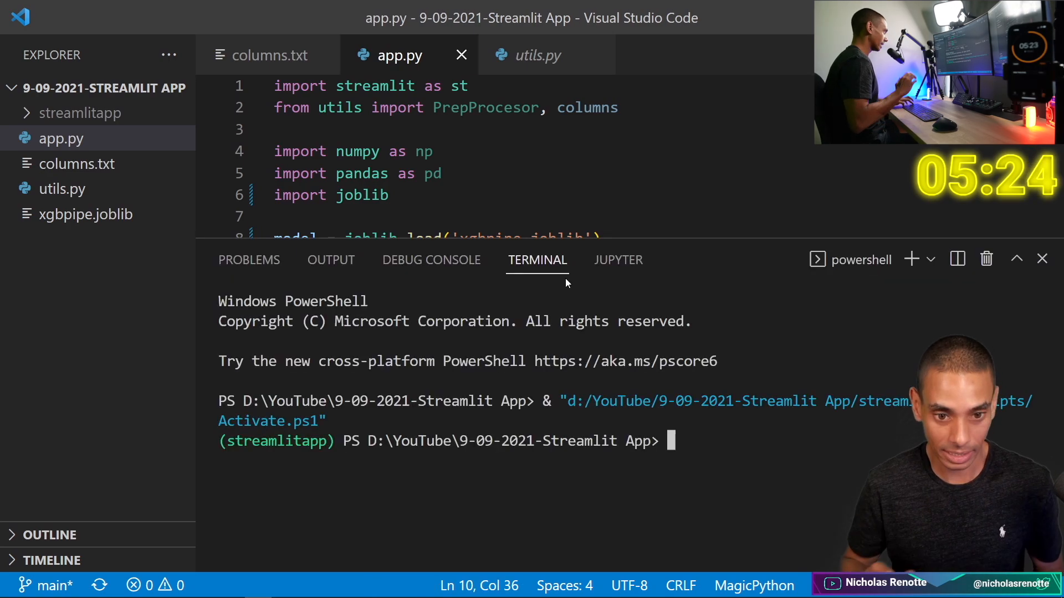
Run the Streamlit app from the terminal so the title shows at localhost:8501
{"action": "type", "text": "s"}
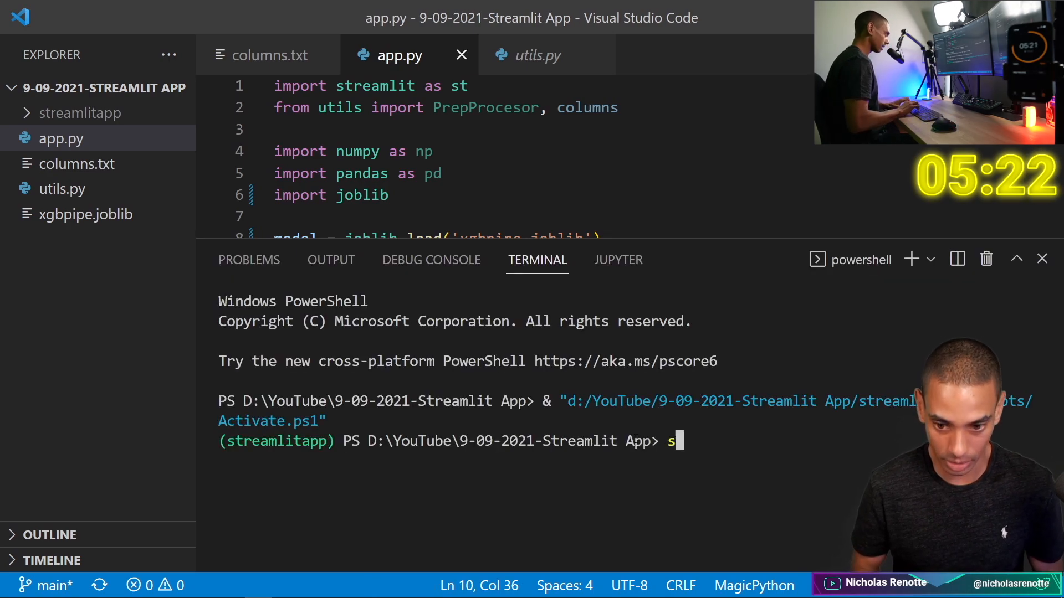
{"action": "type", "text": "treamlit app."}
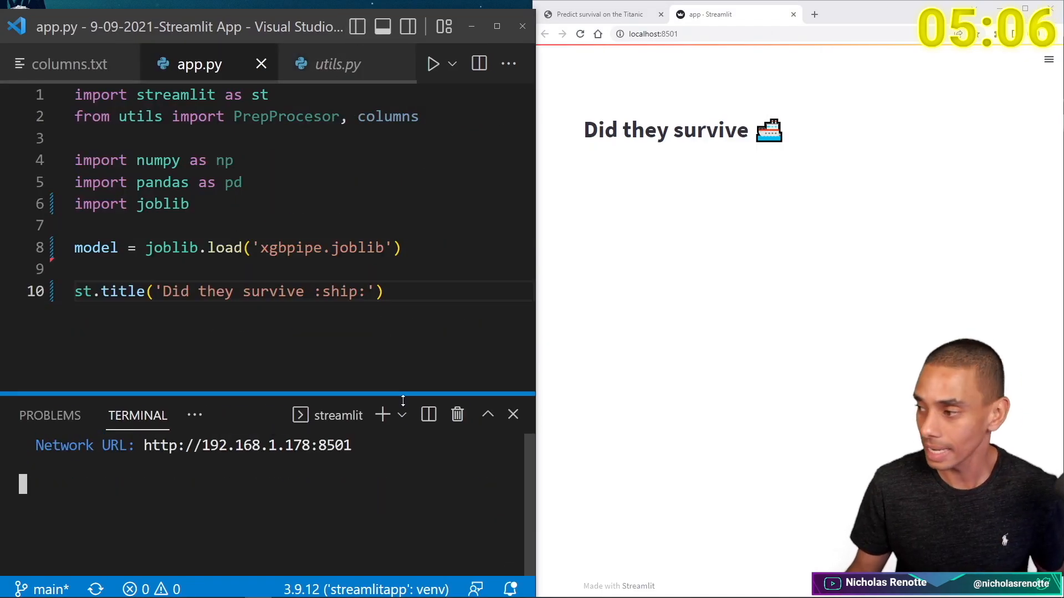
{"action": "scroll", "scroll_direction": "down", "scroll_amount": 3}
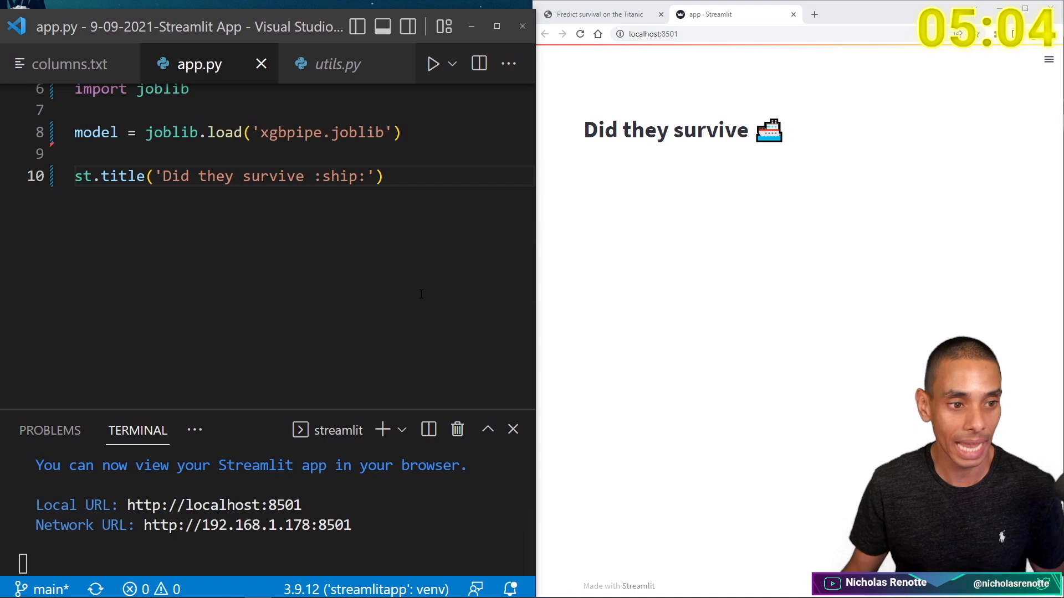
{"action": "left_click", "coordinate": [70, 64]}
{"action": "type", "text": "st."}
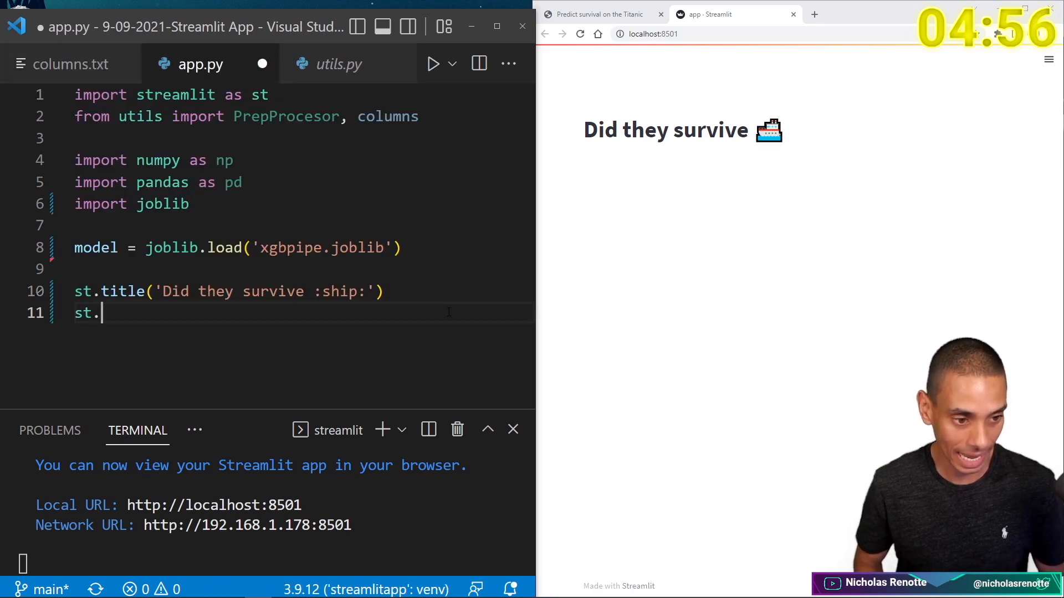
Add st.text_input('Input passenger id', "123456"), glancing at columns.txt for field notes
{"action": "type", "text": "t"}
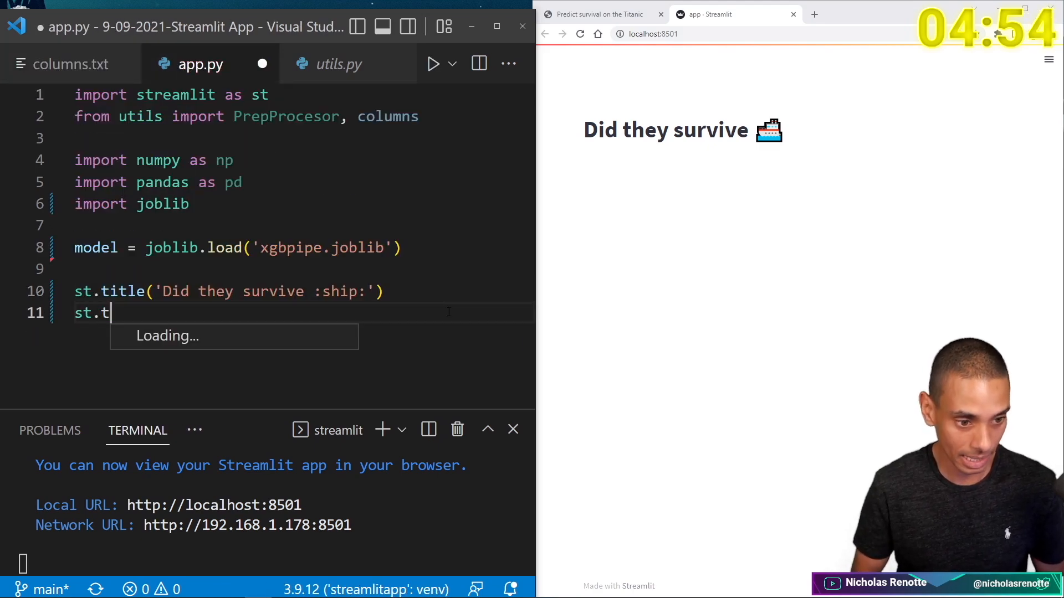
{"action": "type", "text": "ext_input("}
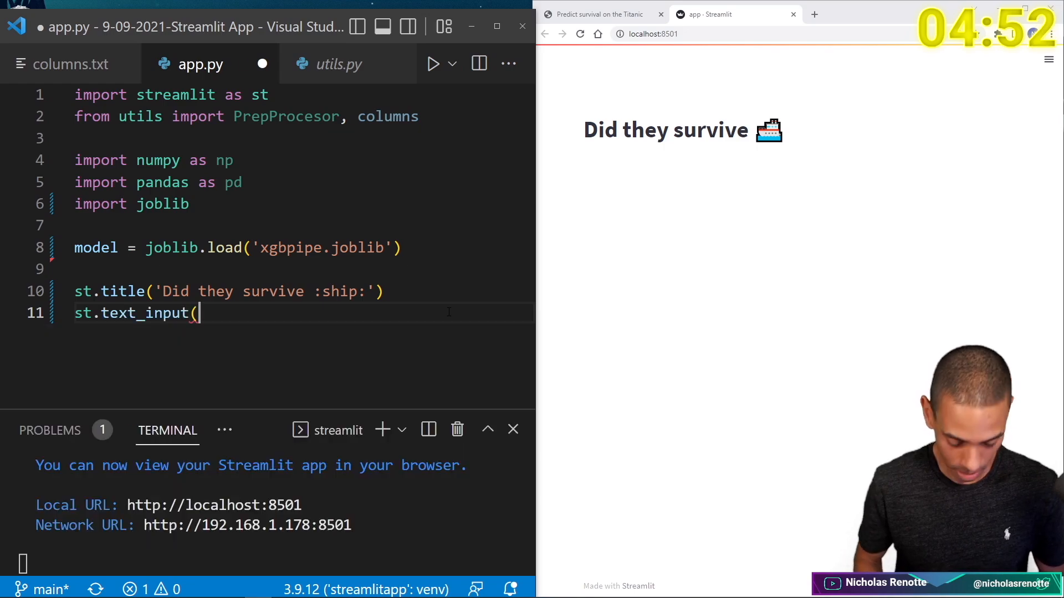
{"action": "type", "text": "'Passe"}
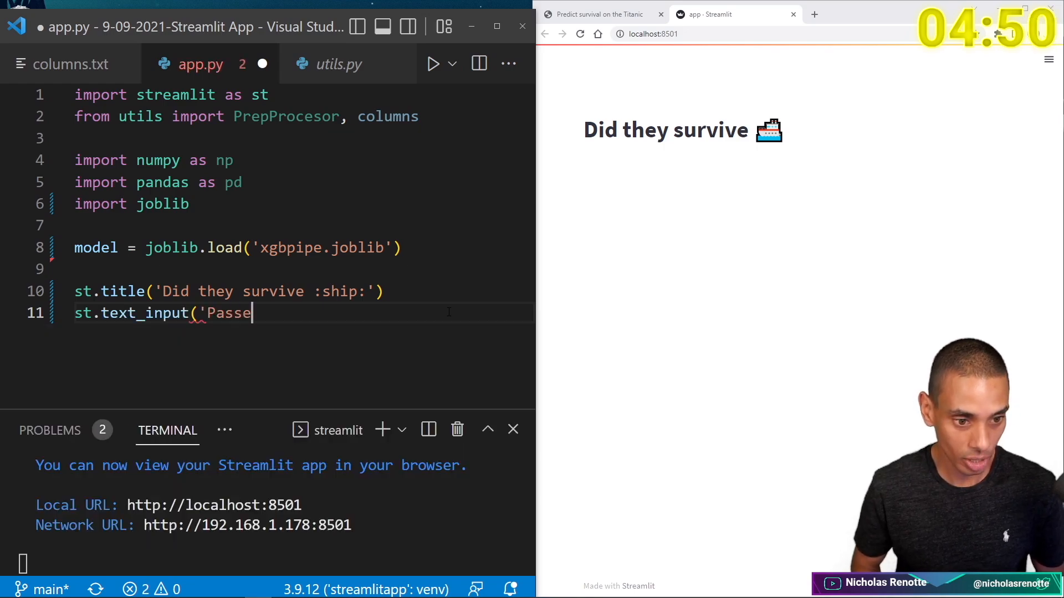
{"action": "type", "text": "Input Passenger"}
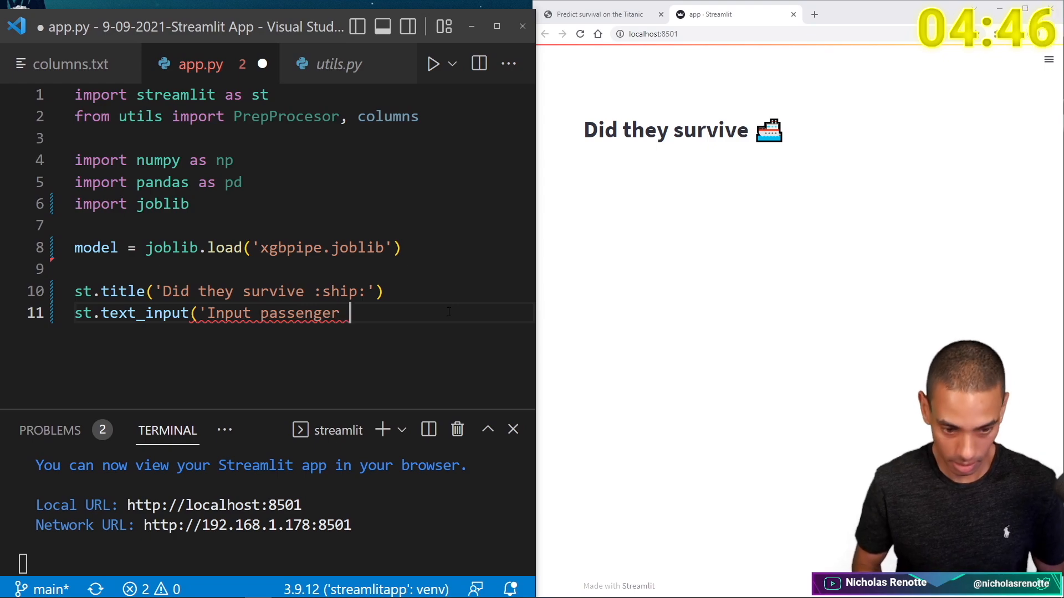
{"action": "type", "text": "id',"}
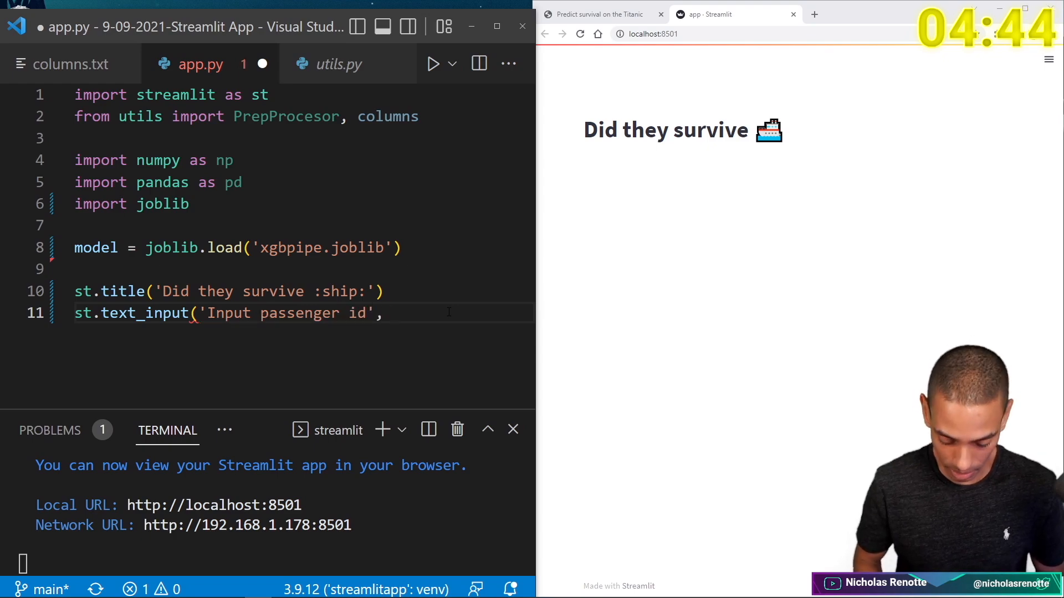
{"action": "type", "text": "\"12345"}
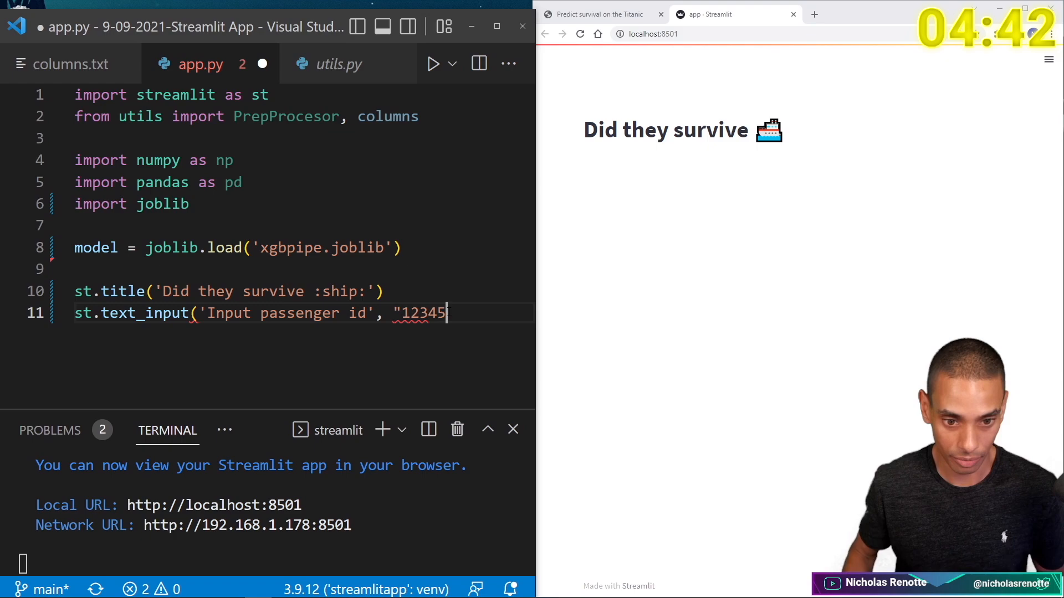
{"action": "type", "text": "6\")"}
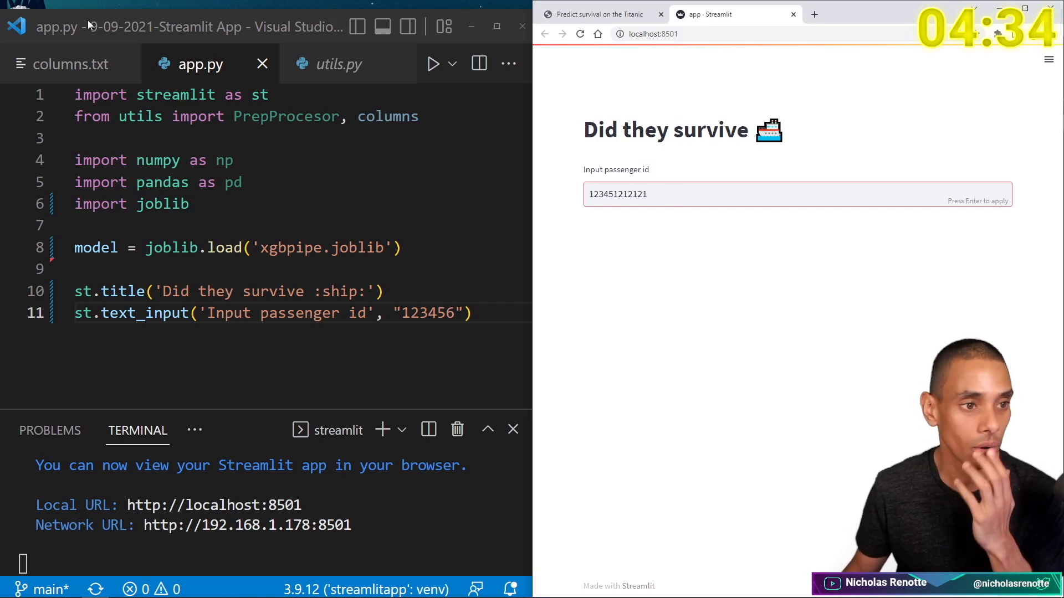
{"action": "left_click", "coordinate": [71, 64]}
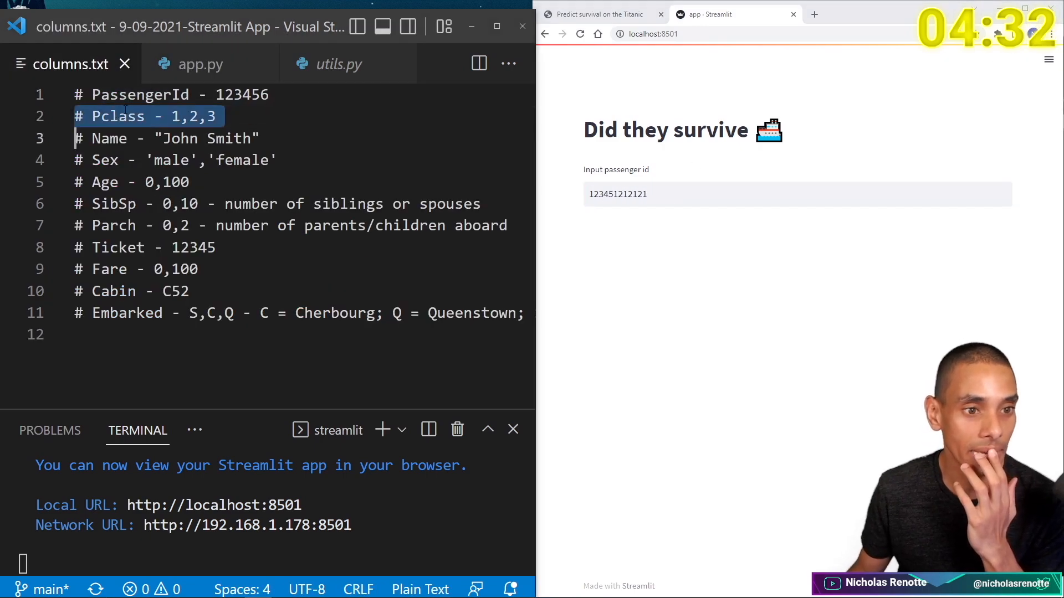
{"action": "left_click", "coordinate": [200, 64]}
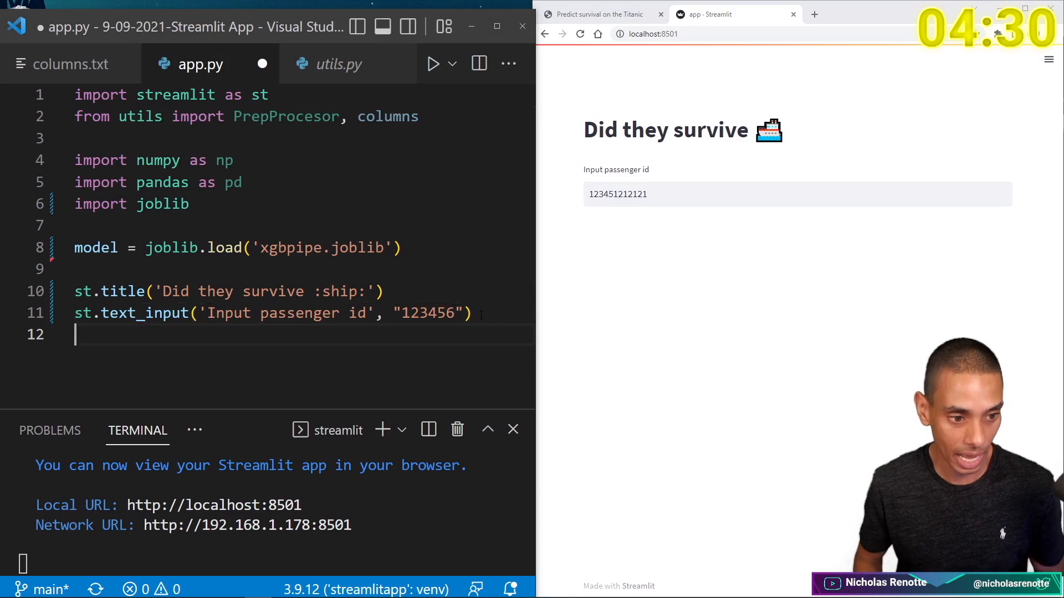
Add st.select_slider('Choose passenger class',[1,2,3]) and save so the app reloads
{"action": "type", "text": "st.sele"}
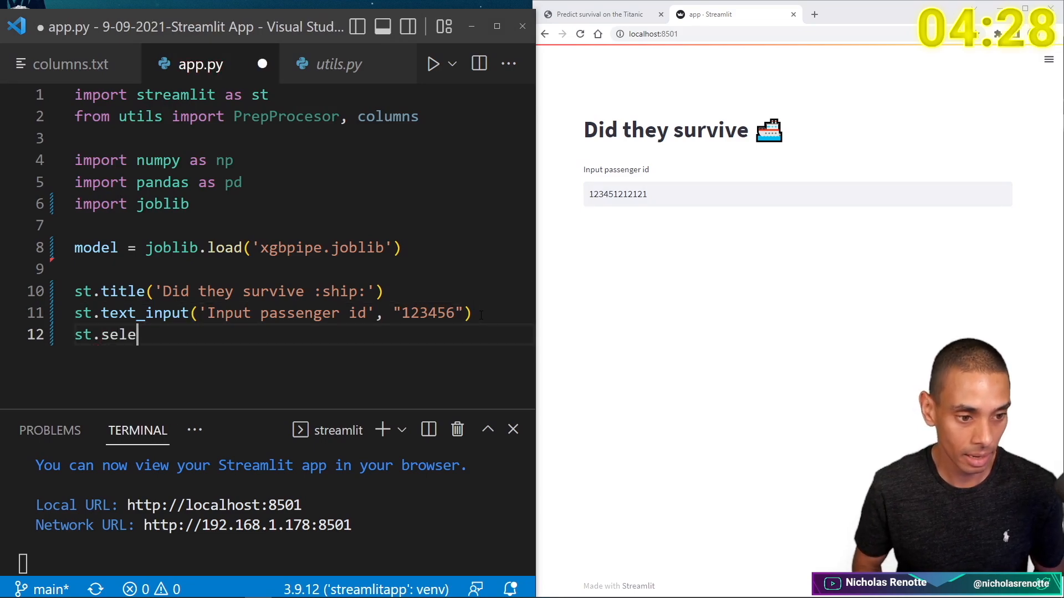
{"action": "type", "text": "ct_slider('"}
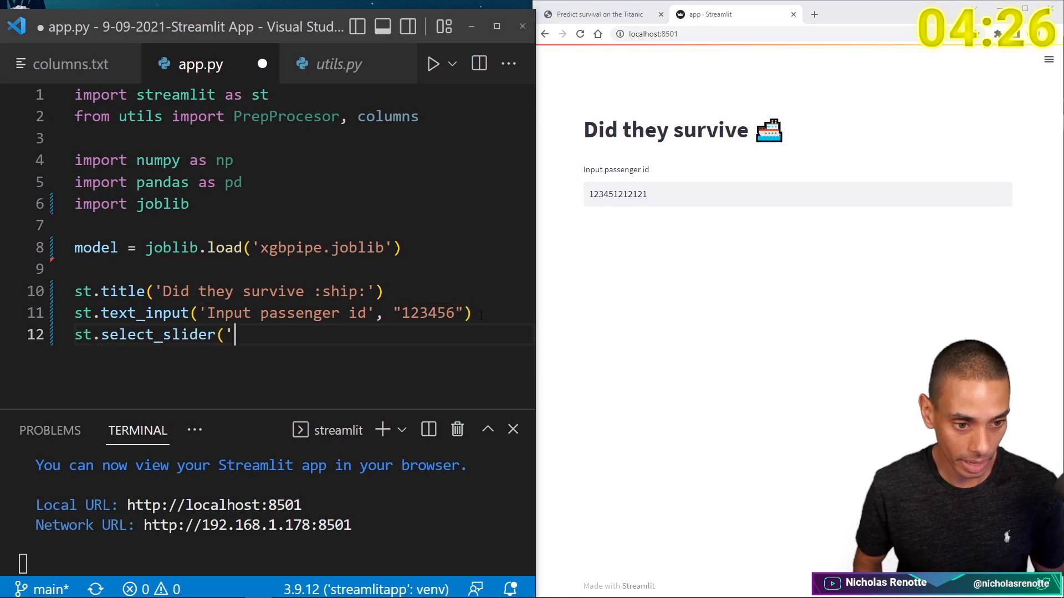
{"action": "type", "text": "cHOO"}
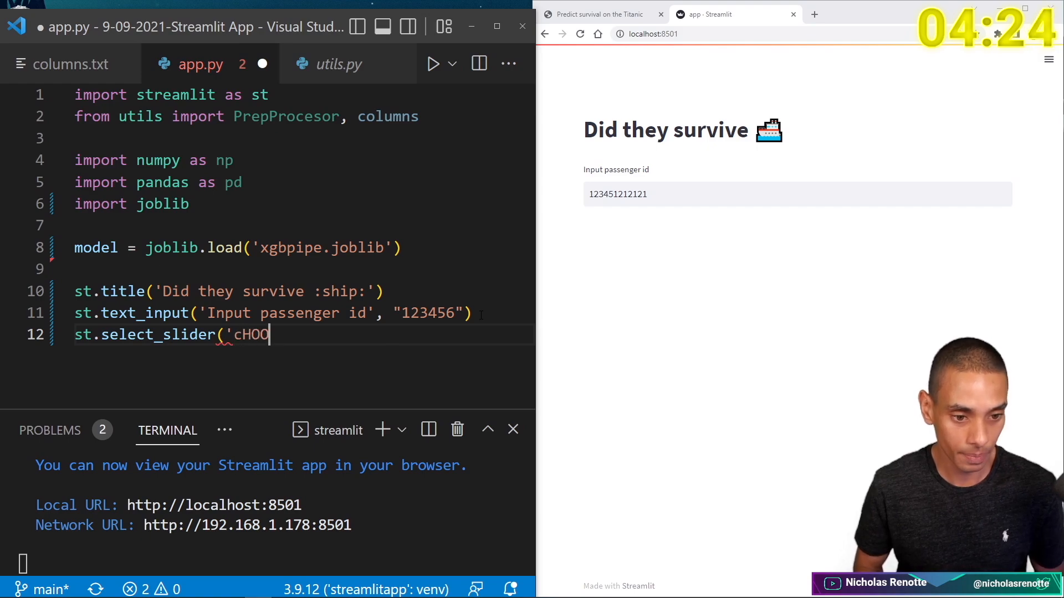
{"action": "type", "text": "Choose"}
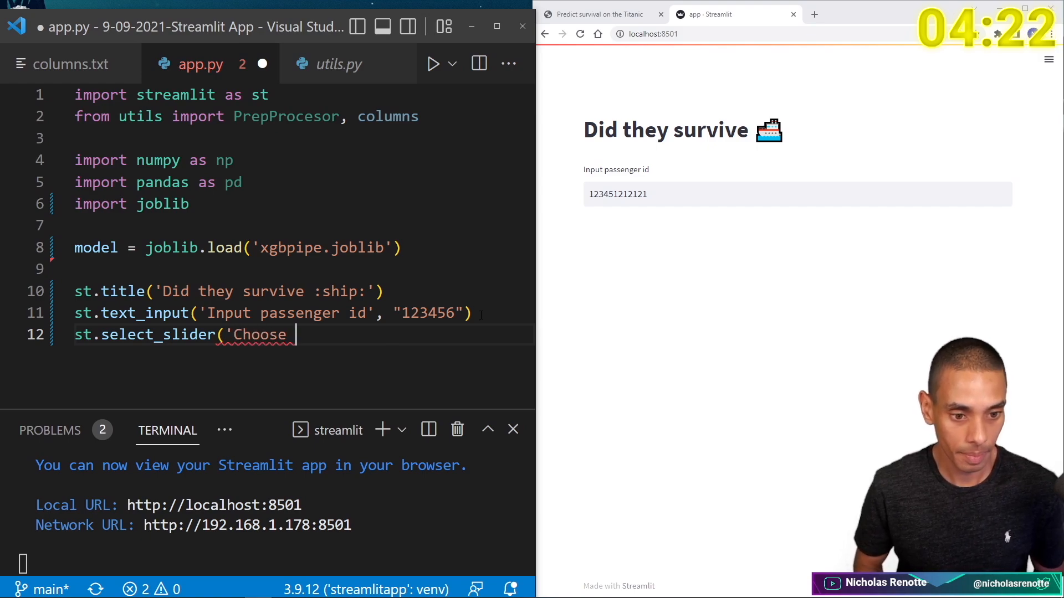
{"action": "type", "text": "pase"}
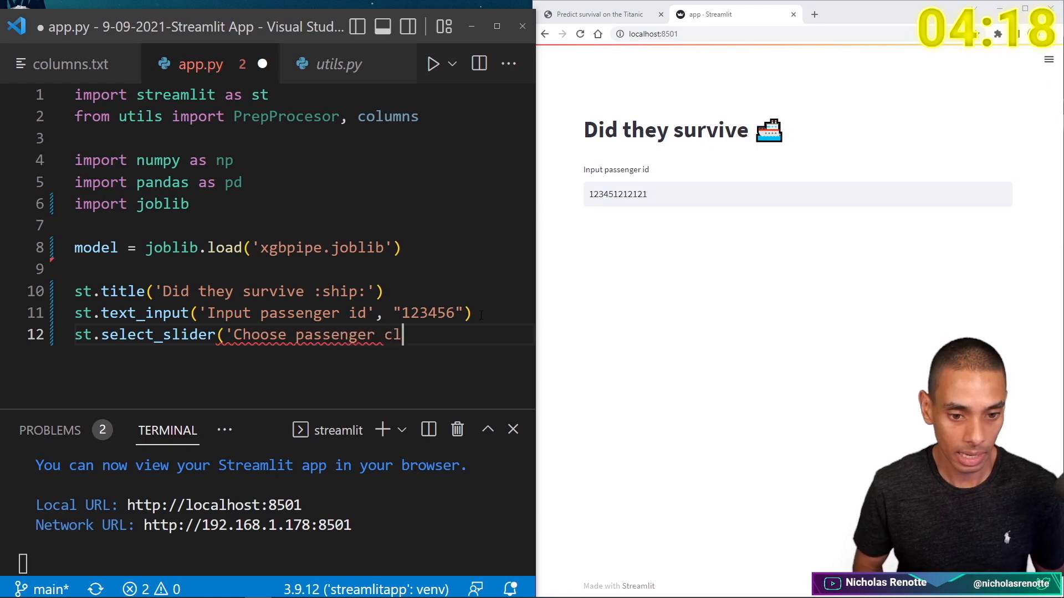
{"action": "type", "text": "ass\", ["}
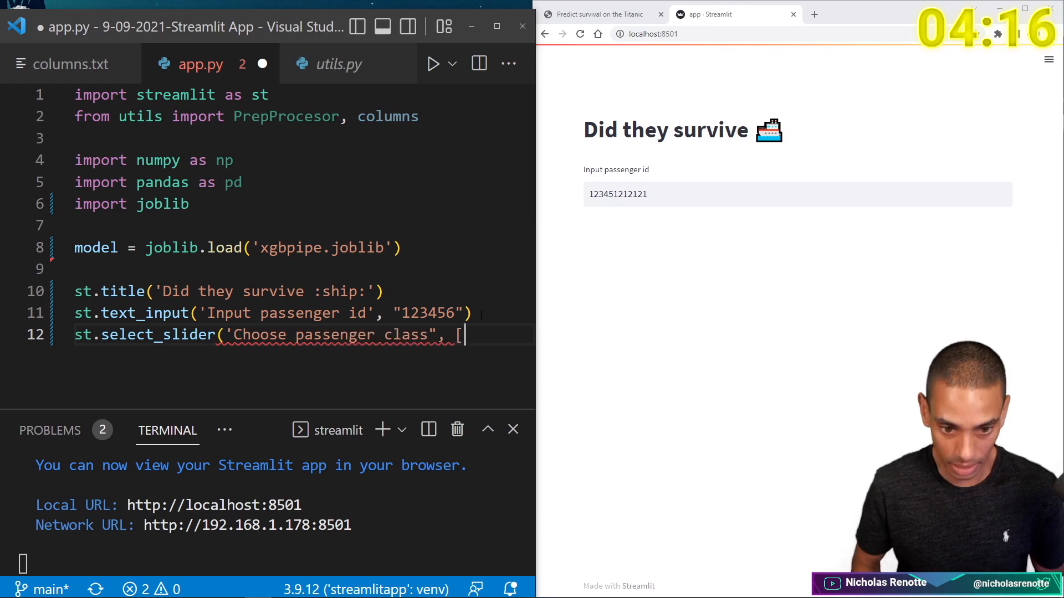
{"action": "key", "text": "BackSpace"}
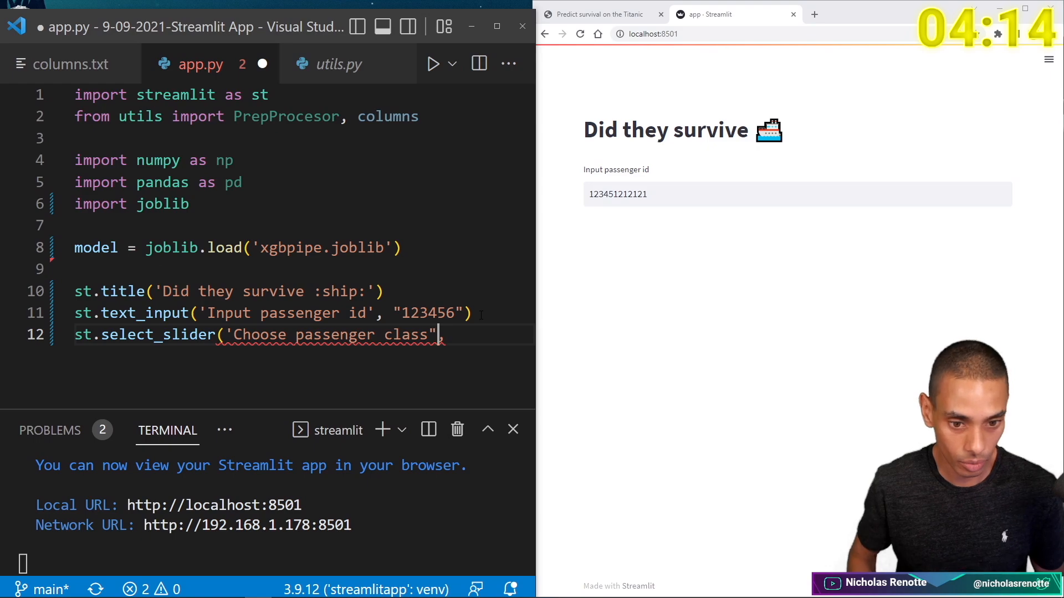
{"action": "type", "text": ",["}
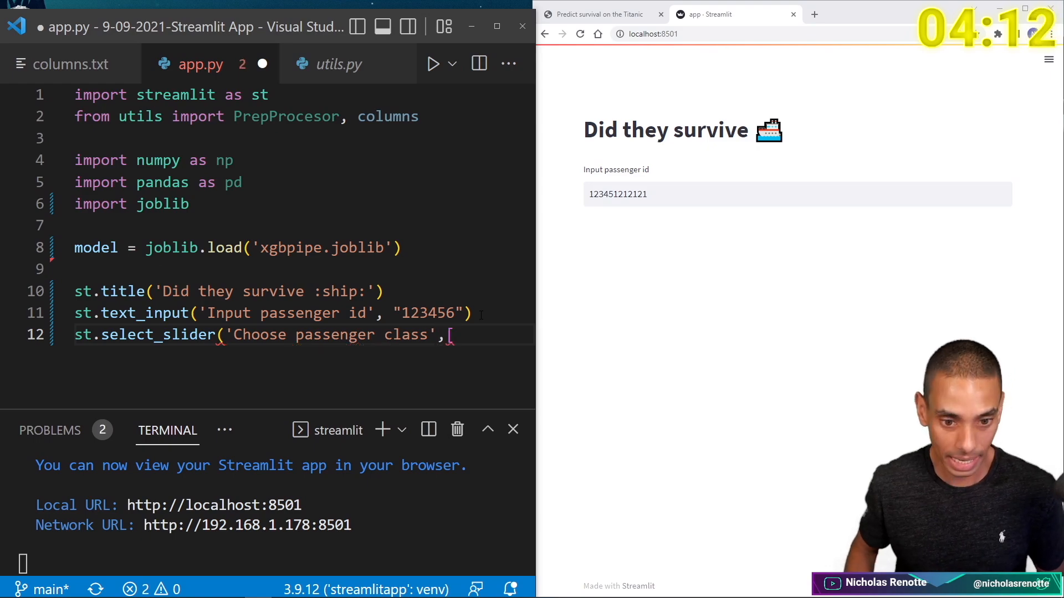
{"action": "type", "text": "1,2,3"}
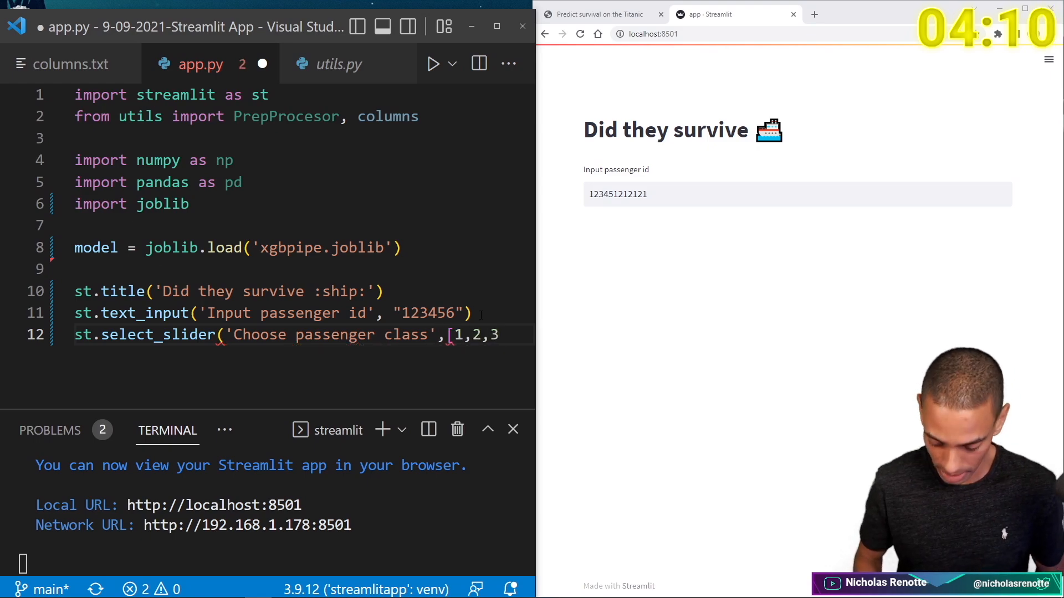
{"action": "left_click", "coordinate": [71, 64]}
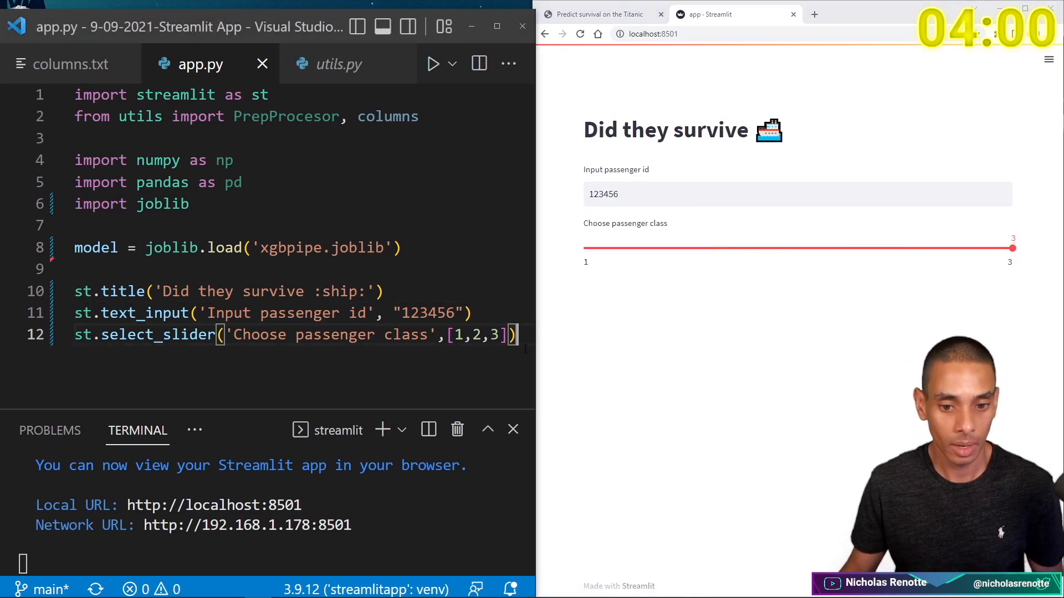
Copy the Name, Sex and Age notes from columns.txt into app.py as comments
{"action": "left_click", "coordinate": [70, 64]}
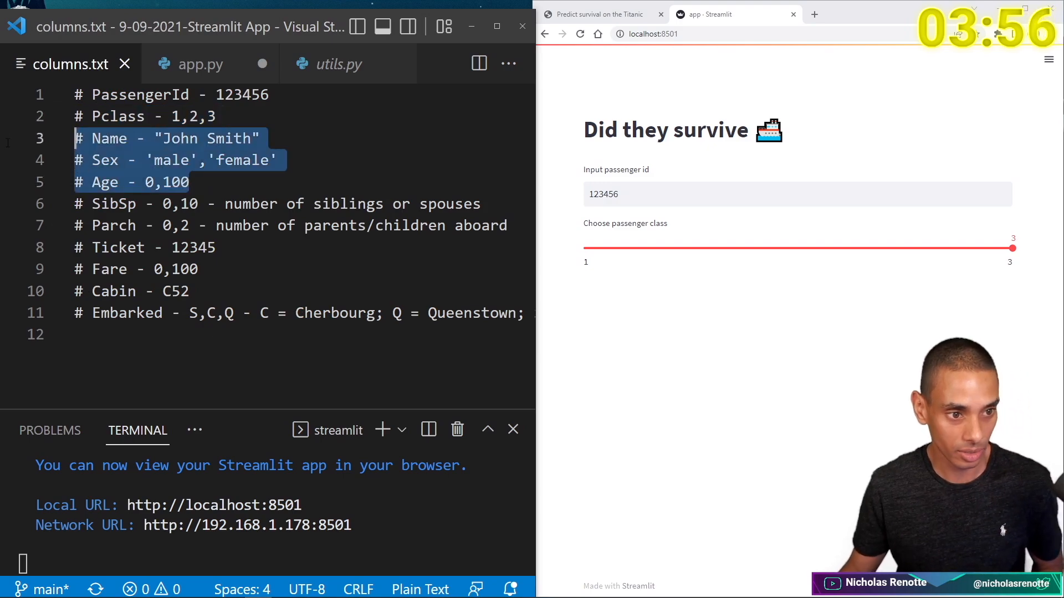
{"action": "left_click", "coordinate": [199, 64]}
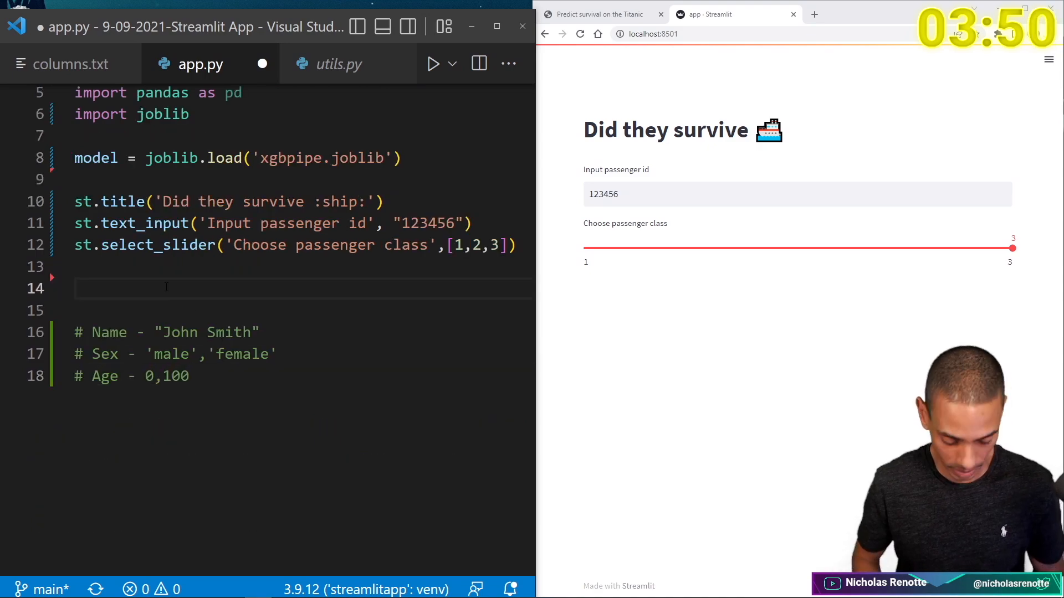
Add st.text_input('Input the passengers name', 'John Smith')
{"action": "type", "text": "st.ttex"}
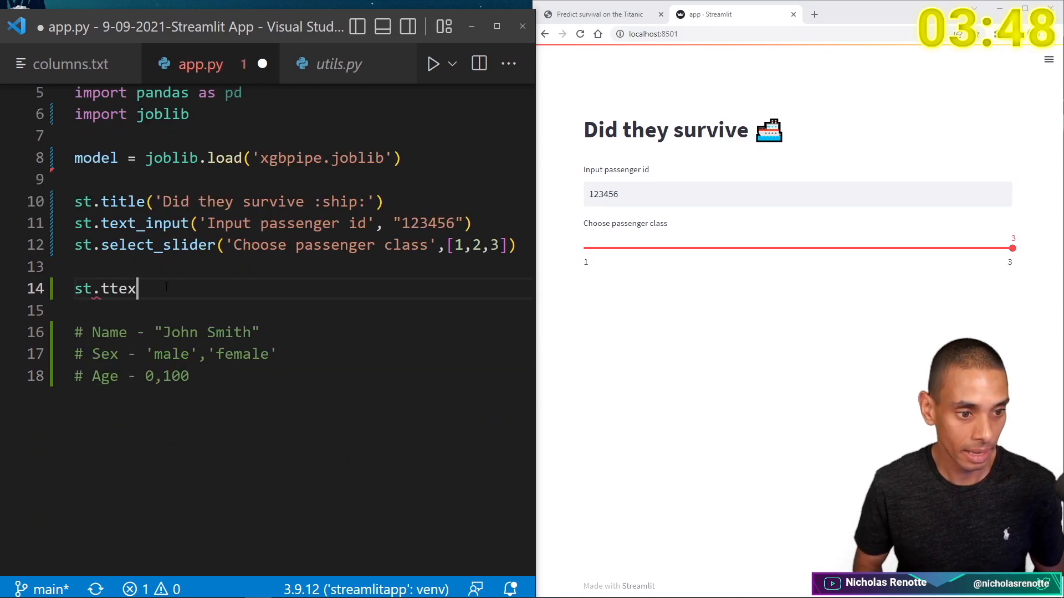
{"action": "type", "text": "text"}
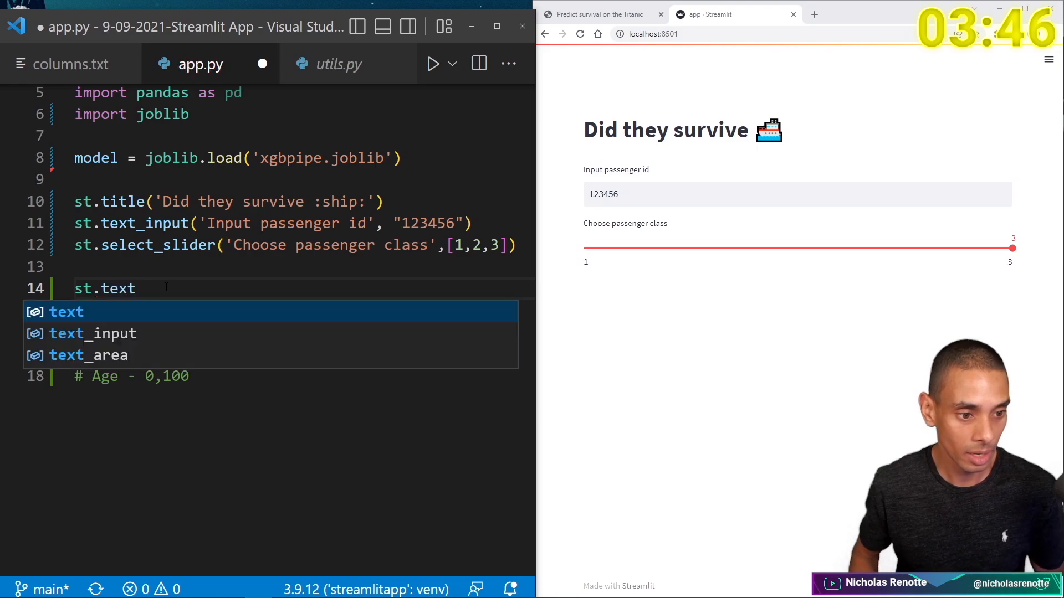
{"action": "type", "text": "_input("}
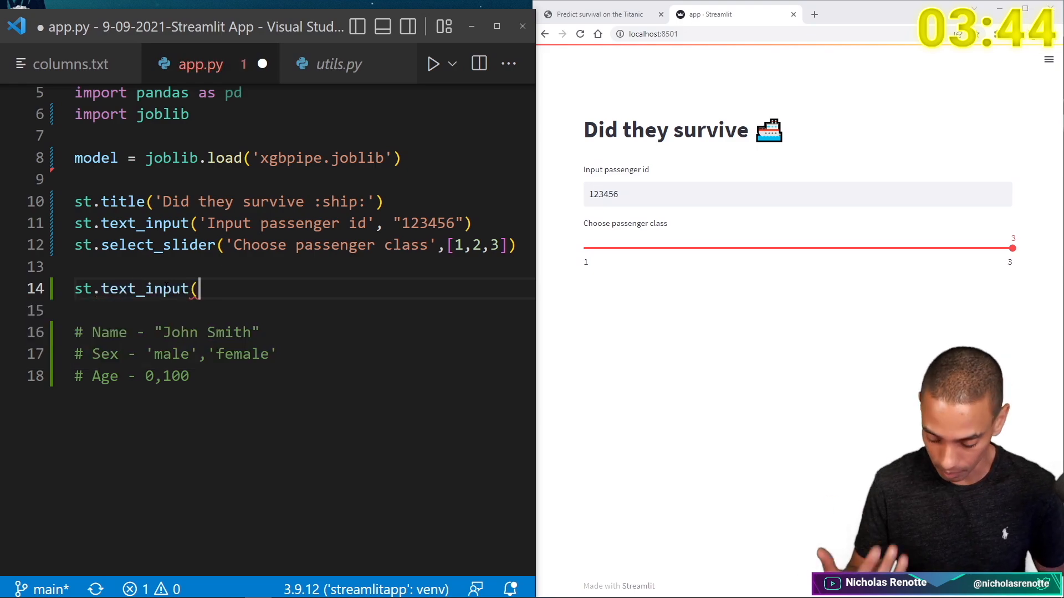
{"action": "type", "text": "'In"}
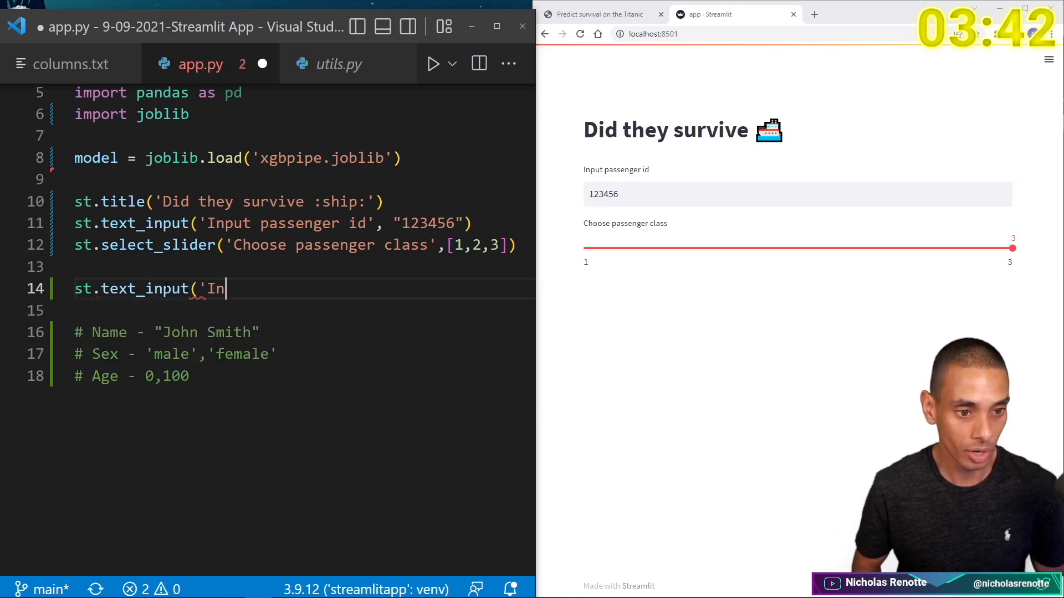
{"action": "type", "text": "put the passengers"}
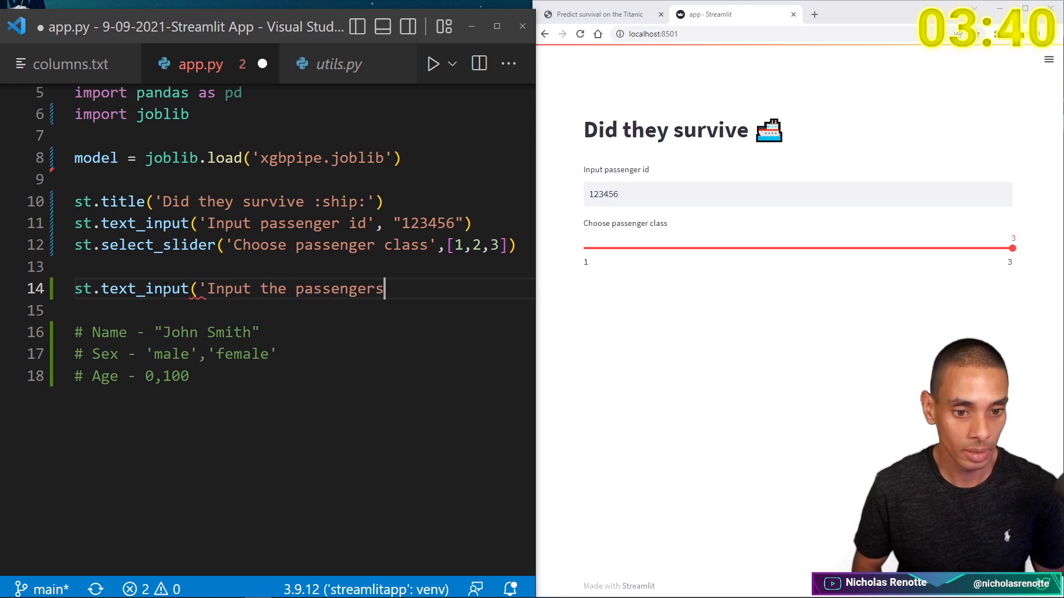
{"action": "type", "text": "name',"}
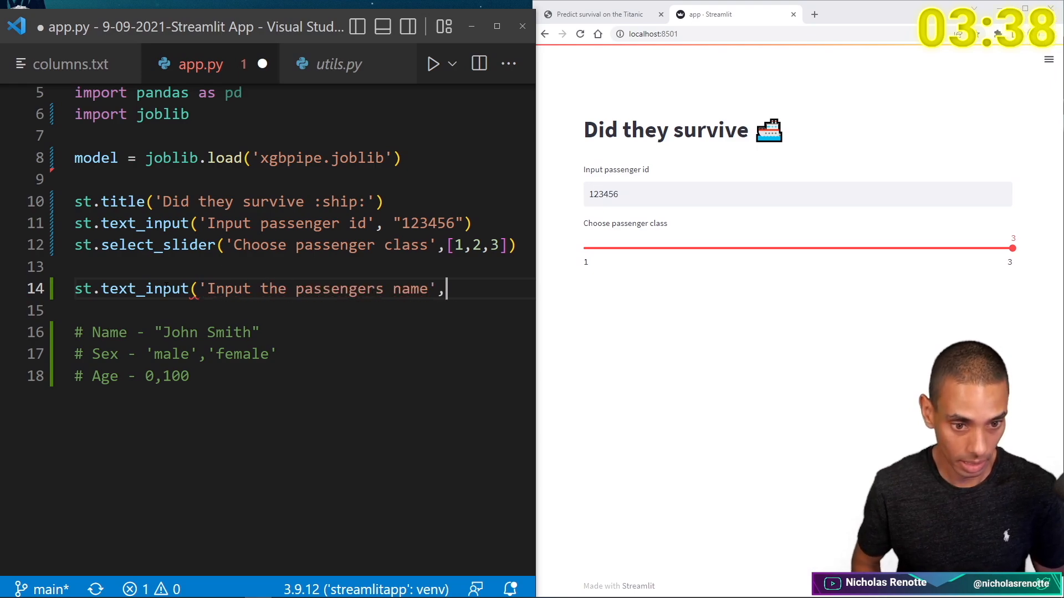
{"action": "type", "text": "'John S"}
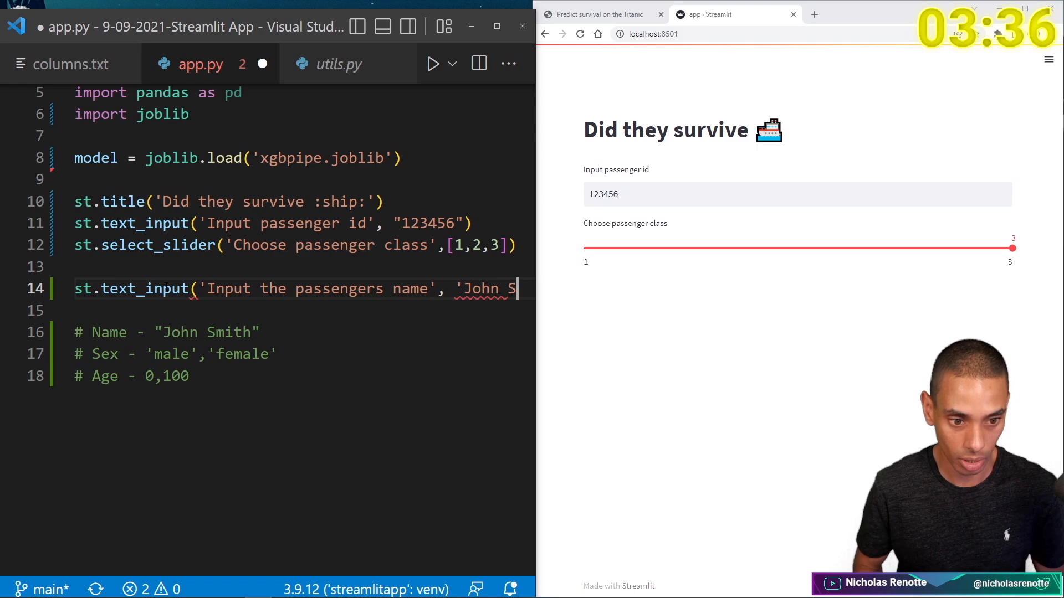
{"action": "type", "text": "mith')"}
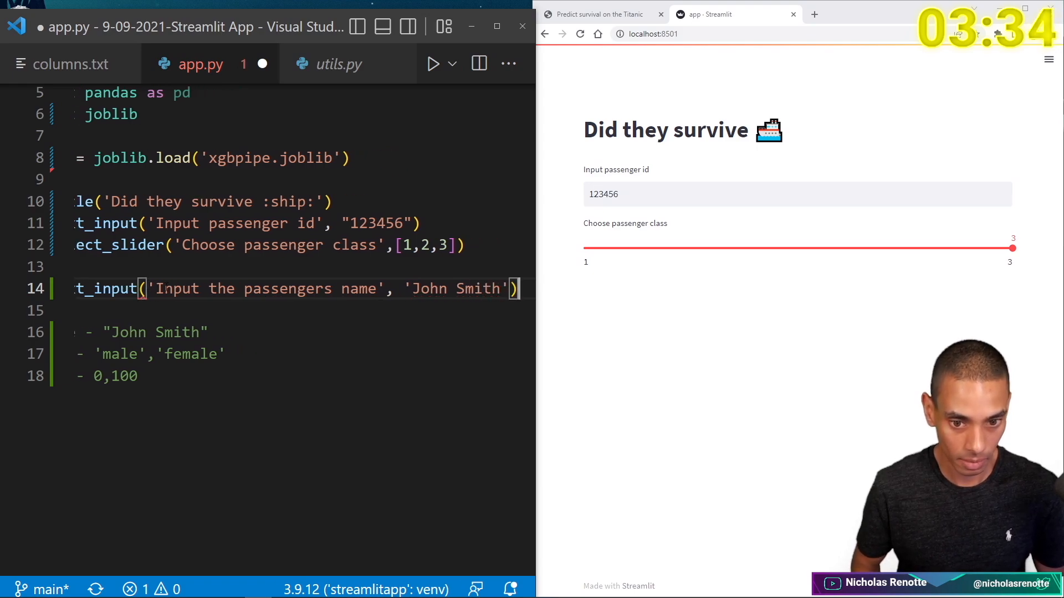
Add st.select_slider('Select gender', ['male','female']) and save the script
{"action": "type", "text": "st,"}
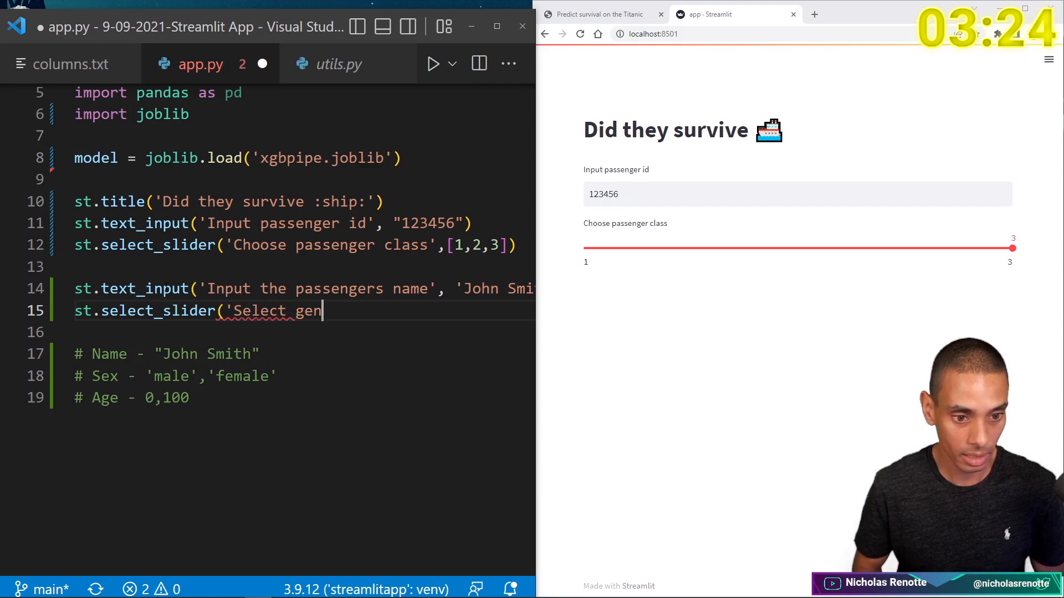
{"action": "type", "text": "der',"}
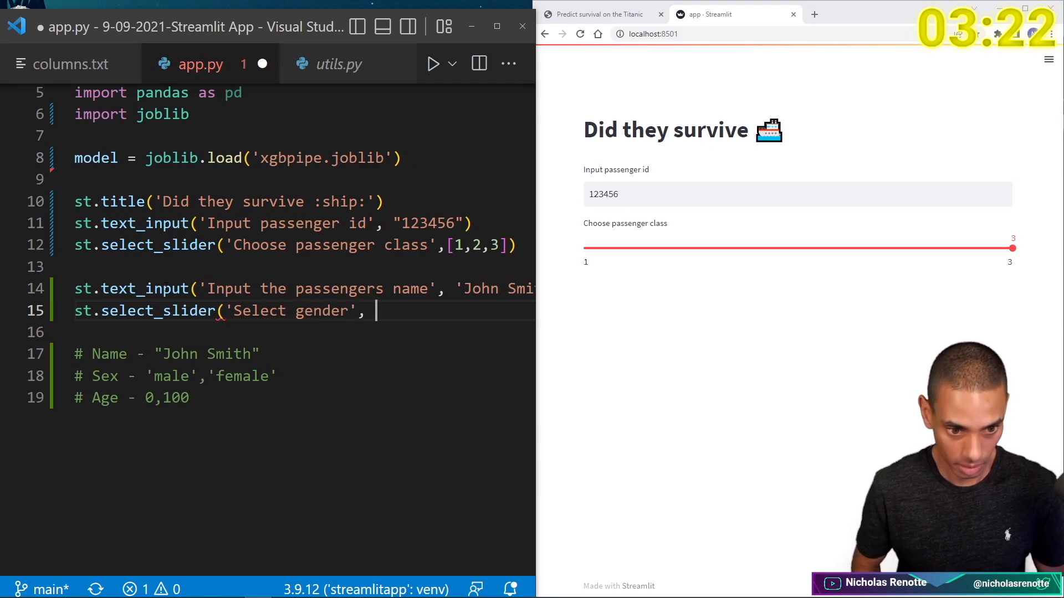
{"action": "type", "text": "['Make"}
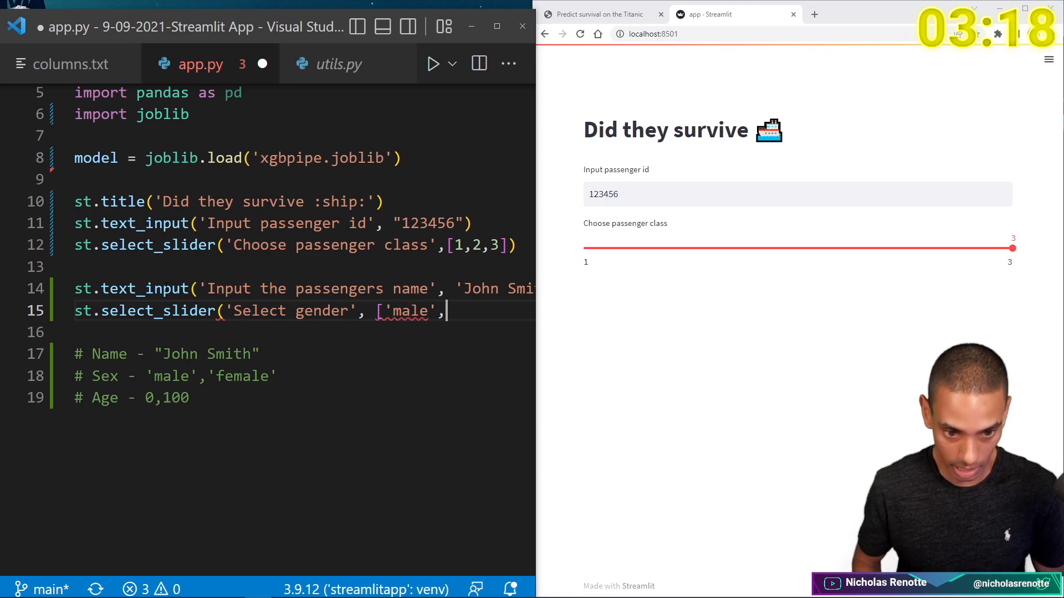
{"action": "type", "text": "'female'])"}
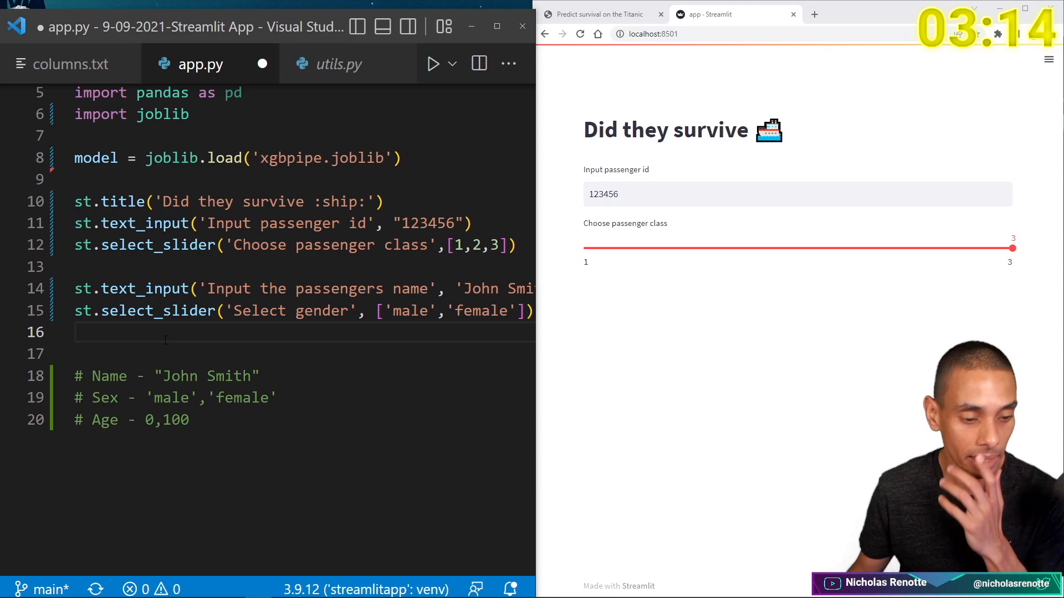
{"action": "key", "text": "ctrl+s"}
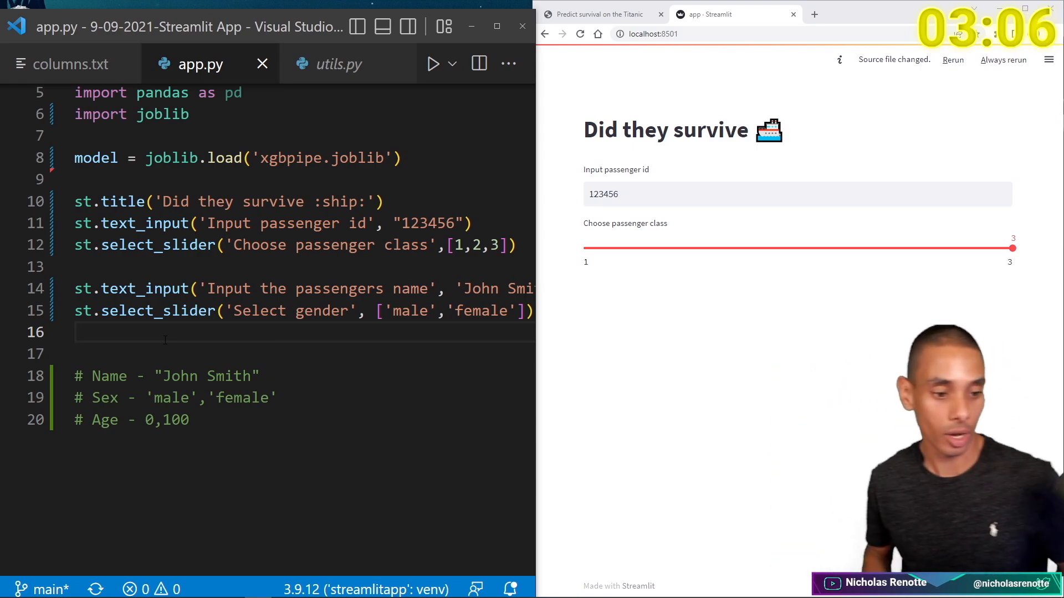
Add st.slider('Input age', 0,100) and bring in the remaining column notes from columns.txt
{"action": "type", "text": "st"}
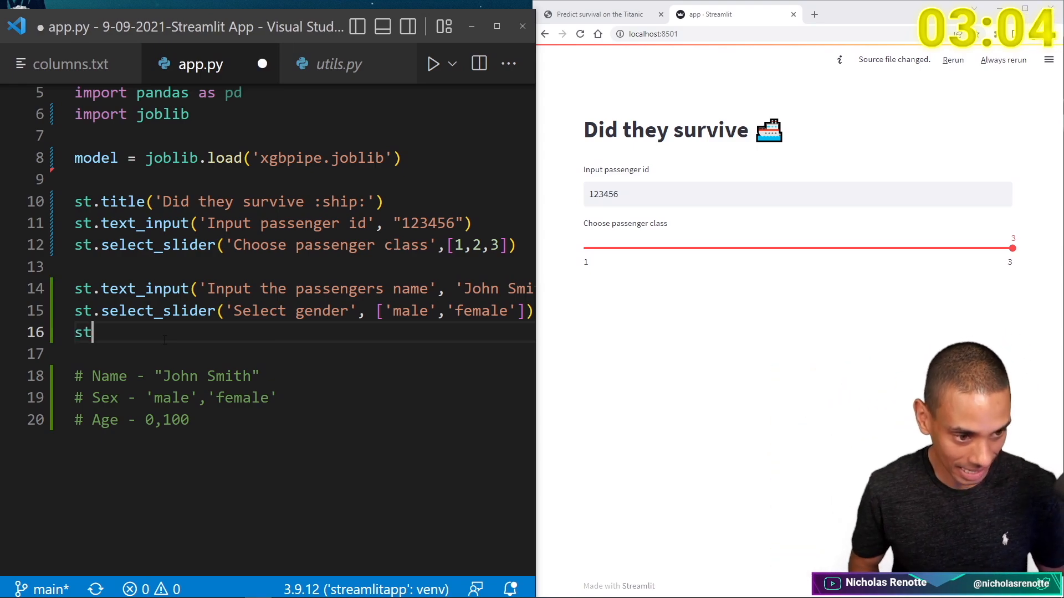
{"action": "type", "text": "."}
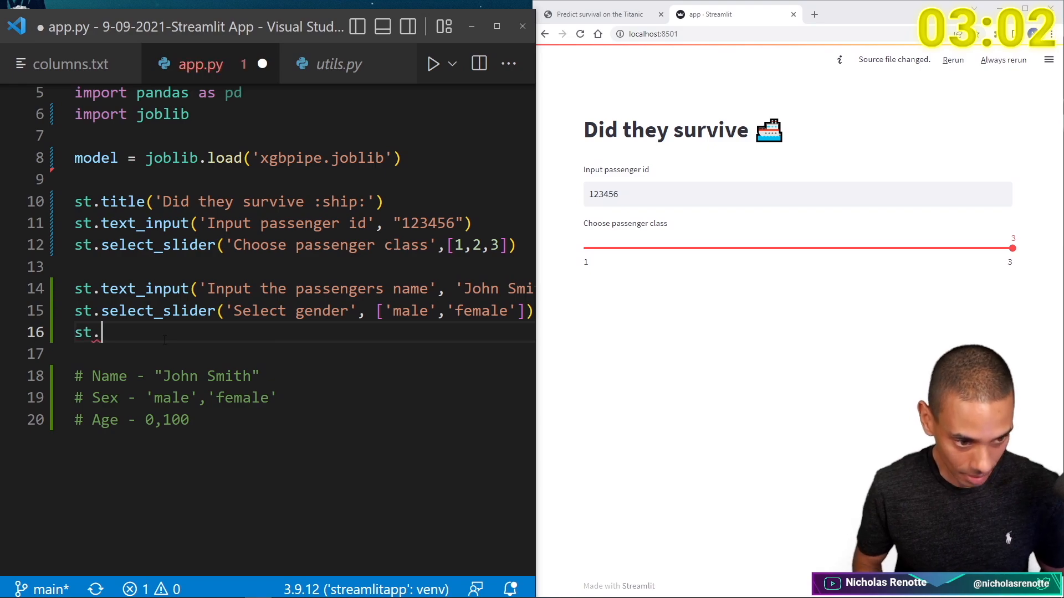
{"action": "type", "text": "selec"}
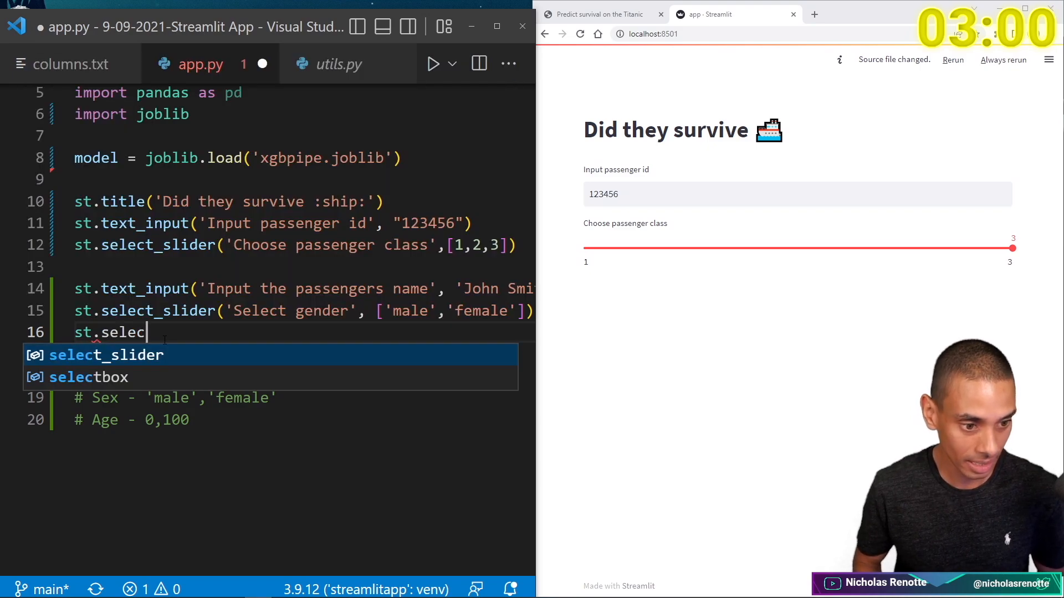
{"action": "key", "text": "Backspace"}
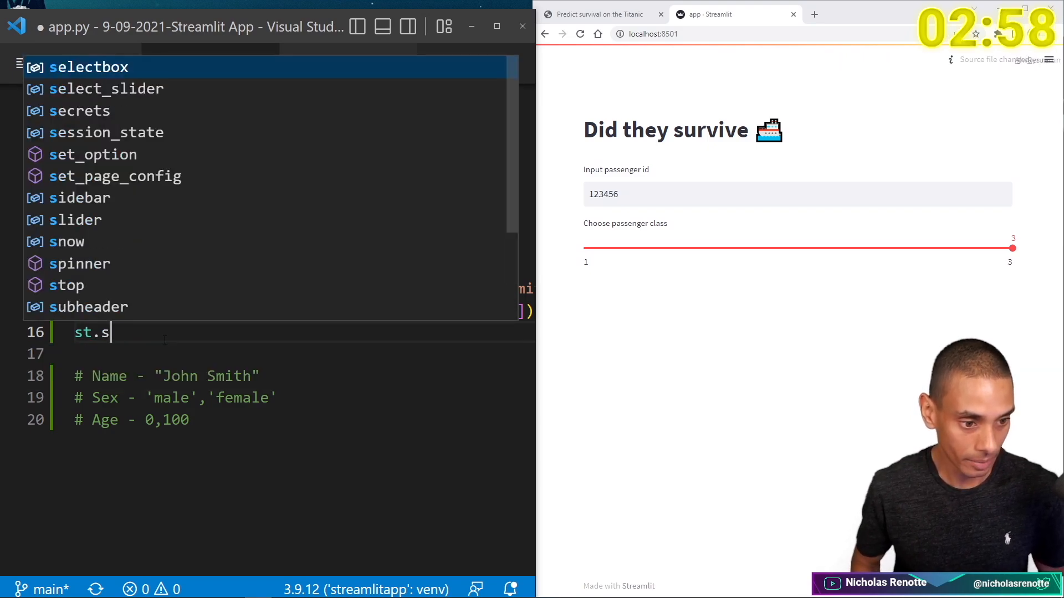
{"action": "type", "text": "lider('I"}
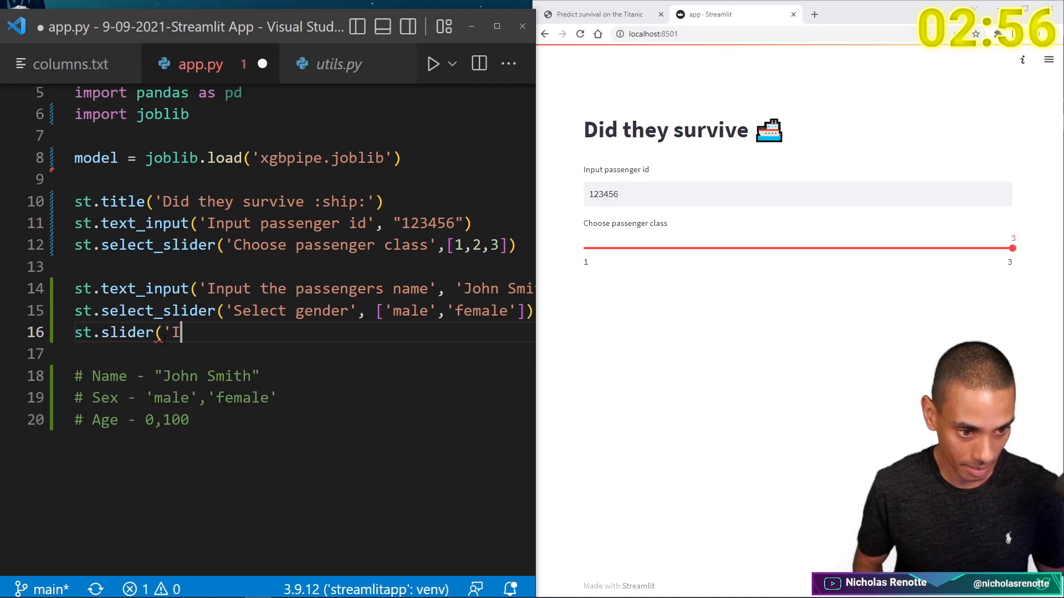
{"action": "type", "text": "nput age',"}
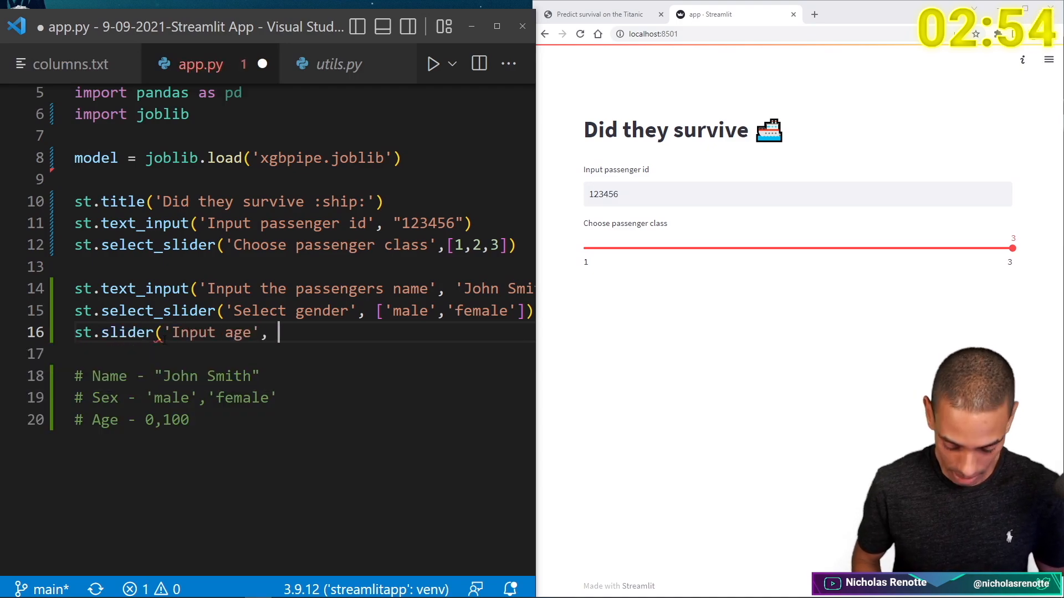
{"action": "type", "text": "0,100"}
{"action": "type", "text": "st."}
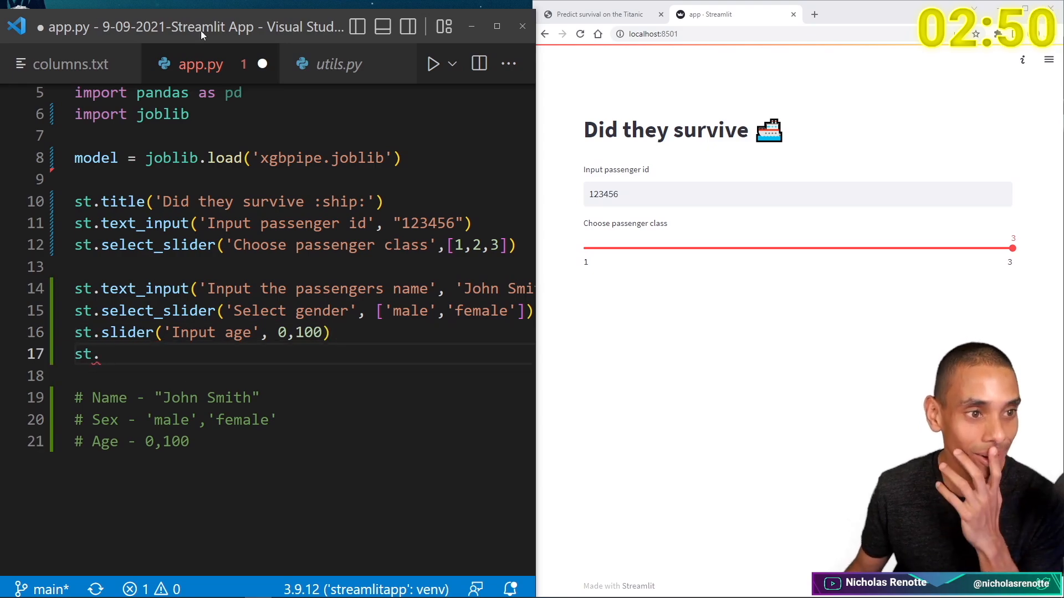
{"action": "left_click", "coordinate": [70, 65]}
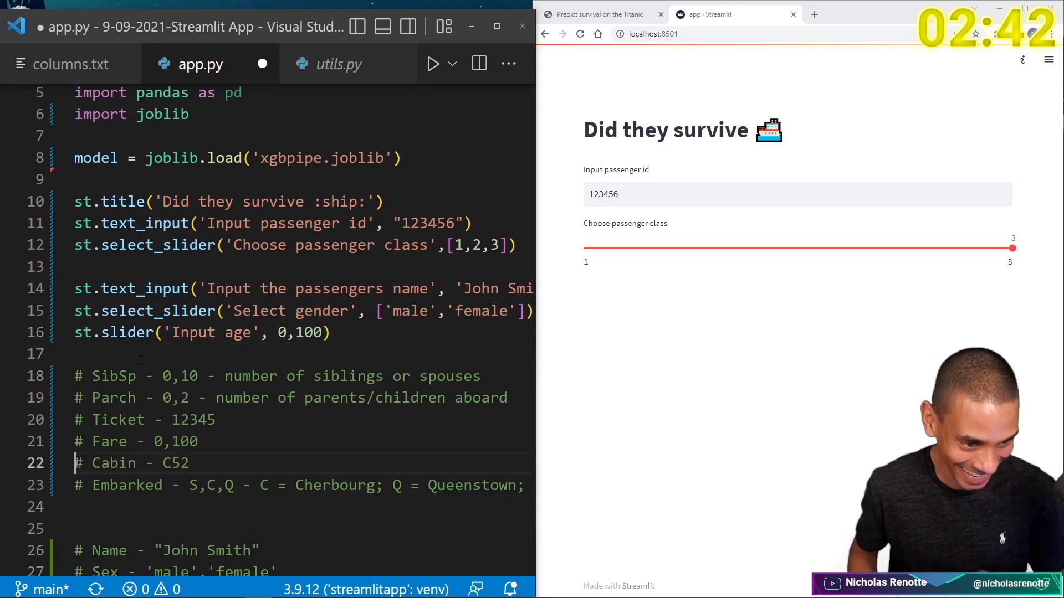
Add st.slider('Input siblings', 0,10) below the age slider
{"action": "type", "text": "st.slider('Input age', 0,100"}
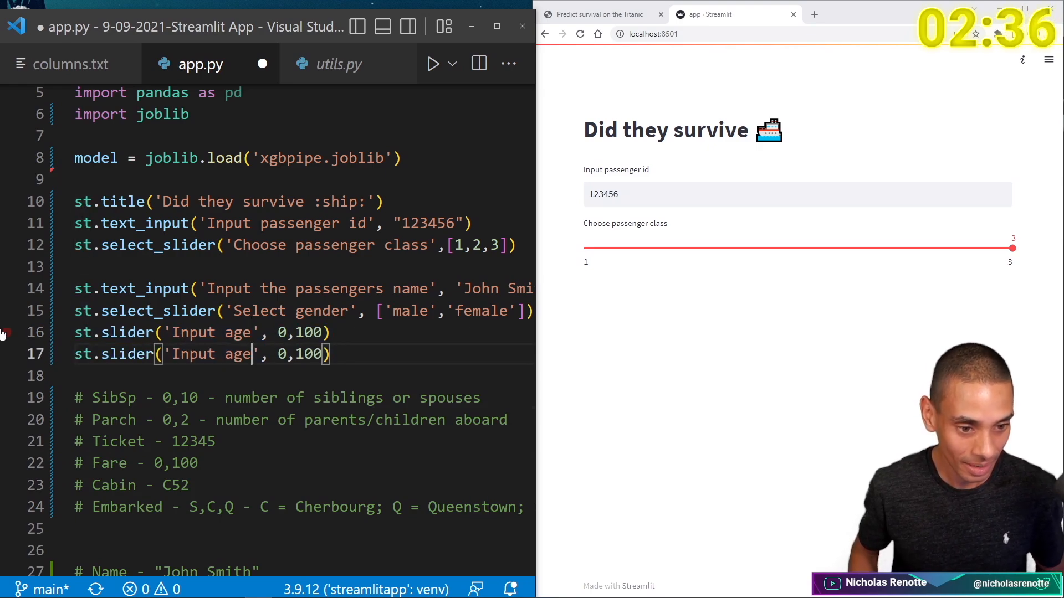
{"action": "type", "text": "sibli"}
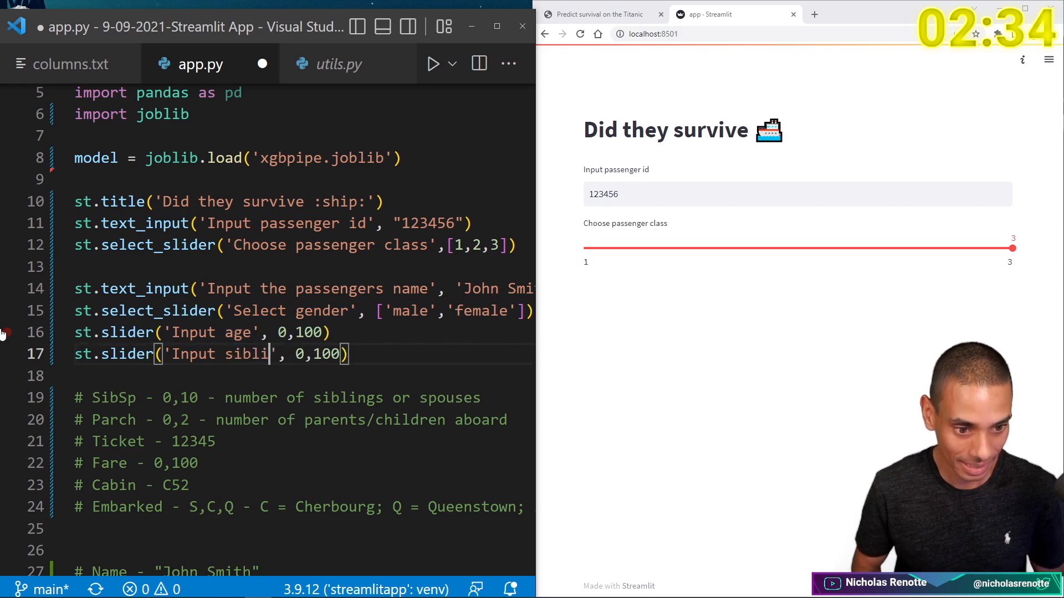
{"action": "type", "text": "ngs"}
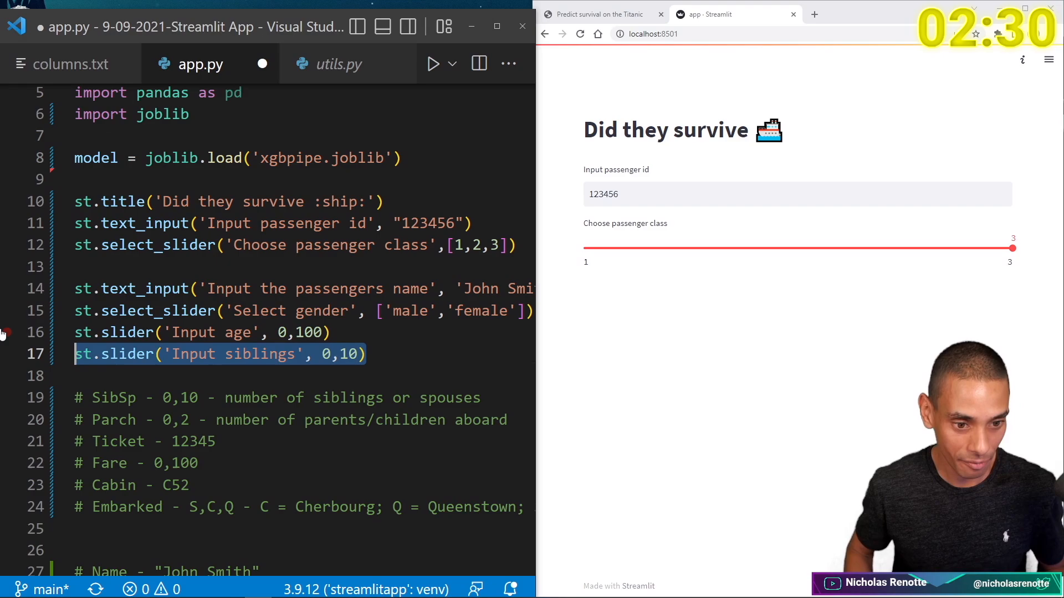
{"action": "key", "text": "Enter"}
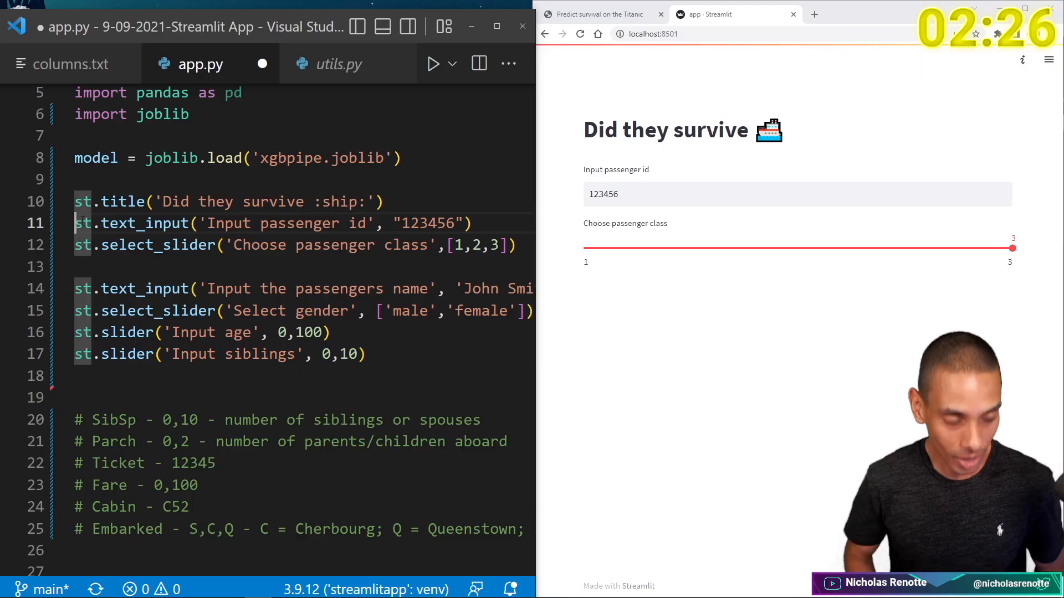
Assign the ID and class inputs to variables passengerid and passengerclass
{"action": "type", "text": "passengerid ="}
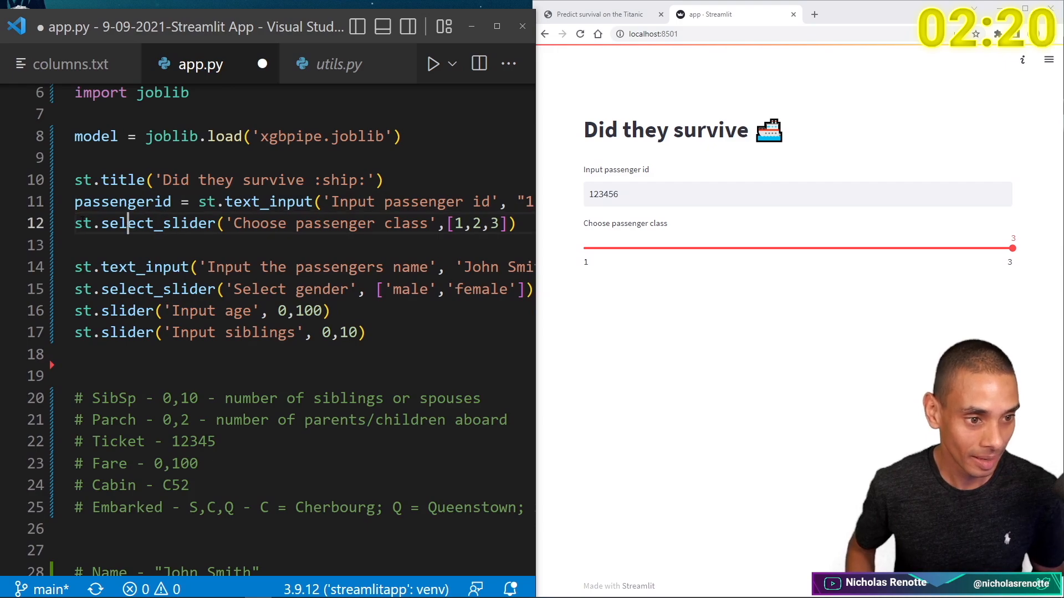
{"action": "type", "text": "class ="}
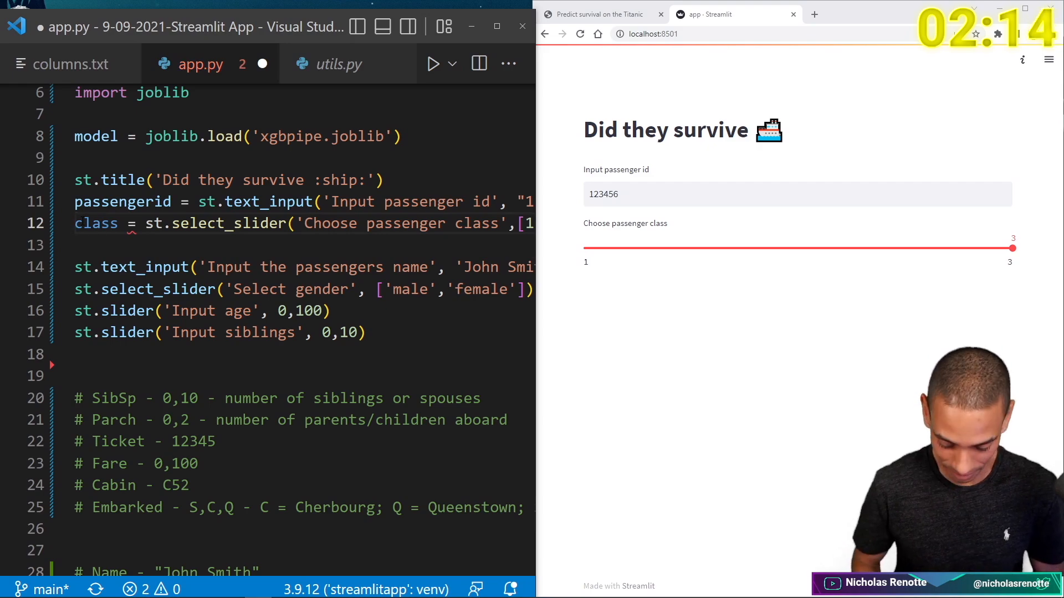
{"action": "type", "text": "passengerclass"}
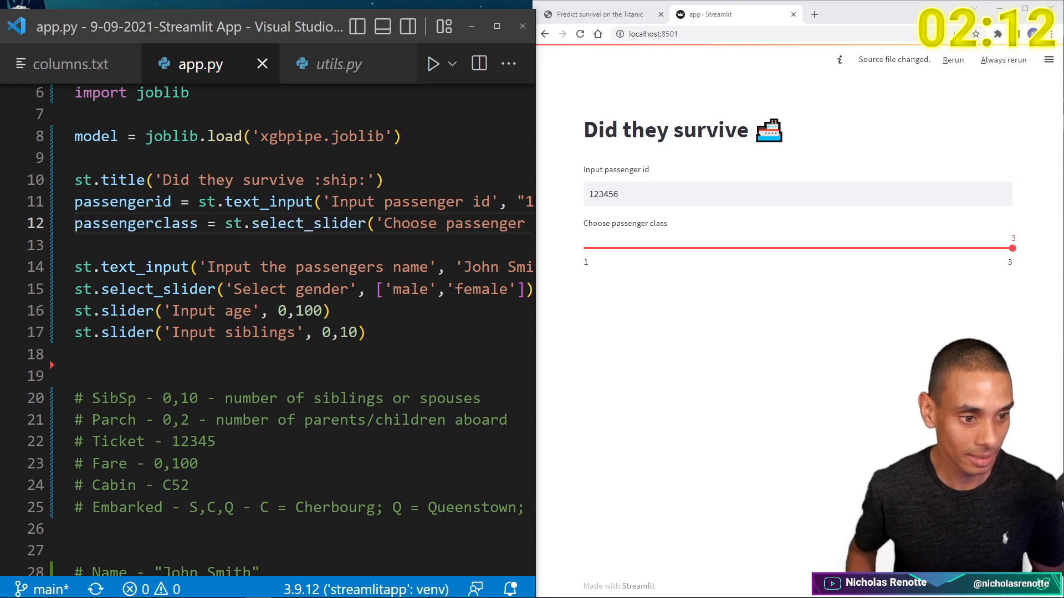
Assign the name, gender and age inputs to variables name, gender and age
{"action": "double_click", "coordinate": [145, 267]}
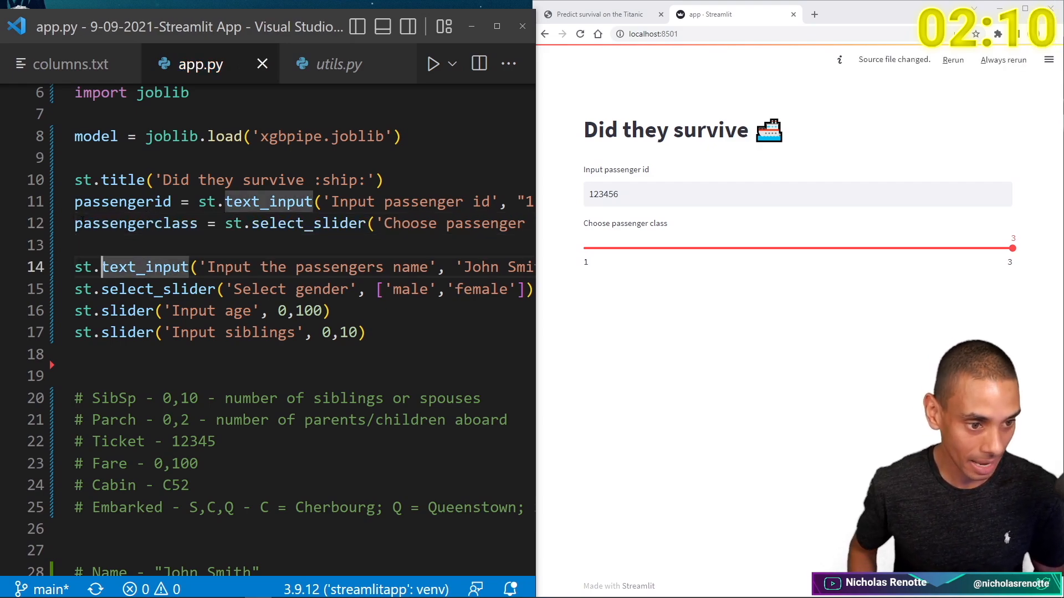
{"action": "type", "text": "name ="}
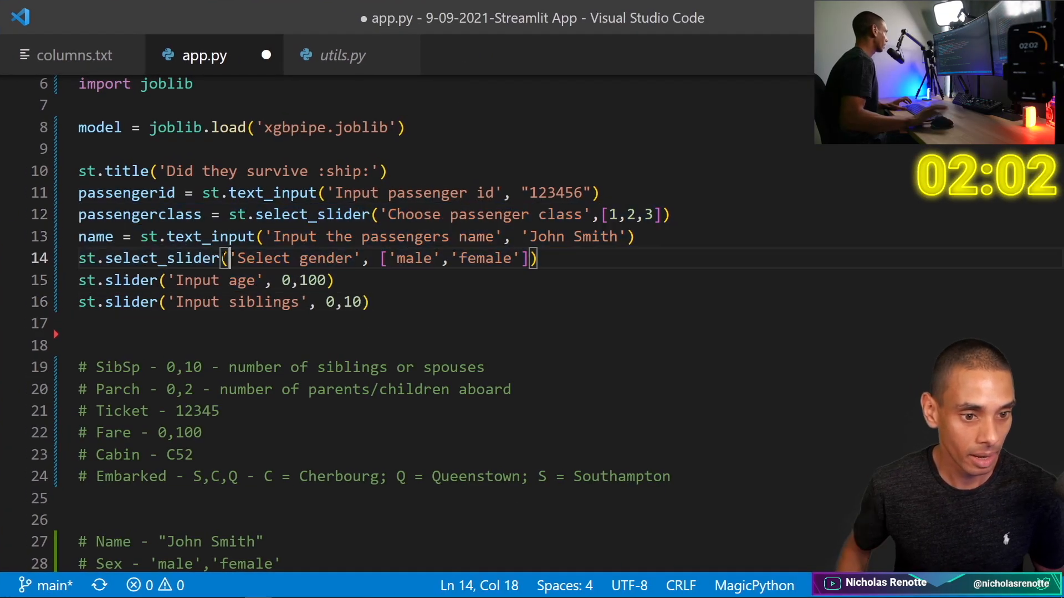
{"action": "type", "text": "gdner"}
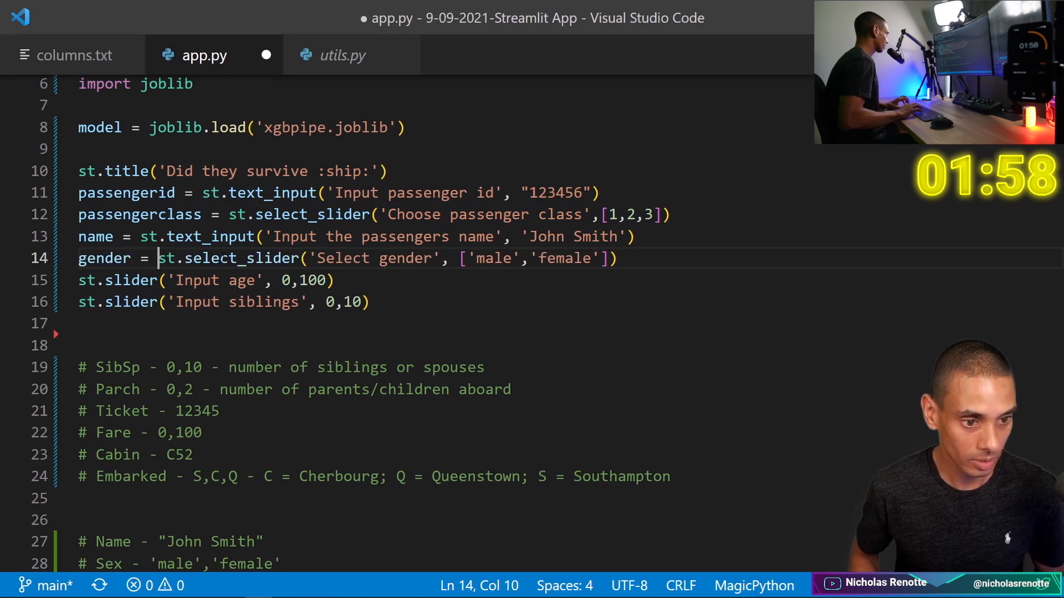
{"action": "type", "text": "age ="}
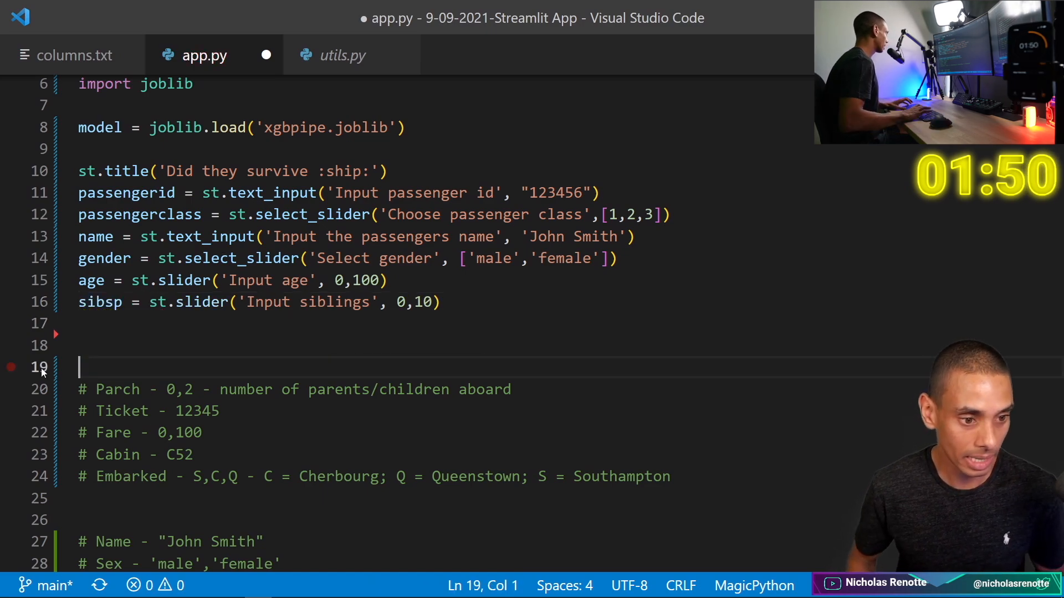
Add a parch slider for parents and children based on the siblings slider
{"action": "type", "text": "parch ="}
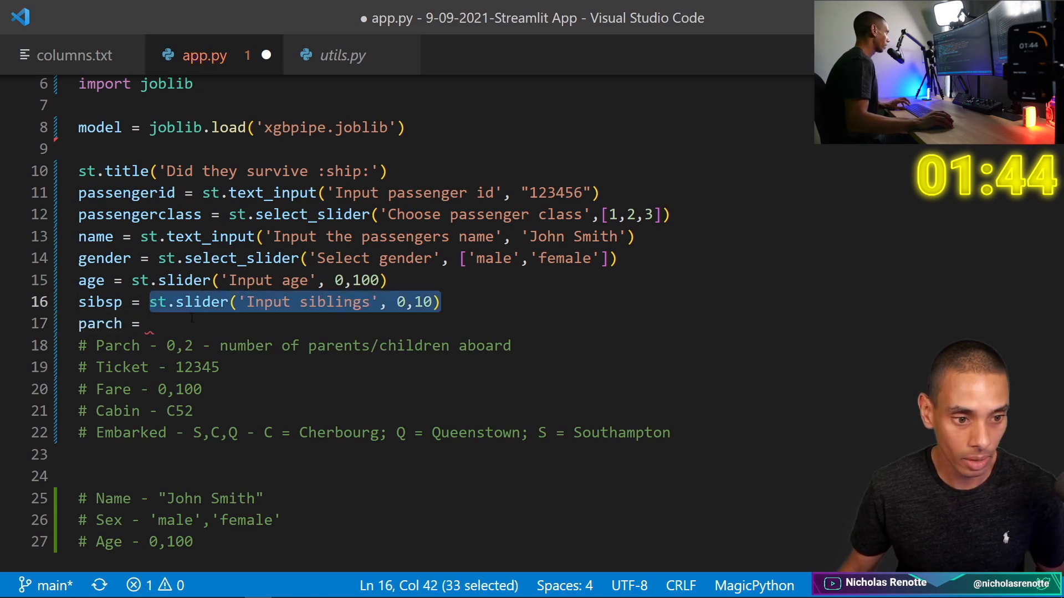
{"action": "type", "text": "st.slider('Input siblings', 0,10)"}
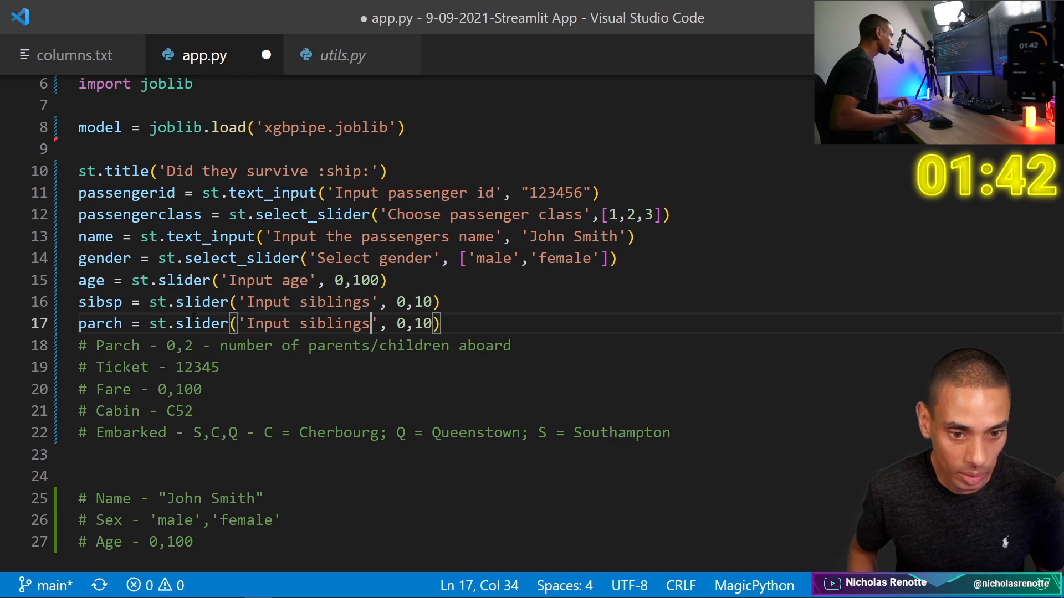
{"action": "type", "text": "parents"}
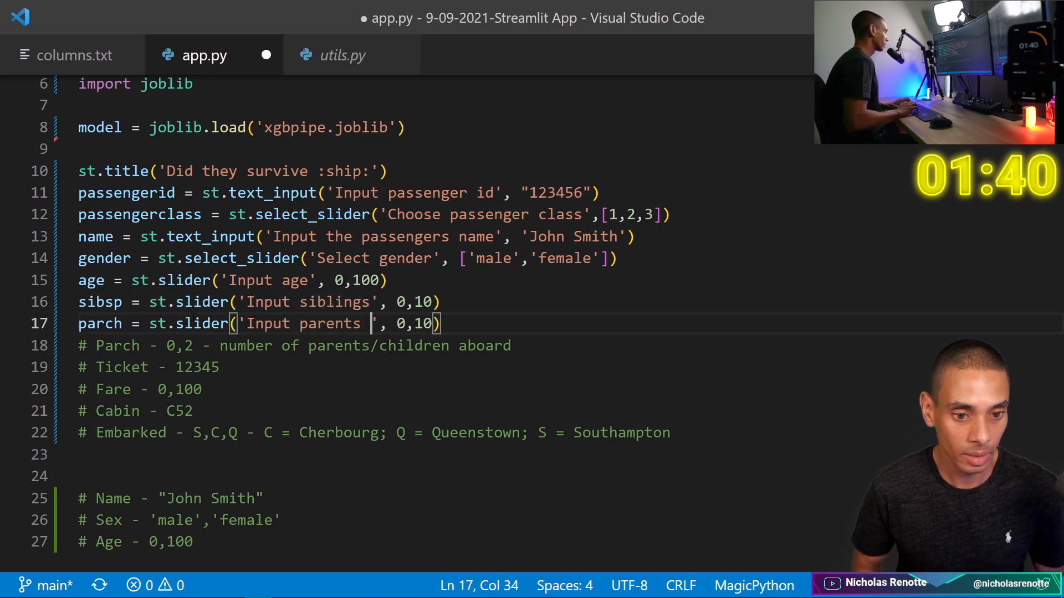
{"action": "type", "text": "children"}
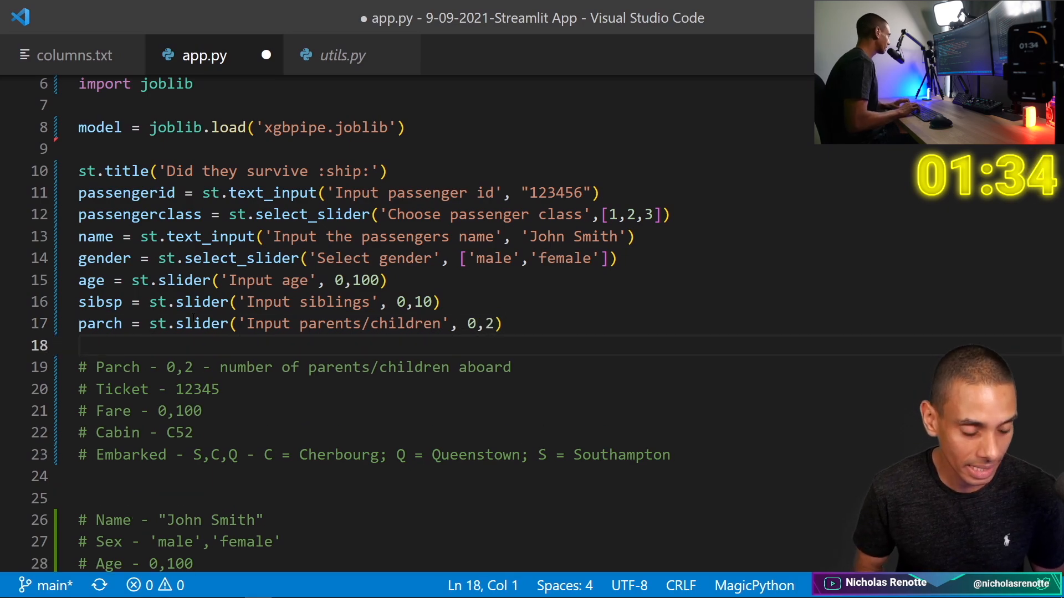
Add ticketid = st.number_input('Ticket number', 12345)
{"action": "type", "text": "ticket"}
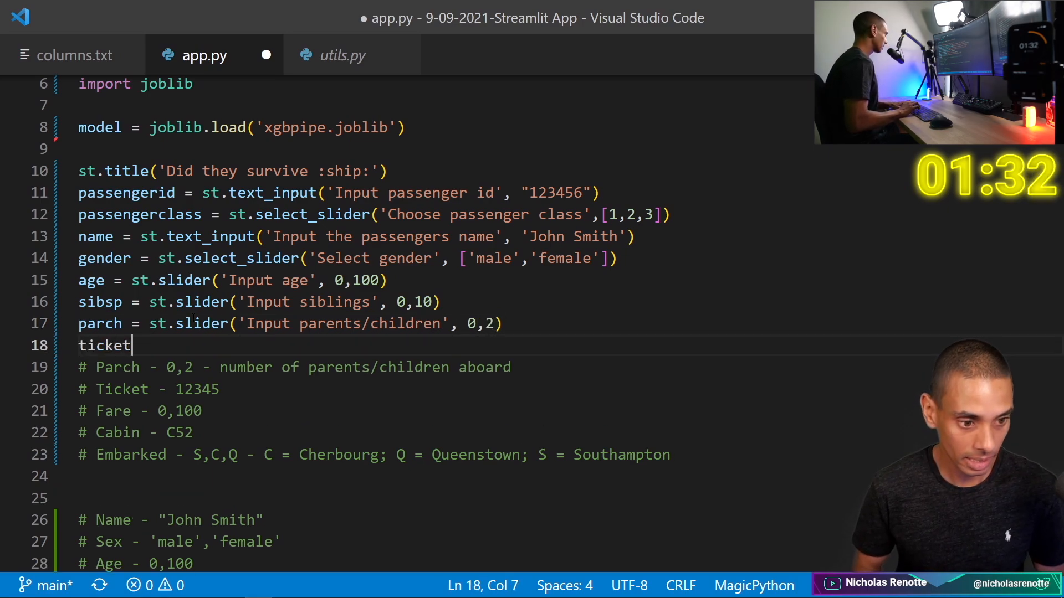
{"action": "type", "text": "id = st."}
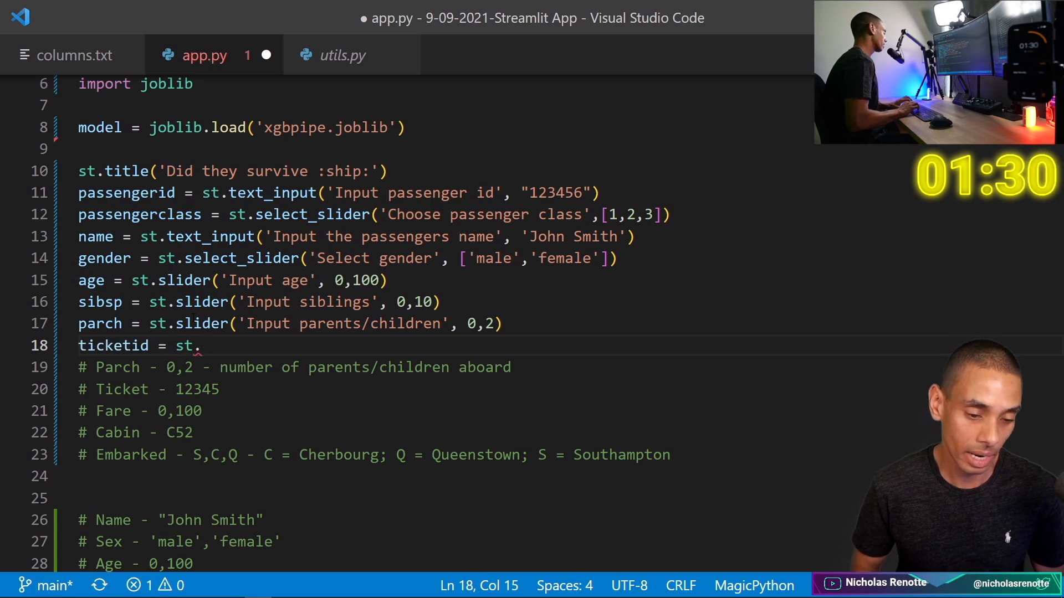
{"action": "type", "text": "number_input("}
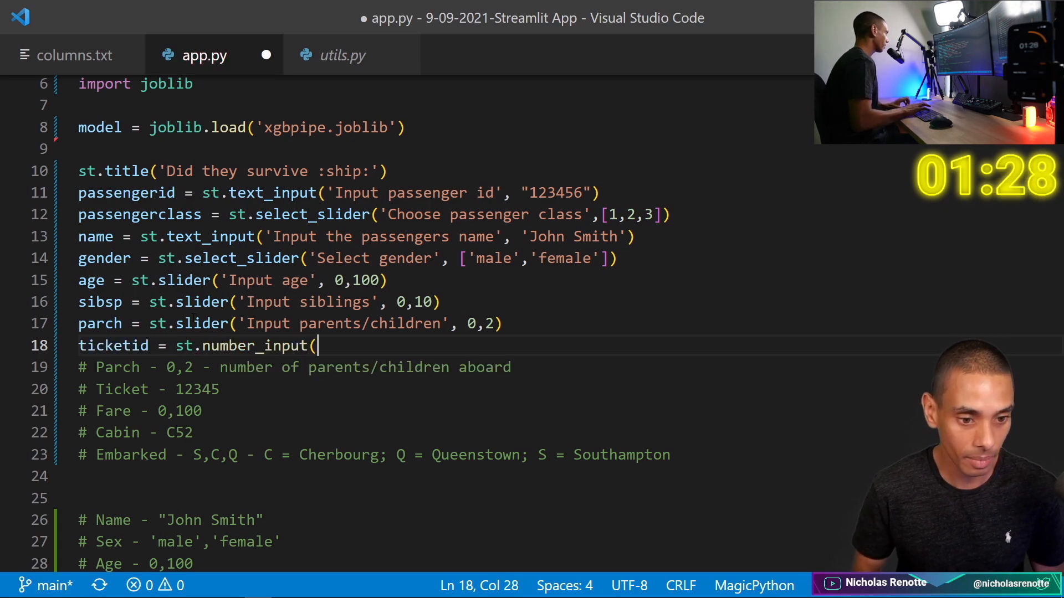
{"action": "type", "text": "'"}
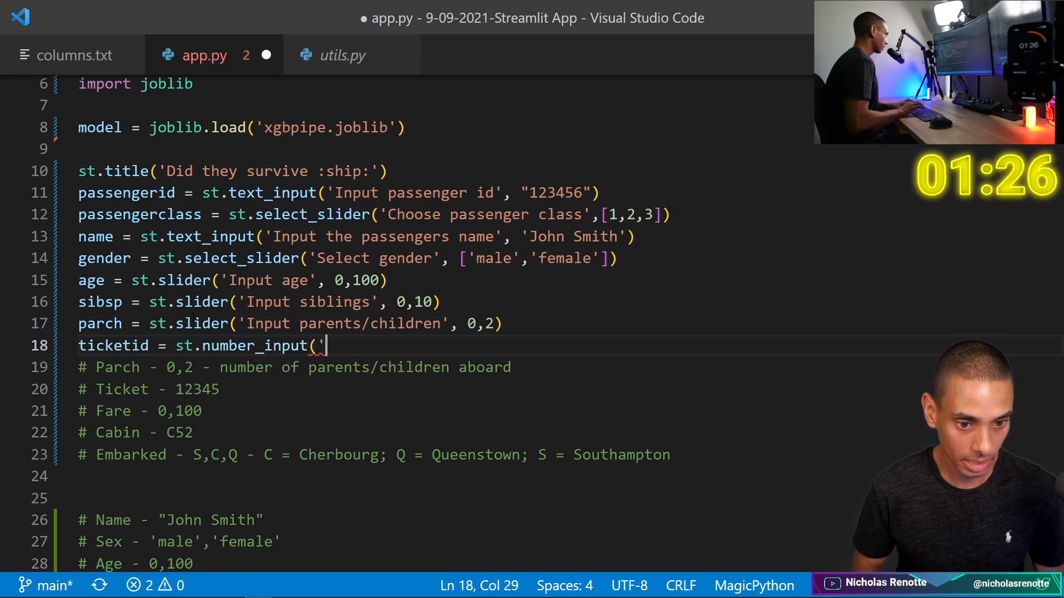
{"action": "type", "text": "Ticket number"}
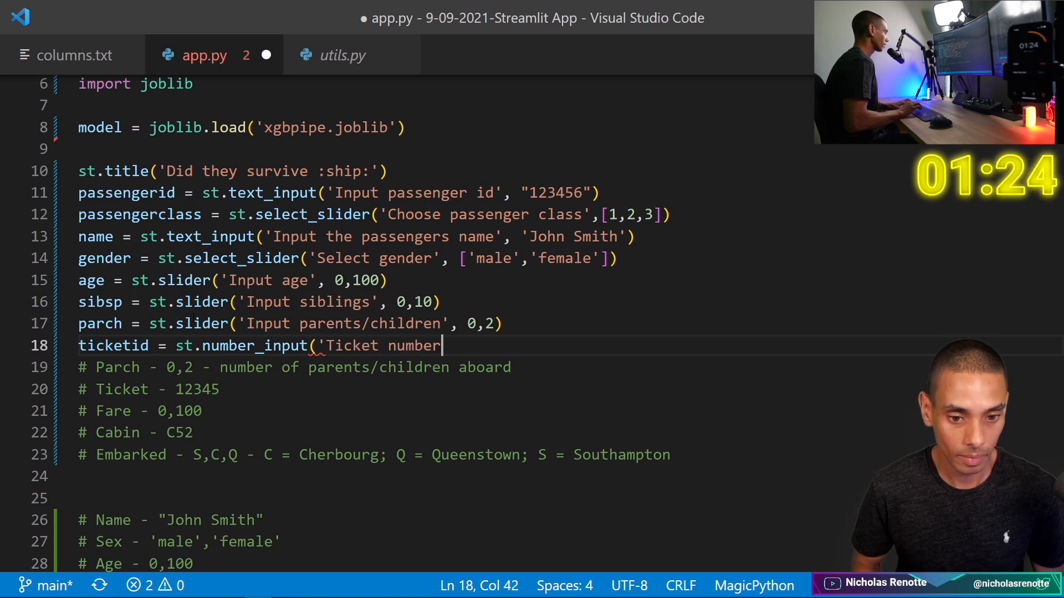
{"action": "type", "text": "',"}
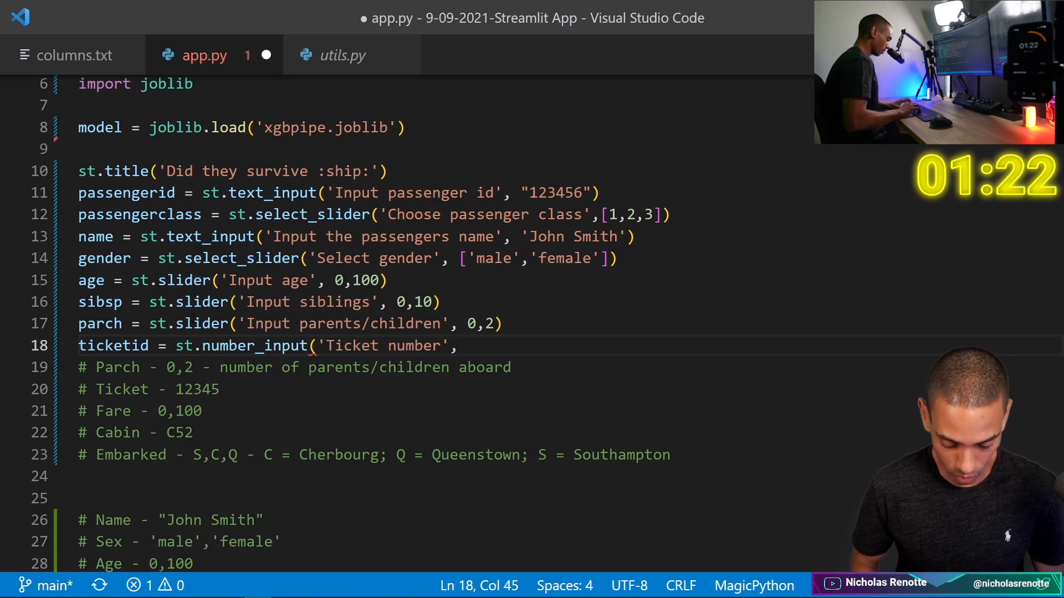
{"action": "type", "text": "12345)"}
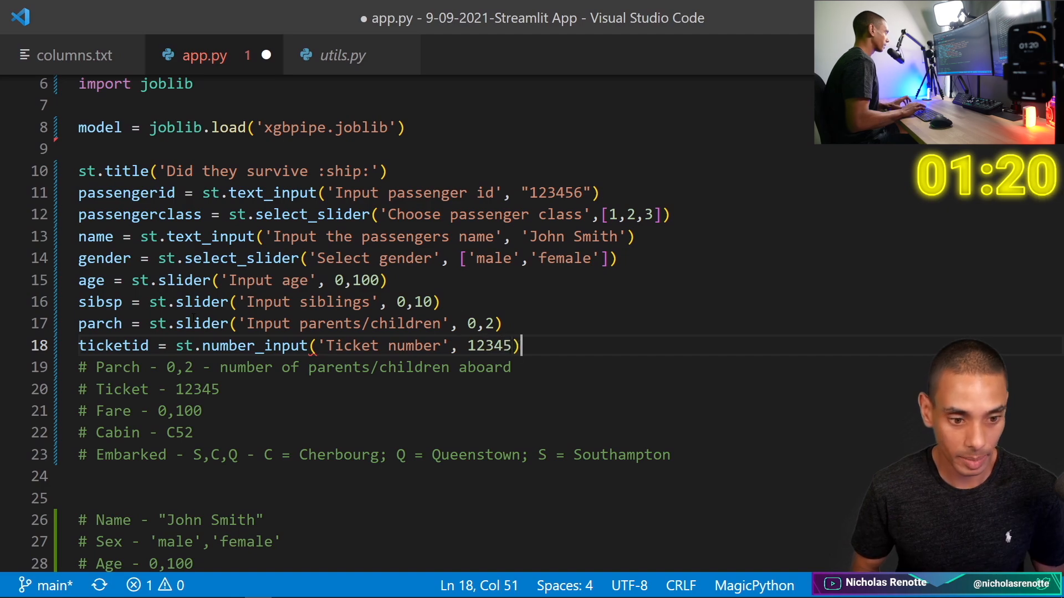
Add fare = st.number_input('Fare amount', 0,100)
{"action": "type", "text": "fa"}
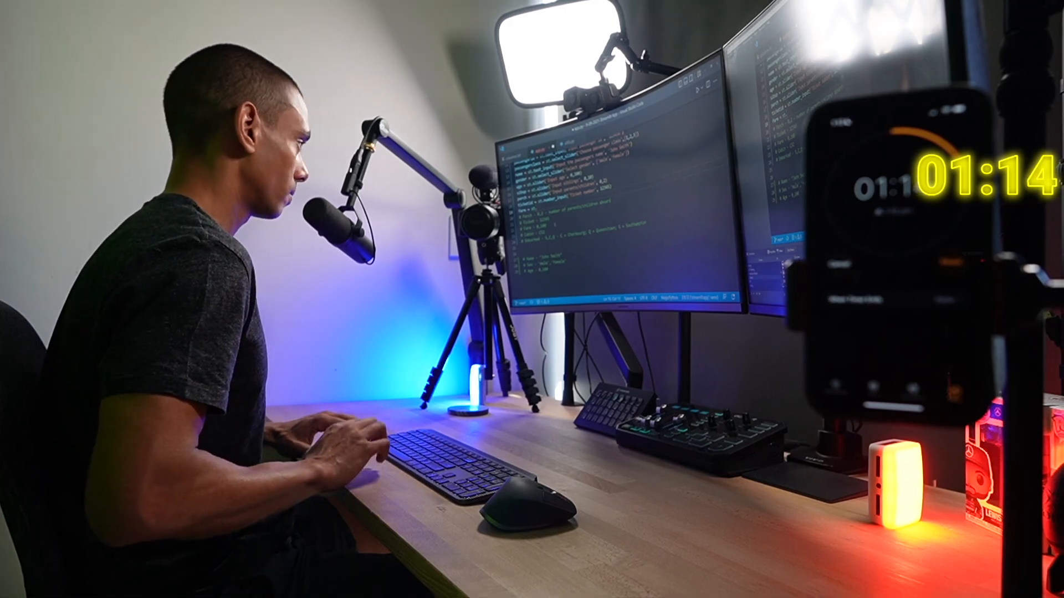
{"action": "type", "text": "st.s"}
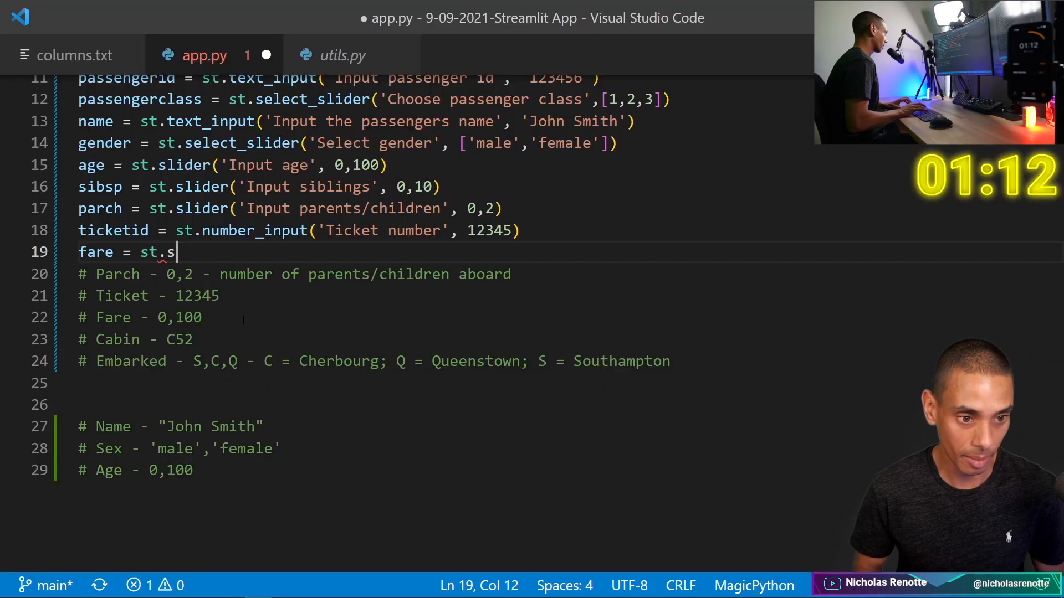
{"action": "type", "text": "number_input"}
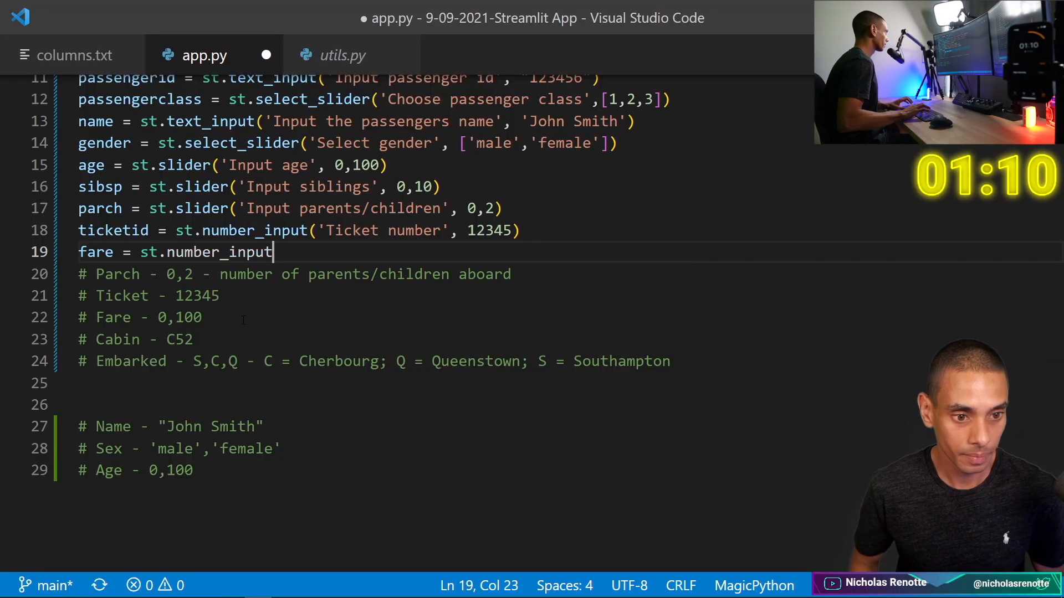
{"action": "type", "text": "('Fare anm"}
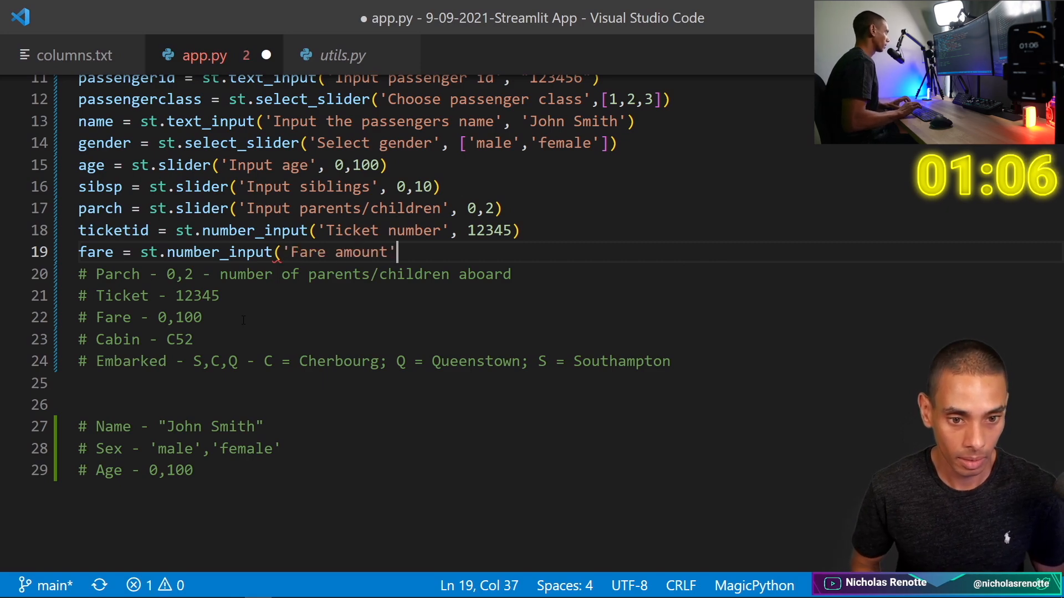
{"action": "type", "text": ","}
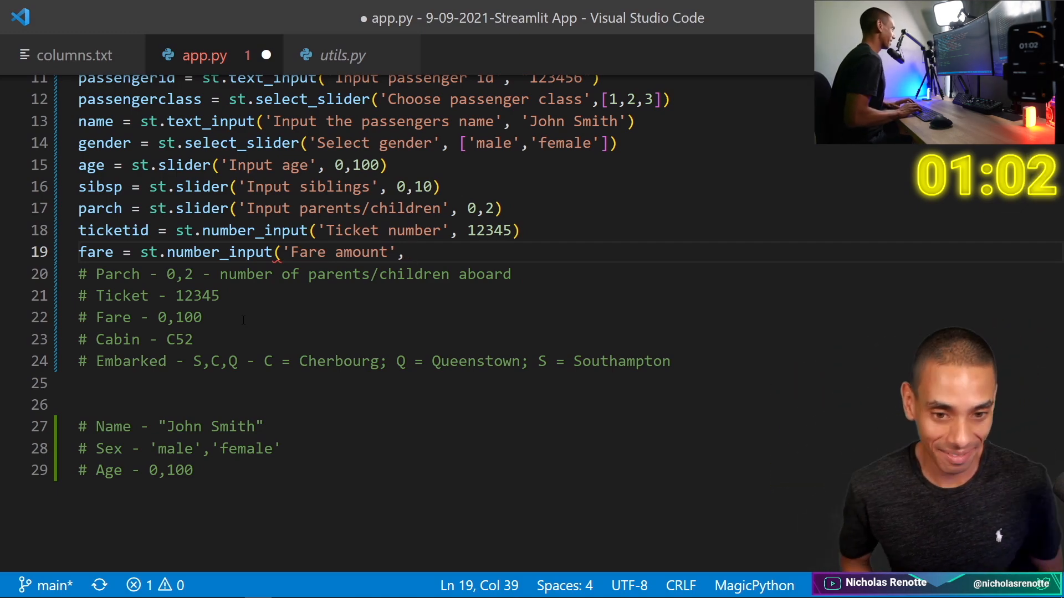
{"action": "type", "text": "0,"}
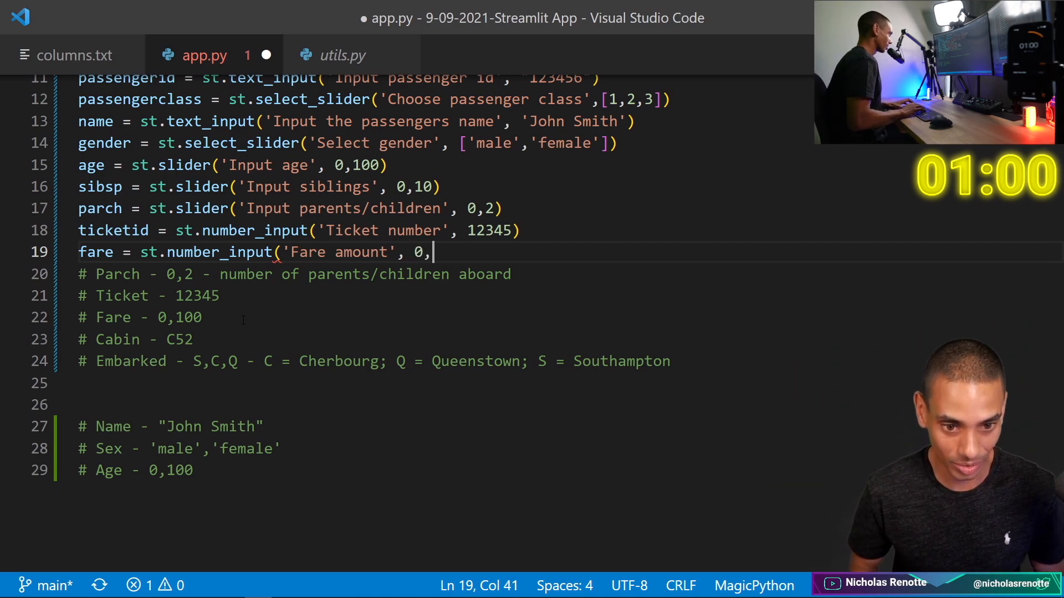
{"action": "type", "text": "100)"}
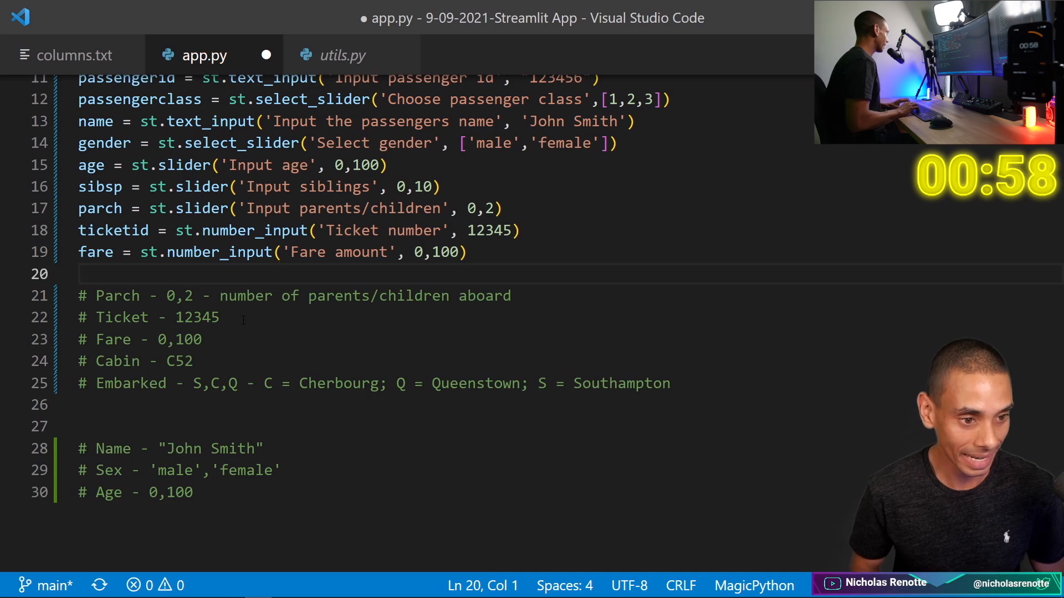
Add cabin = st.text_input('Enter cabin', 'C52') and delete the leftover comment lines
{"action": "type", "text": "cabin ="}
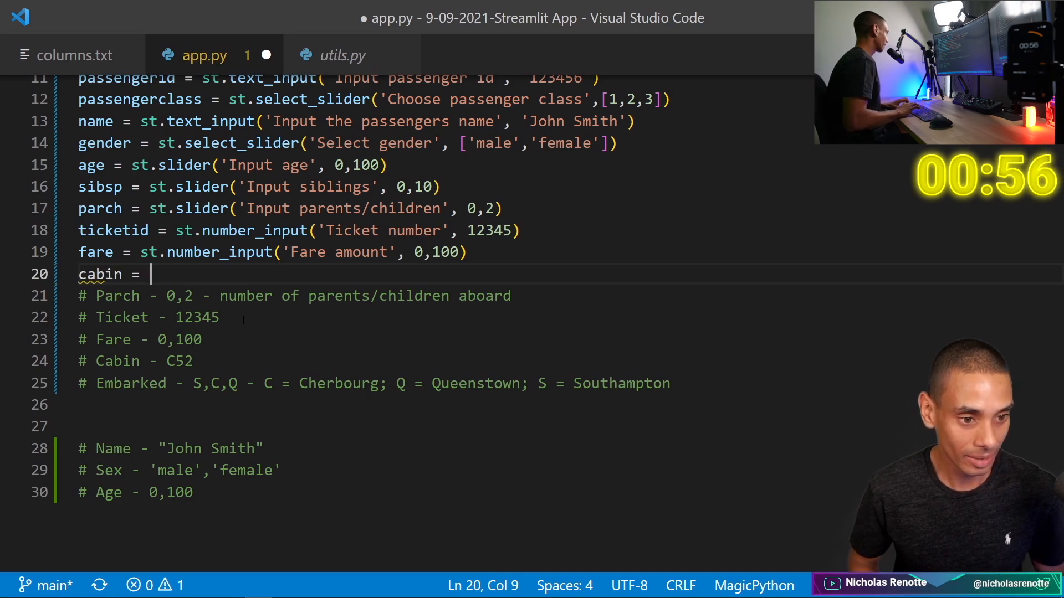
{"action": "type", "text": "st.text_input("}
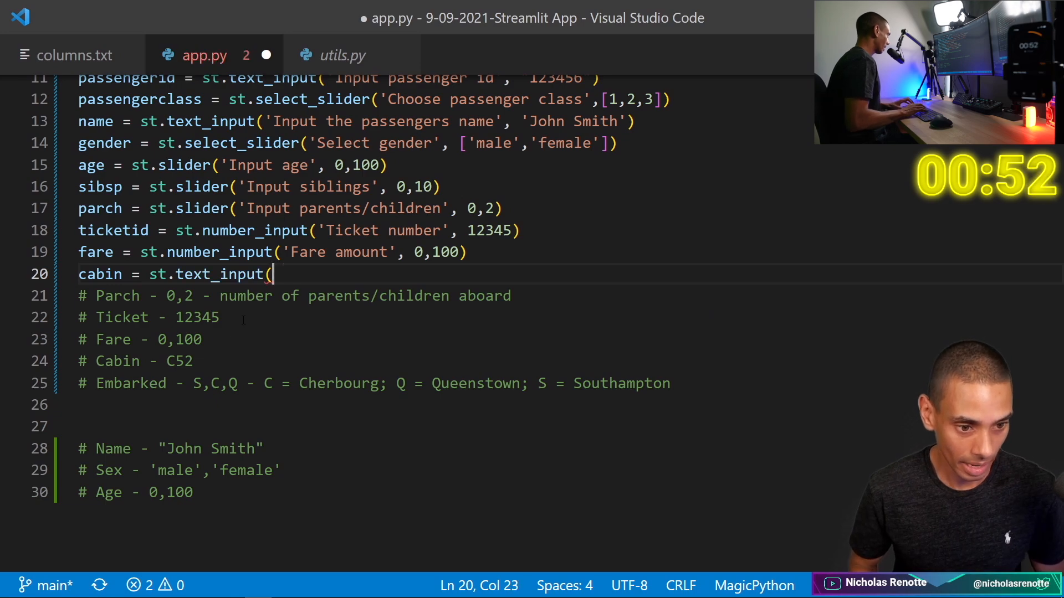
{"action": "type", "text": "'Select"}
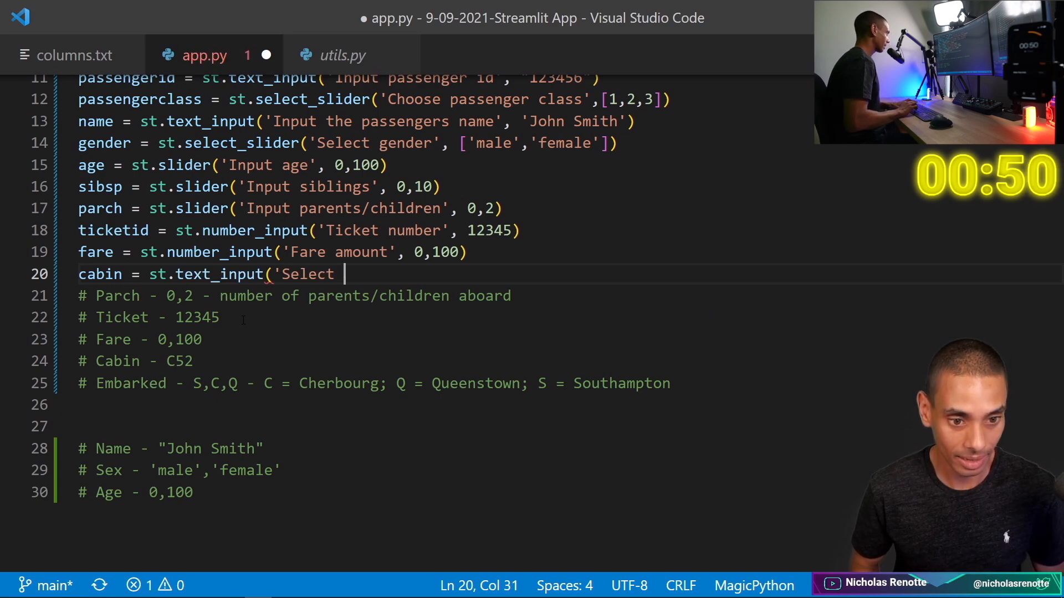
{"action": "type", "text": "Enter c"}
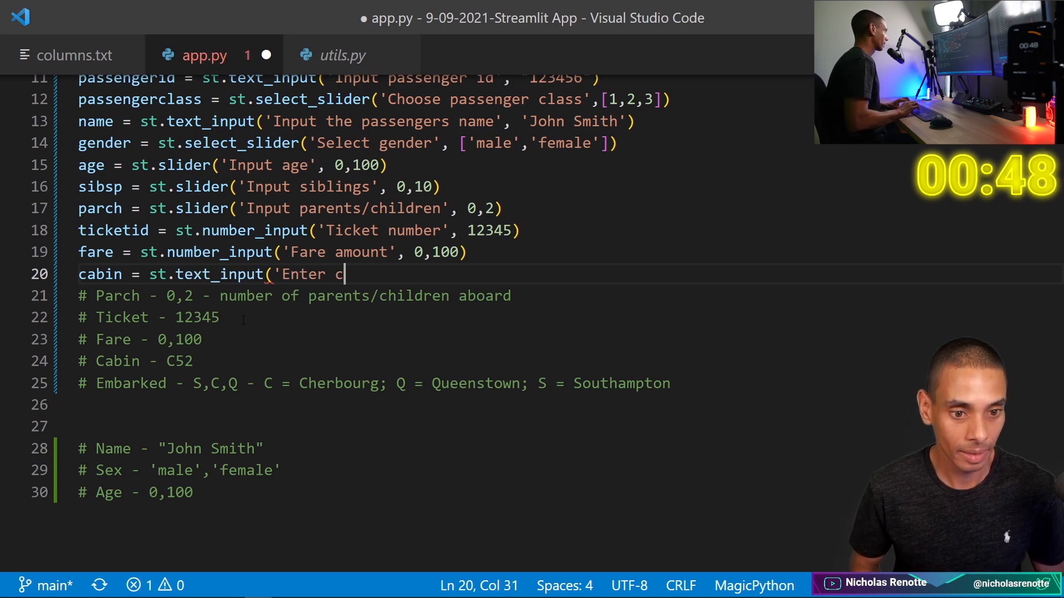
{"action": "type", "text": "abin',"}
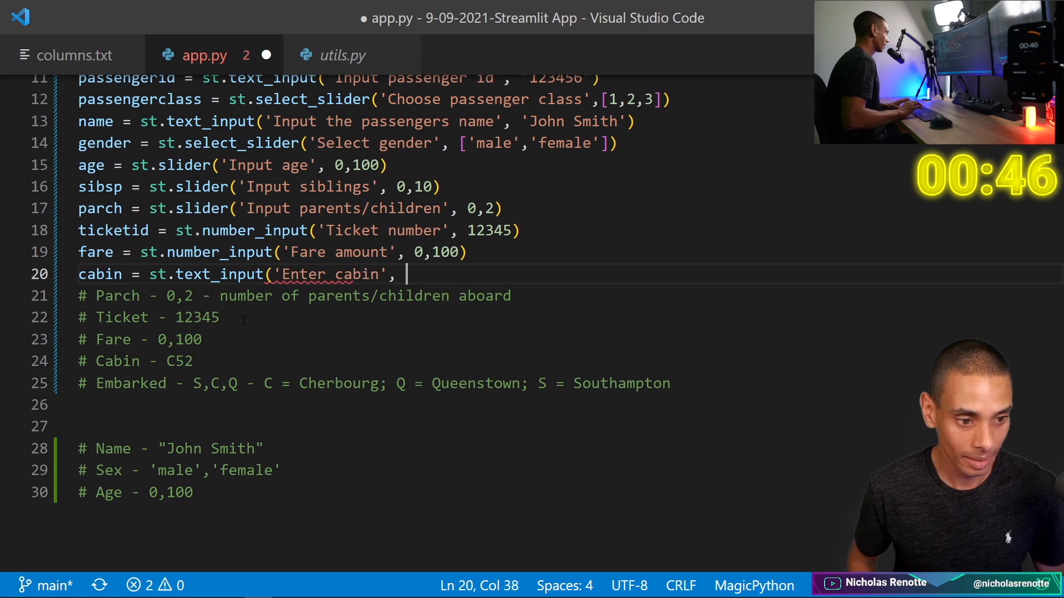
{"action": "type", "text": "'"}
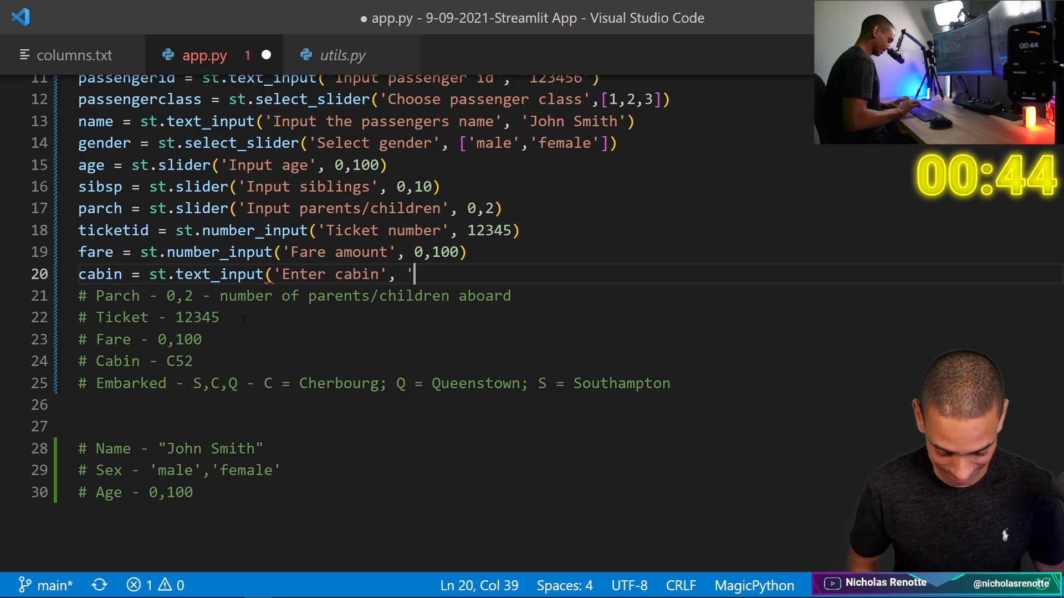
{"action": "type", "text": "C52')"}
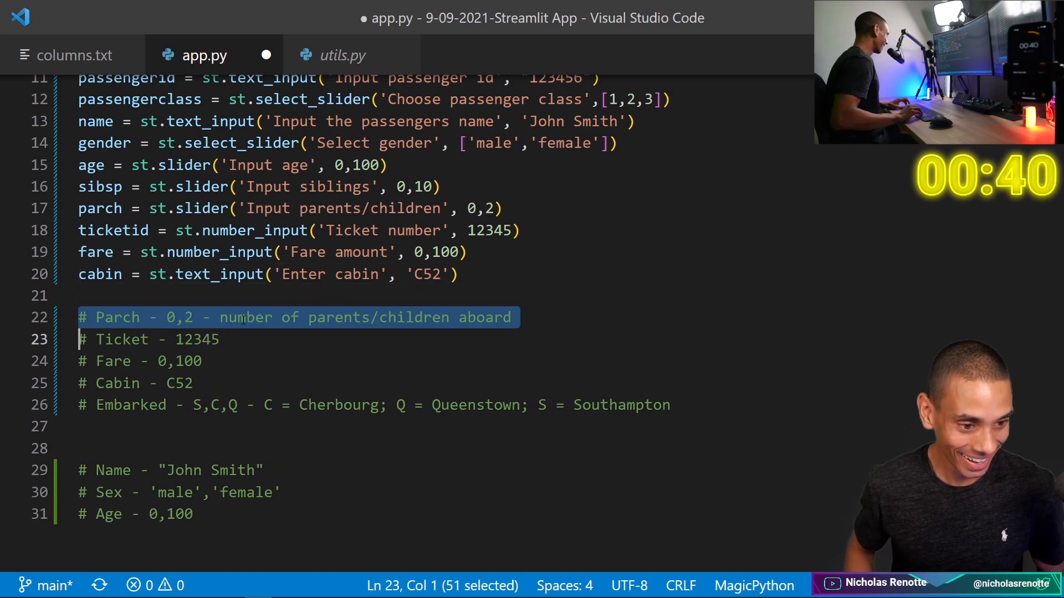
{"action": "key", "text": "Delete"}
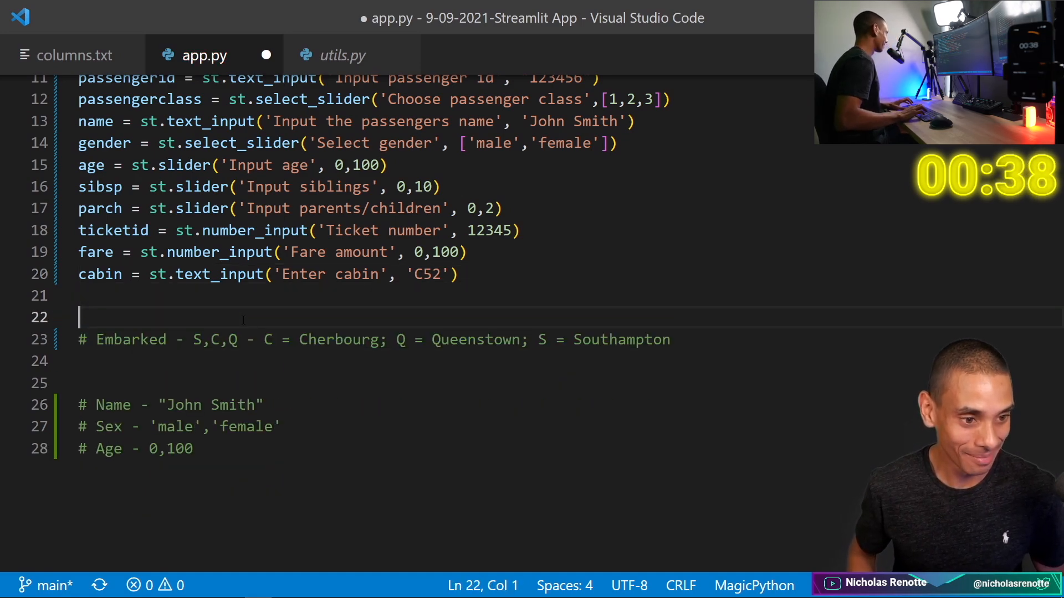
Begin embarked = st.selectbox('Choose embarkation point', ["S", "C", ...])
{"action": "type", "text": "emb"}
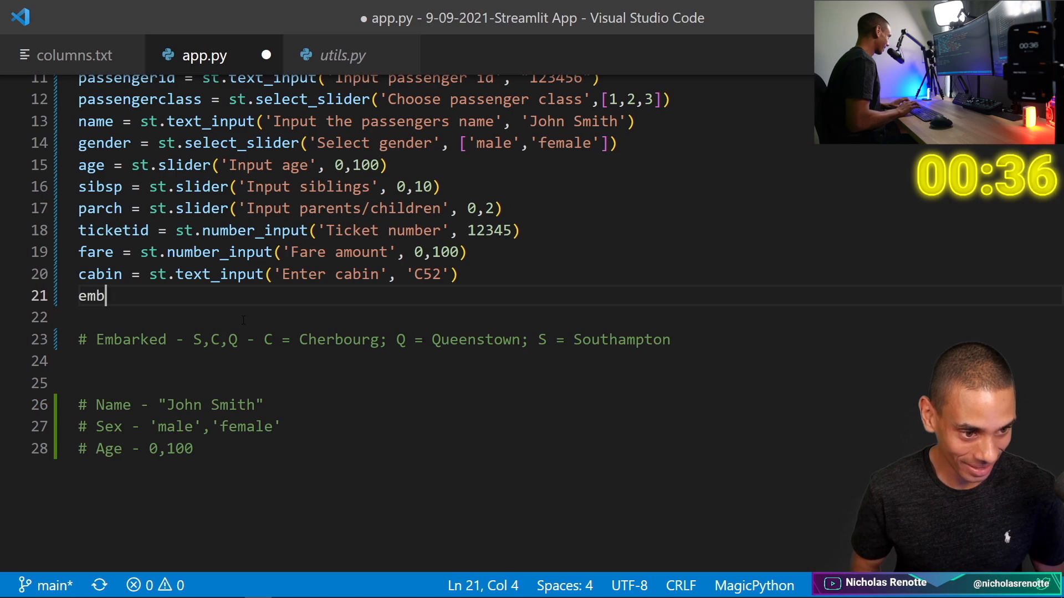
{"action": "type", "text": "arked"}
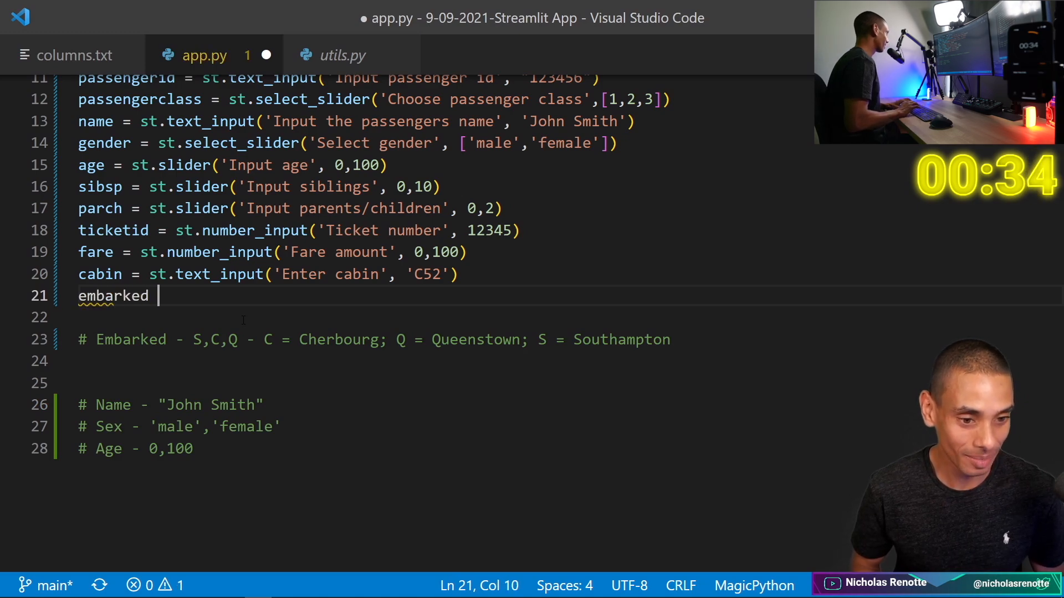
{"action": "type", "text": "="}
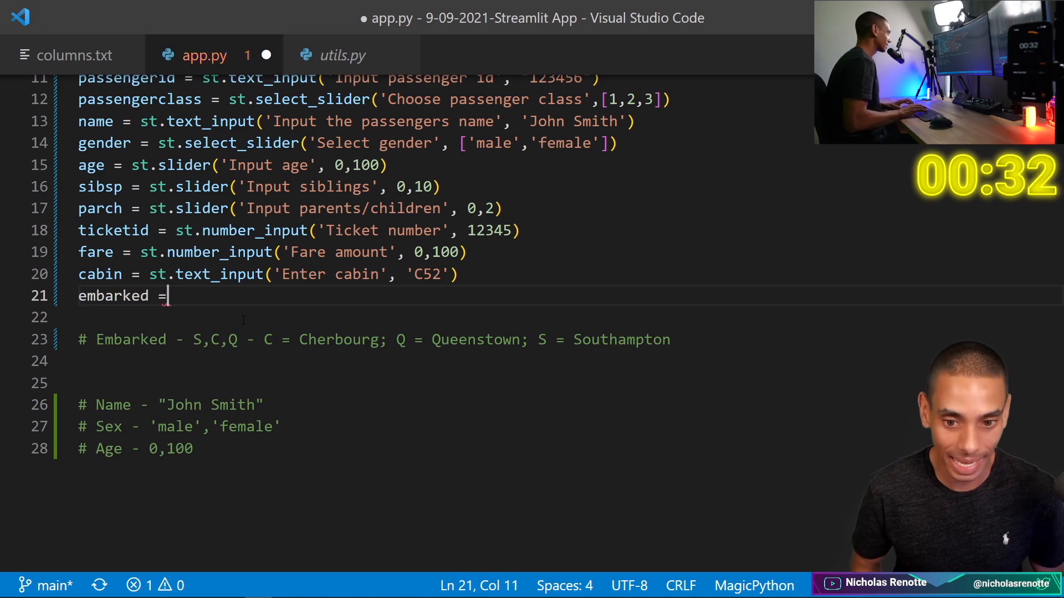
{"action": "type", "text": "st."}
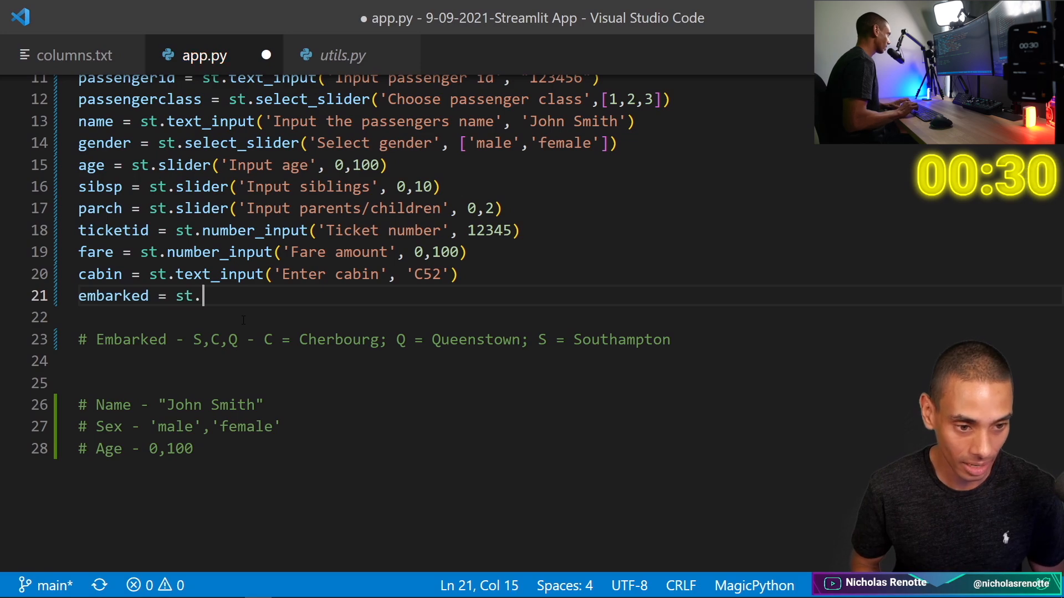
{"action": "type", "text": "t"}
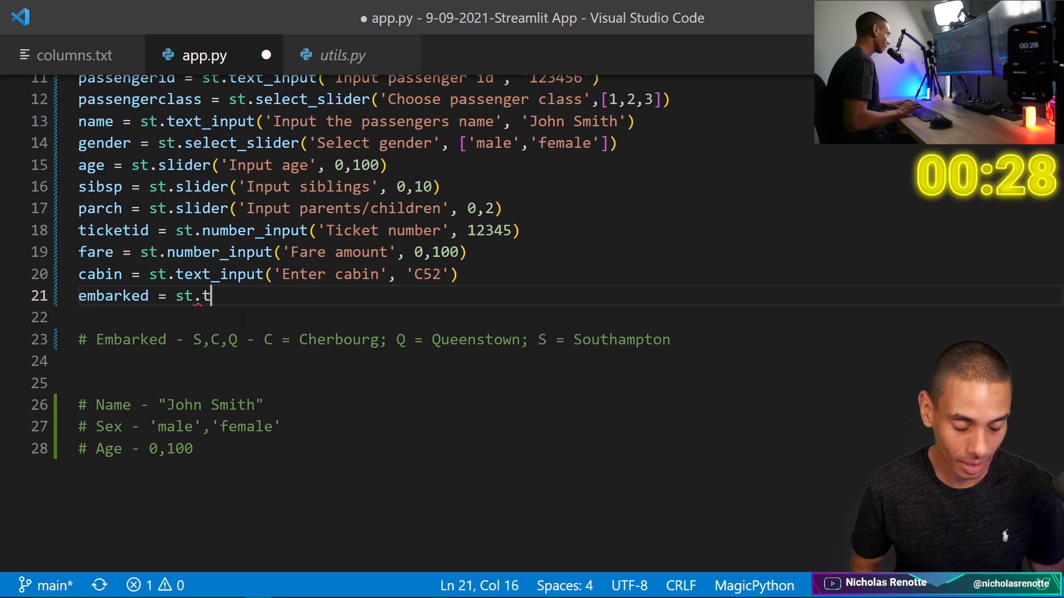
{"action": "type", "text": "elec"}
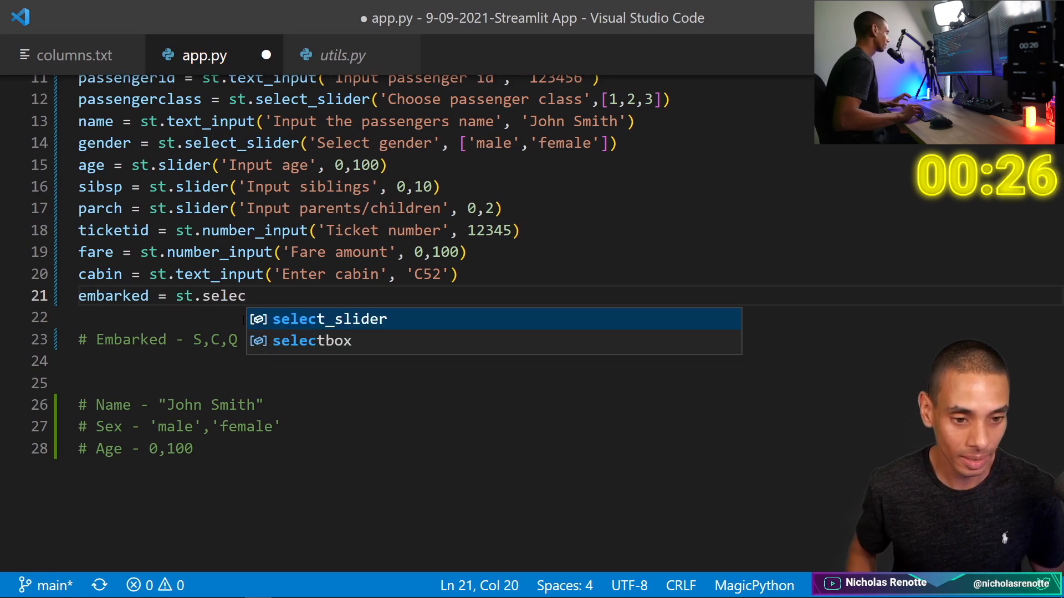
{"action": "type", "text": "tbox('S"}
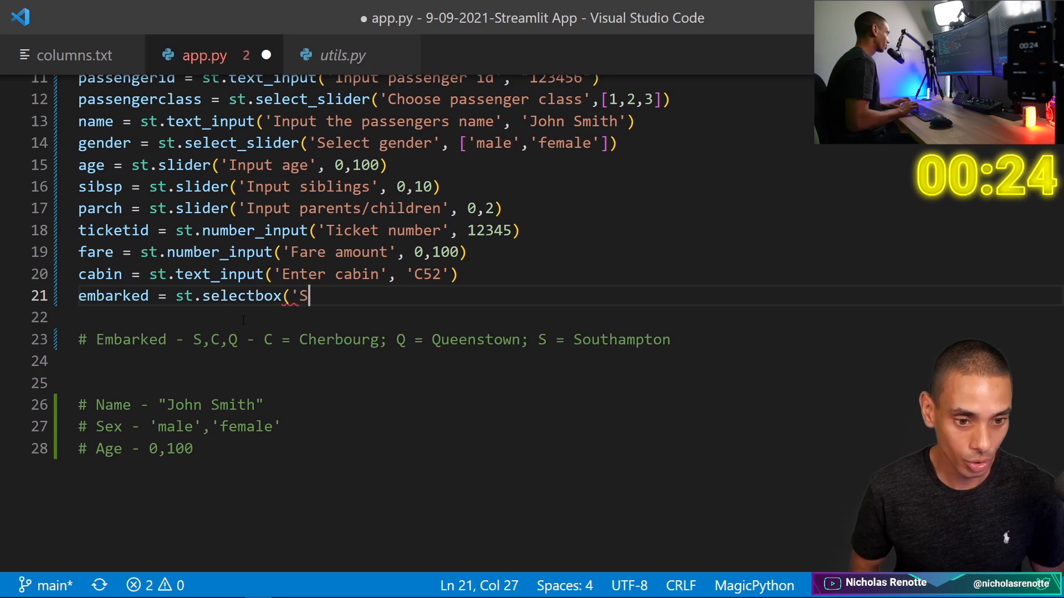
{"action": "type", "text": "hoo"}
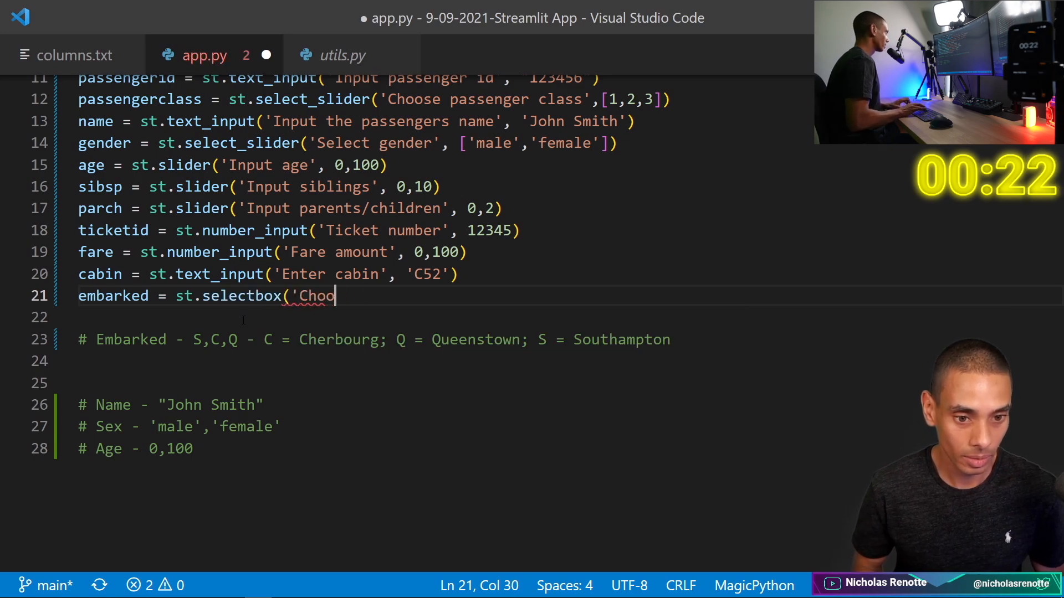
{"action": "type", "text": "se embarka"}
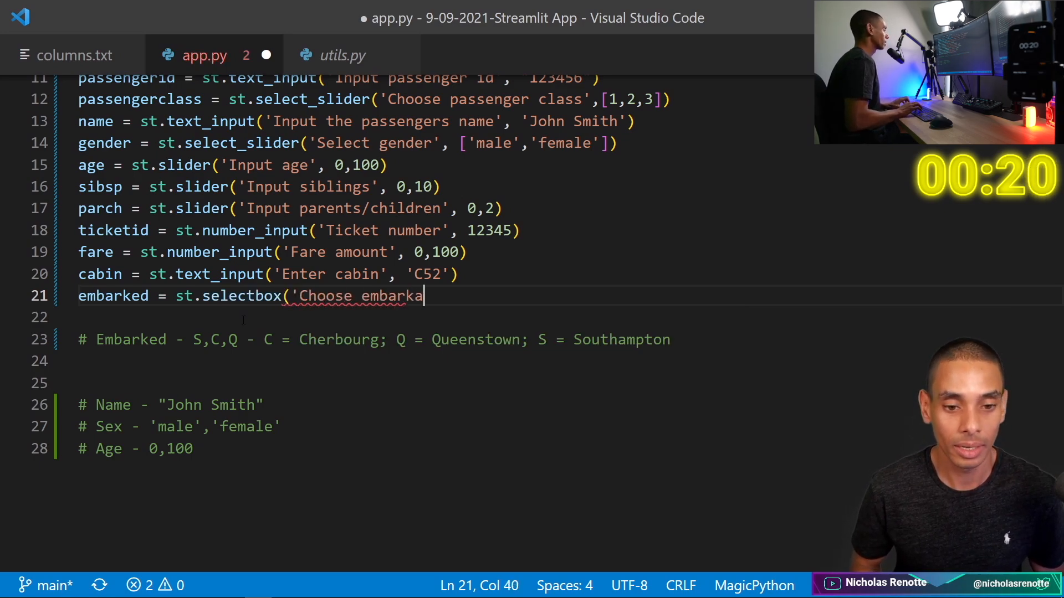
{"action": "type", "text": "tion point"}
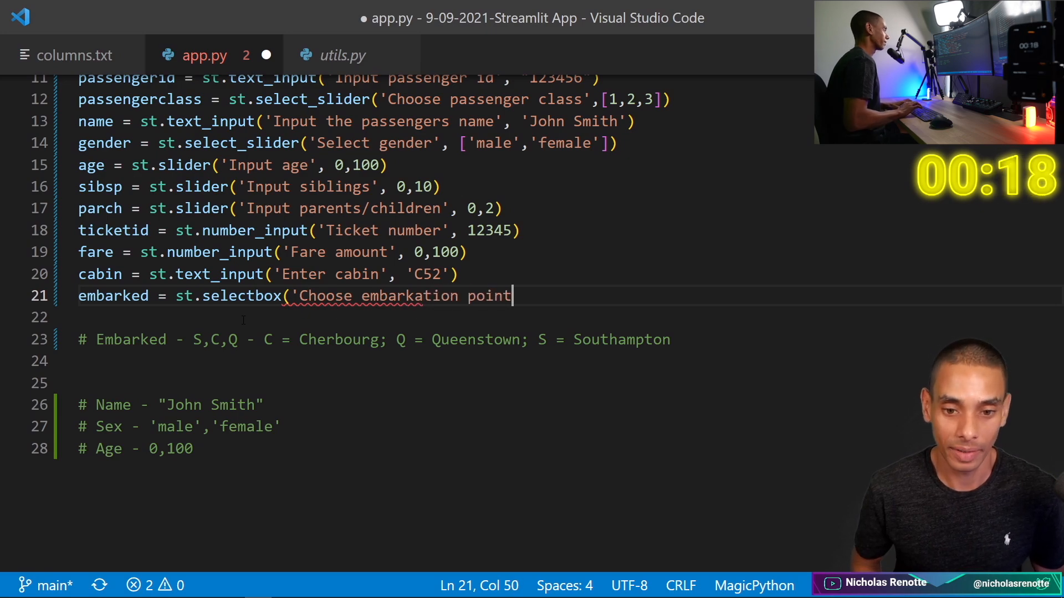
{"action": "type", "text": "', [\""}
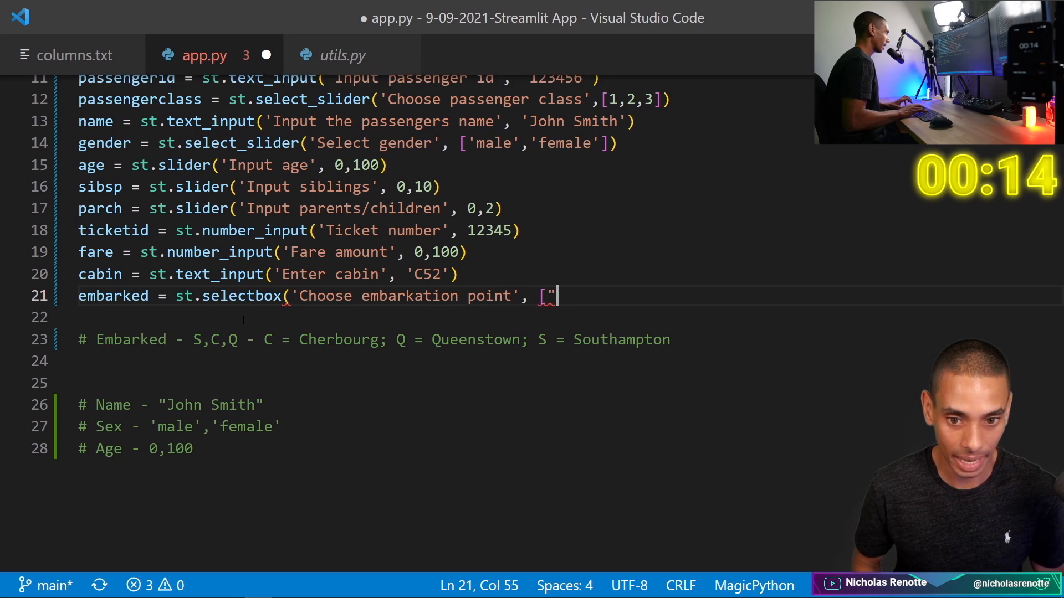
{"action": "type", "text": "S\","}
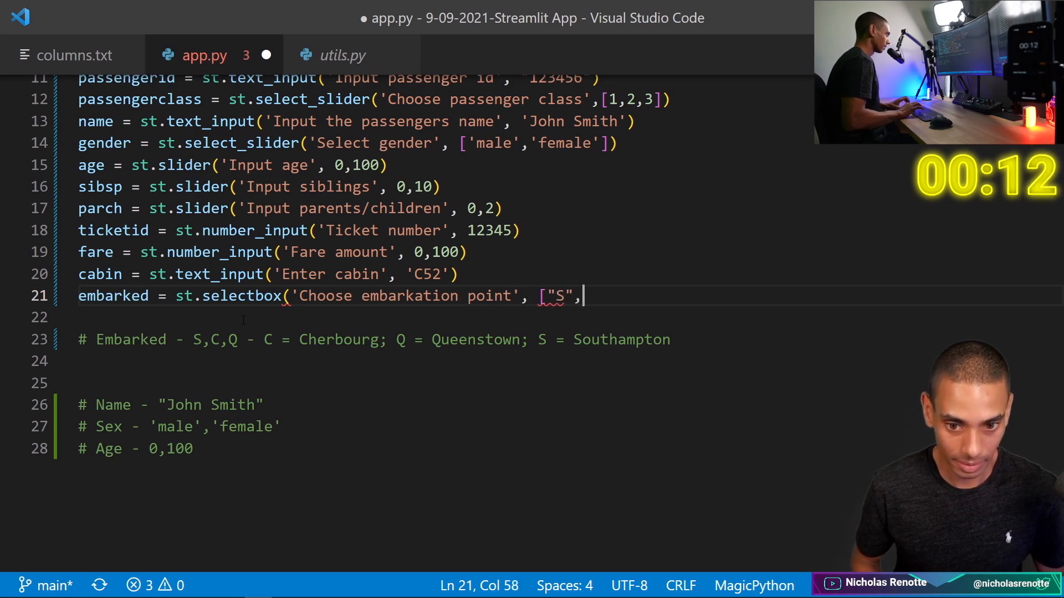
{"action": "type", "text": "\"C\""}
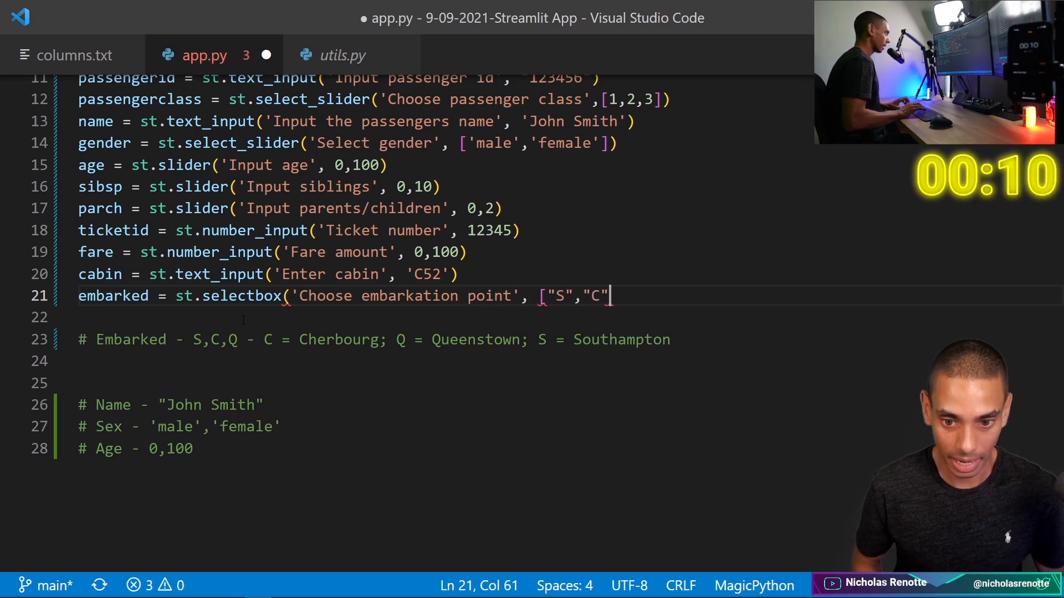
{"action": "type", "text": ", \"Q"}
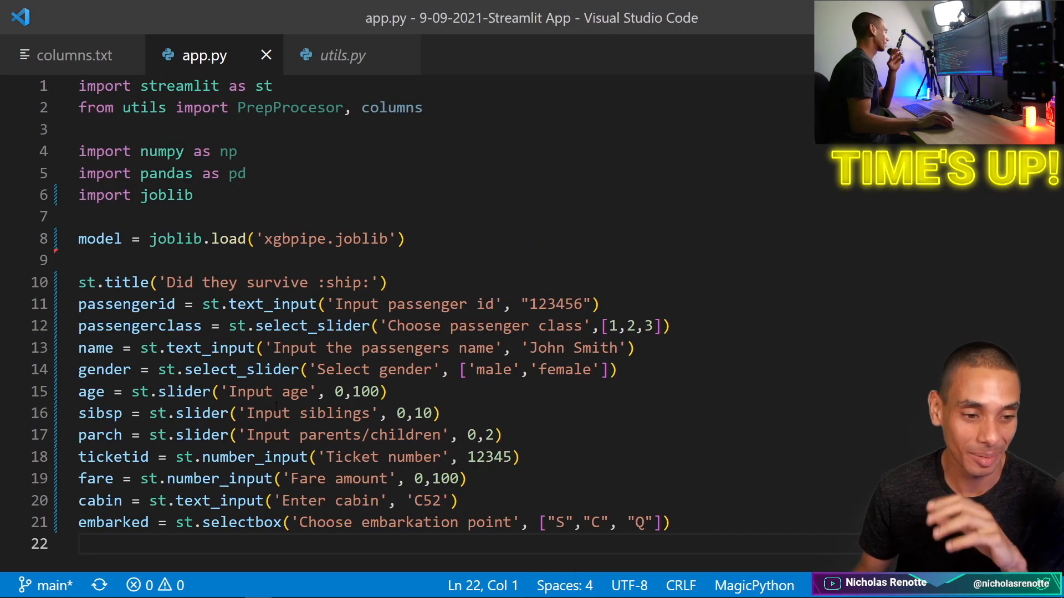
{"action": "scroll", "scroll_direction": "down", "scroll_amount": 3}
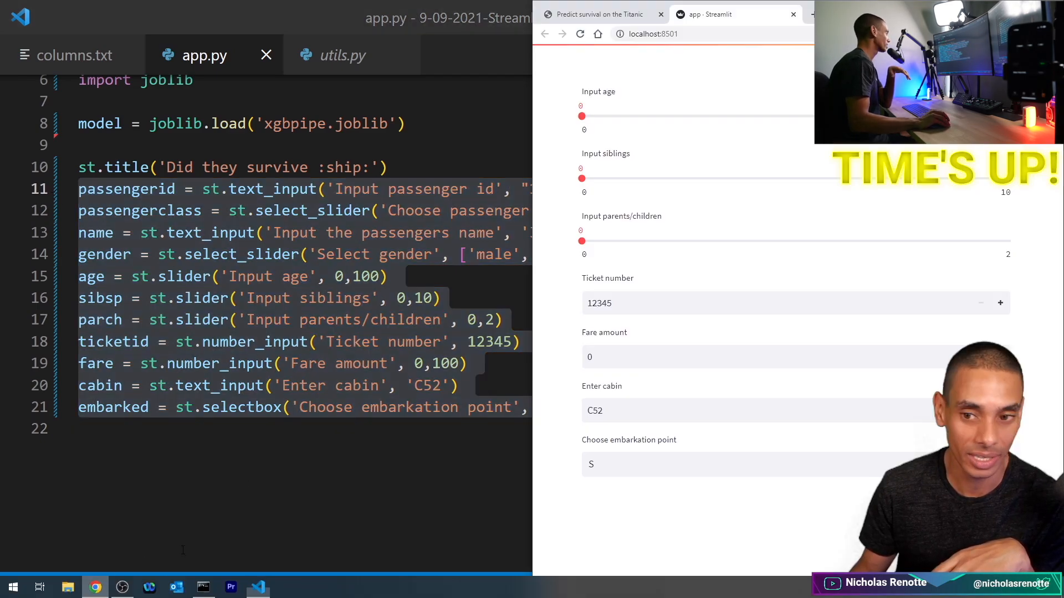
{"action": "left_click_drag", "start_coordinate": [581, 116], "coordinate": [672, 116]}
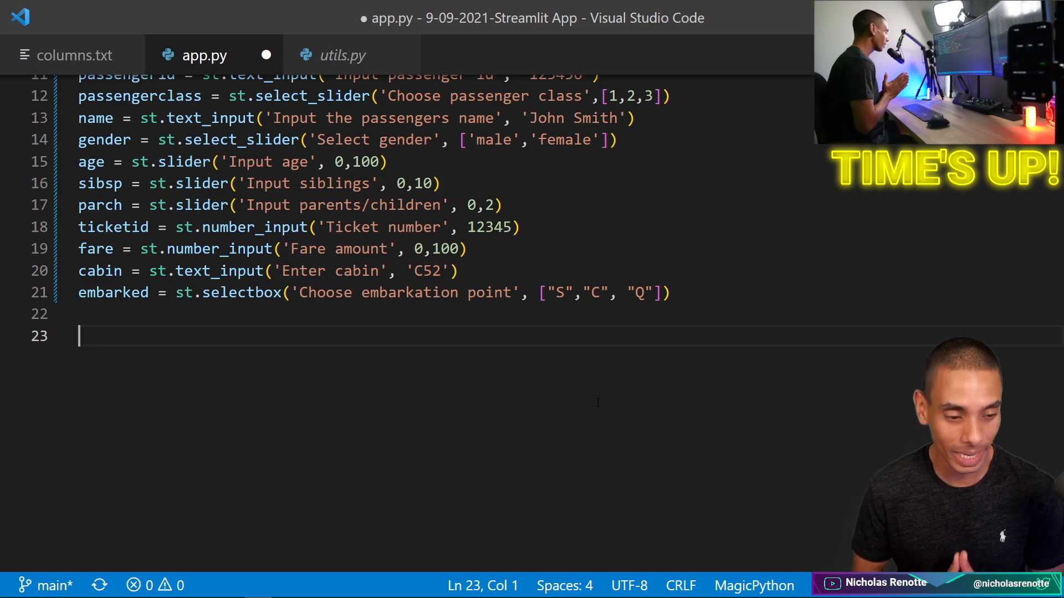
Add st.button('Predict', on_click=predict) and start def predict():
{"action": "type", "text": "st.button('Predict',"}
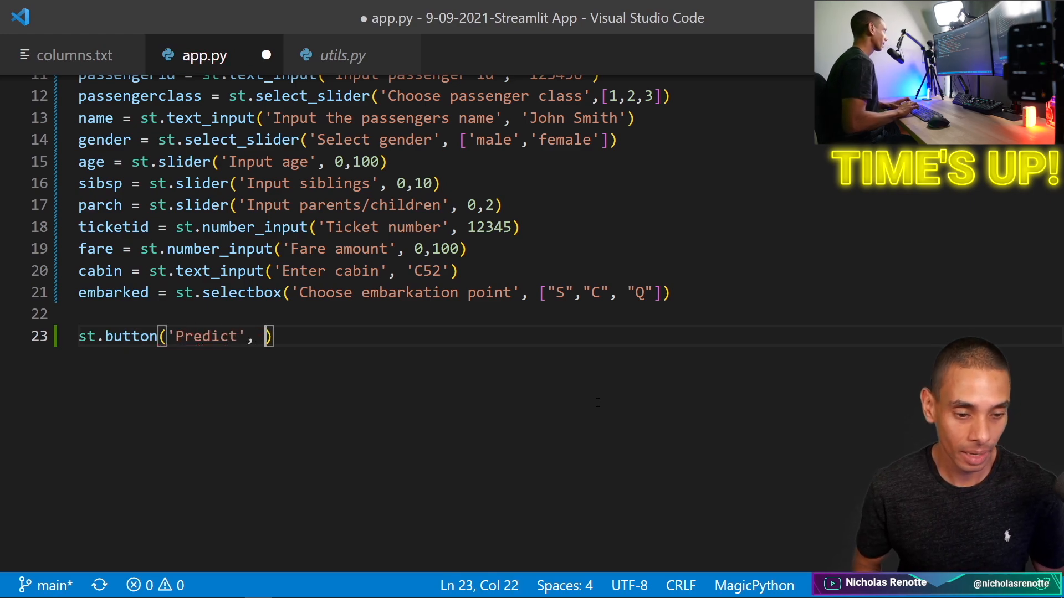
{"action": "type", "text": "onc"}
{"action": "type", "text": "d"}
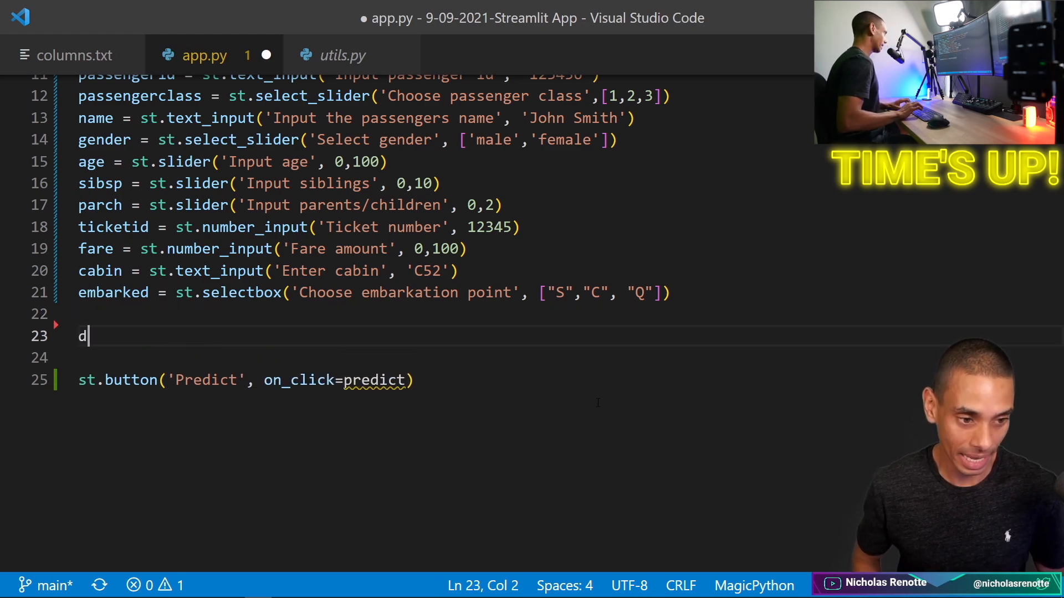
{"action": "type", "text": "ef predict():"}
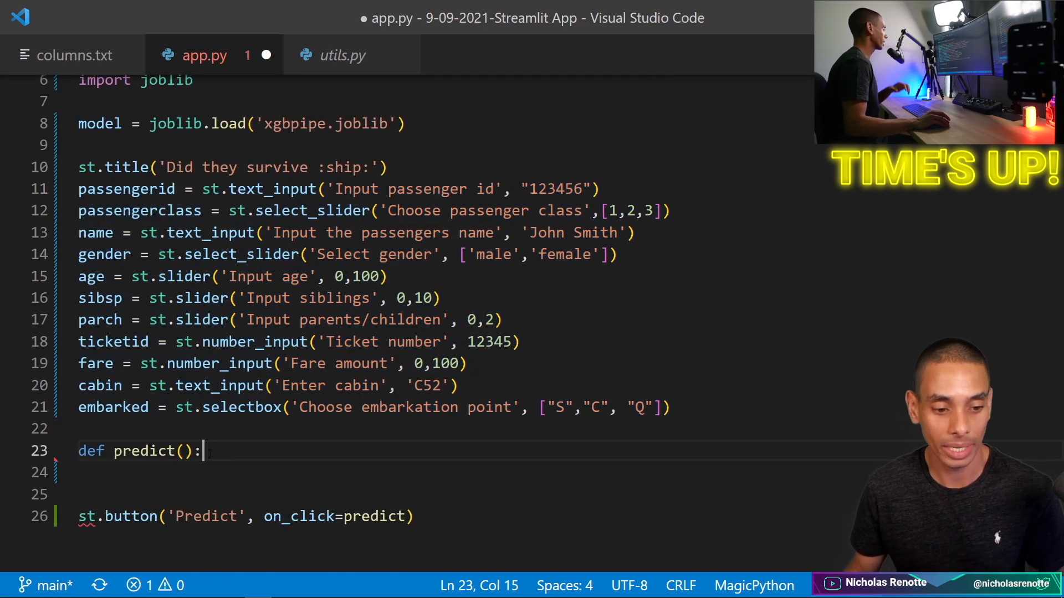
Inside predict, start row = np.array([])
{"action": "type", "text": "row ="}
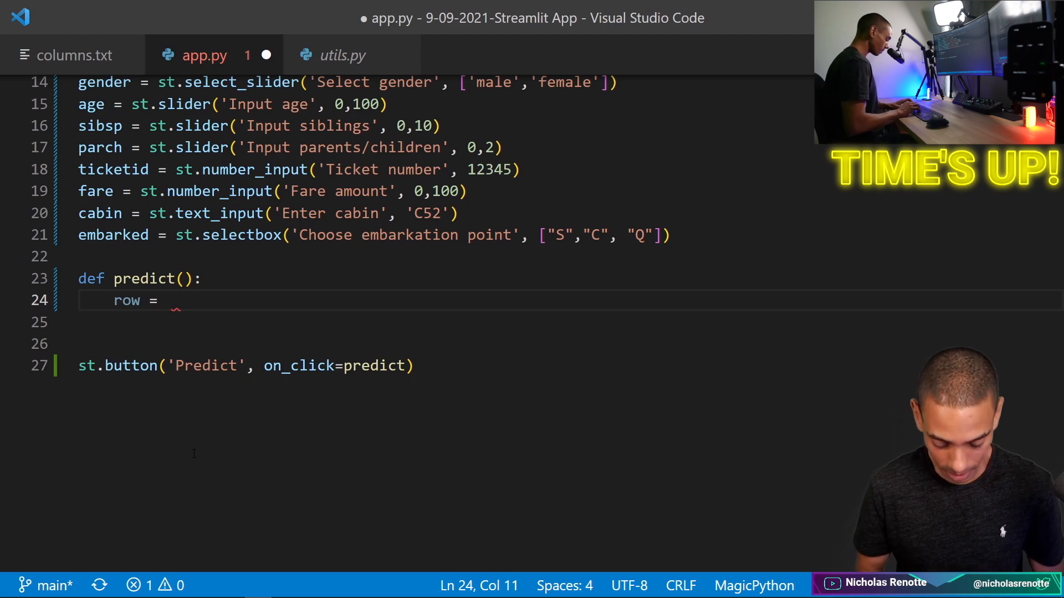
{"action": "type", "text": "np.array"}
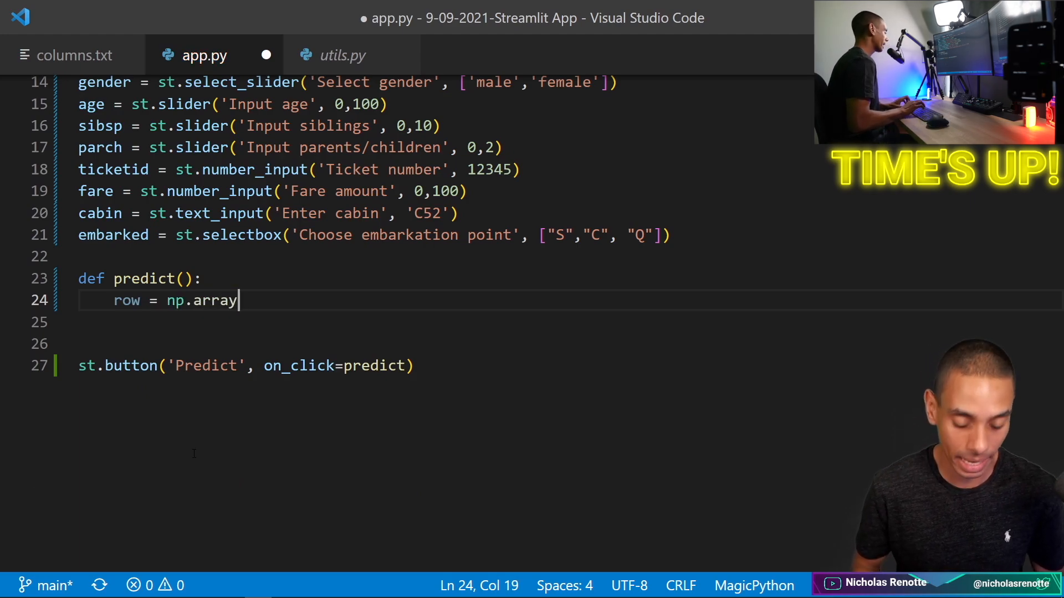
{"action": "type", "text": "(["}
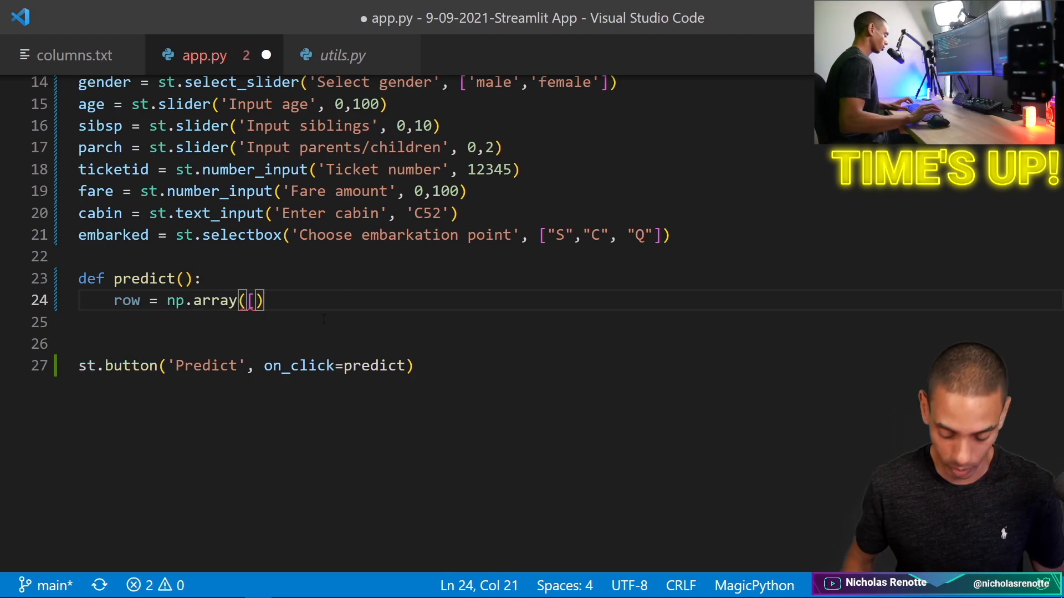
Copy the model's column names list from utils.py into a comment in app.py
{"action": "left_click", "coordinate": [75, 56]}
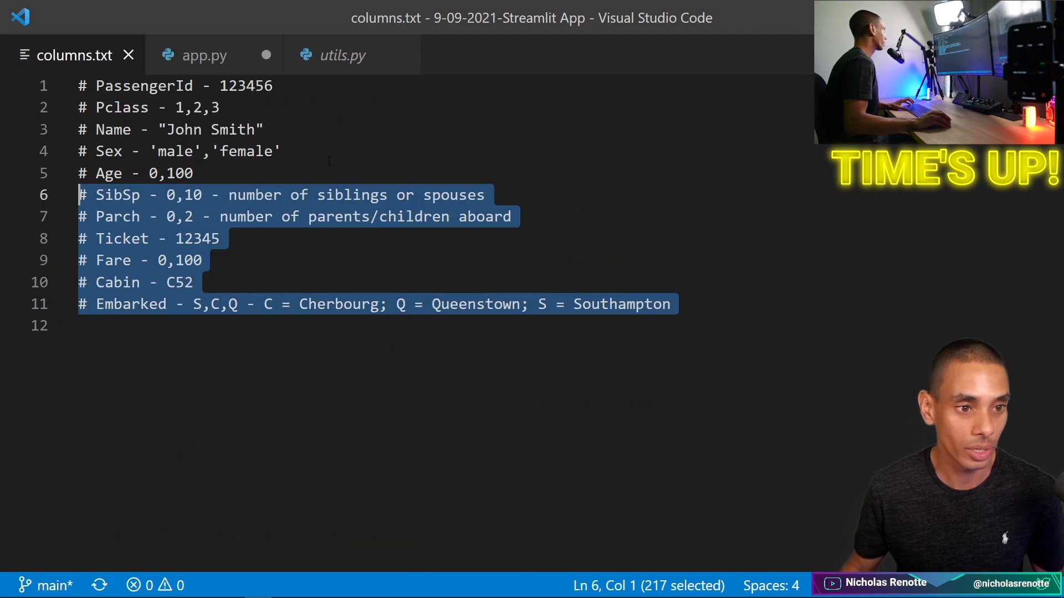
{"action": "left_click", "coordinate": [343, 56]}
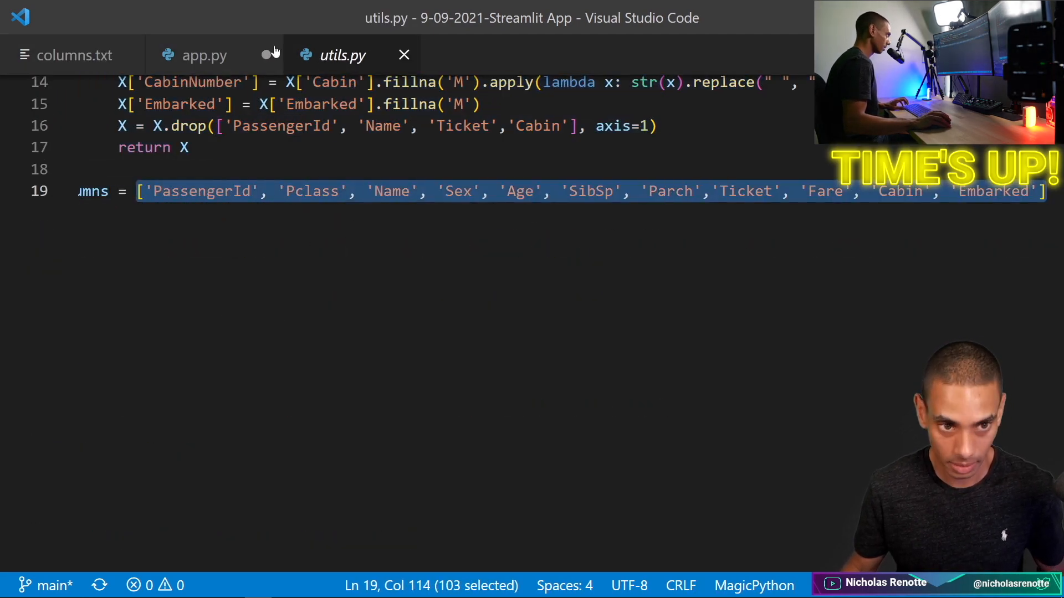
{"action": "left_click", "coordinate": [204, 55]}
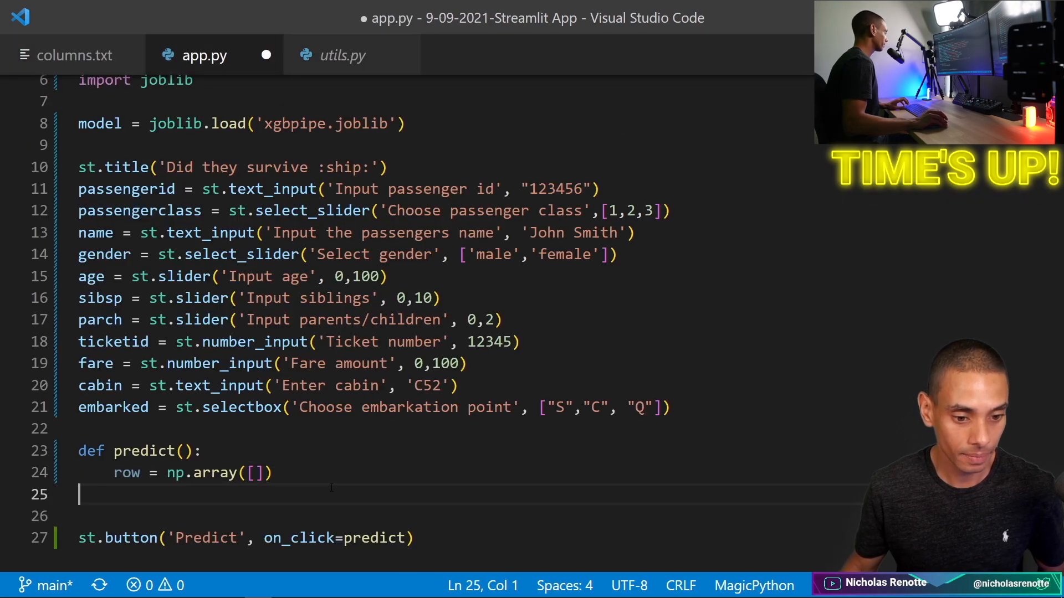
{"action": "type", "text": "#"}
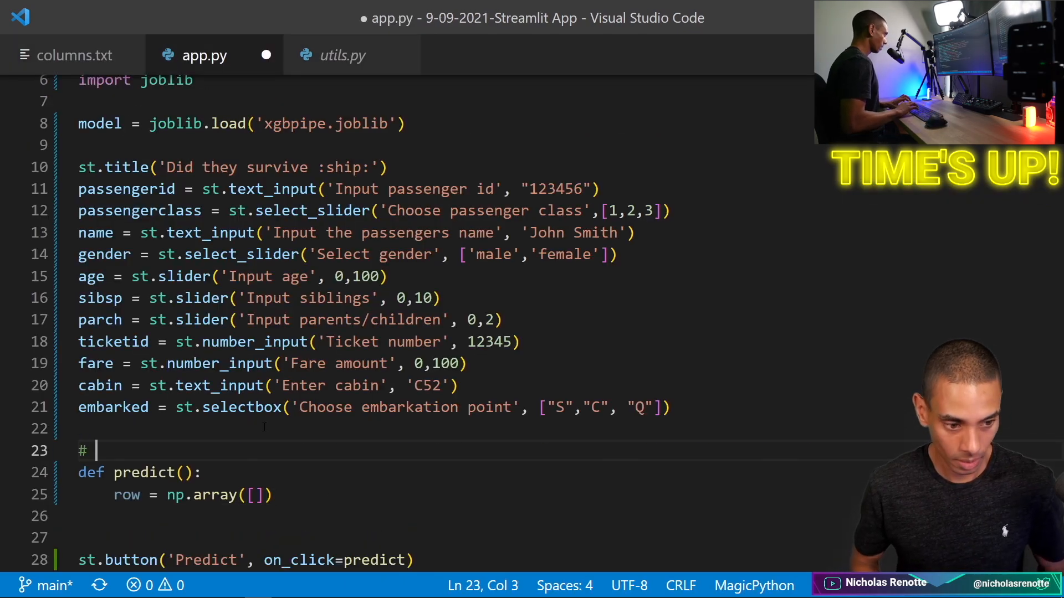
{"action": "type", "text": "['PassengerId', 'Pclass', 'Name', 'Sex', 'Age', 'SibSp', 'Parch','Ticket', 'Fare', 'Cabin', 'Embarked']"}
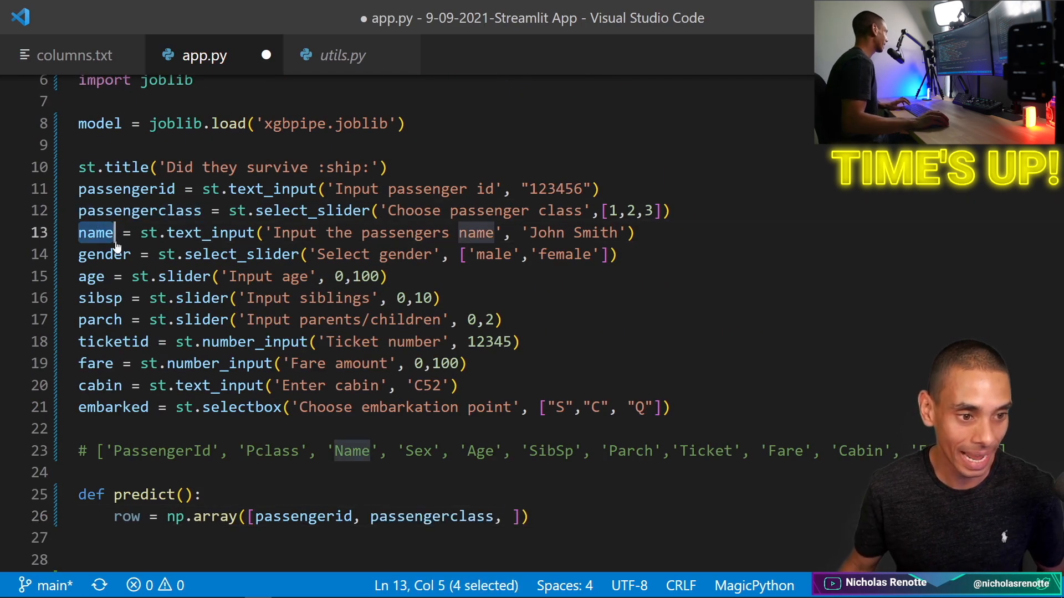
Fill the row array with name, gender, age, sibsp, parch and ticketid
{"action": "type", "text": "name,"}
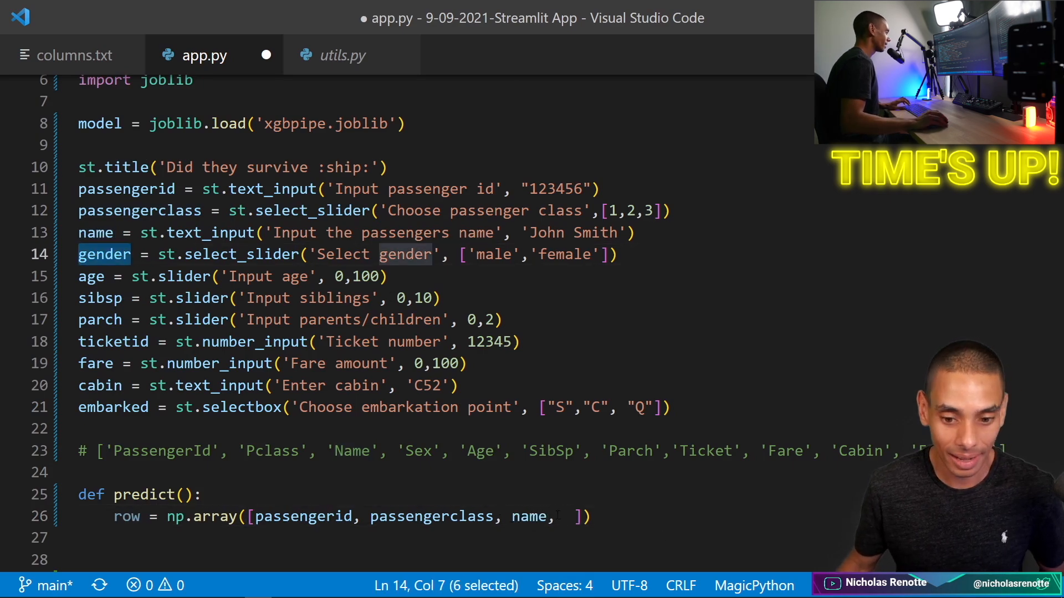
{"action": "type", "text": "gender,"}
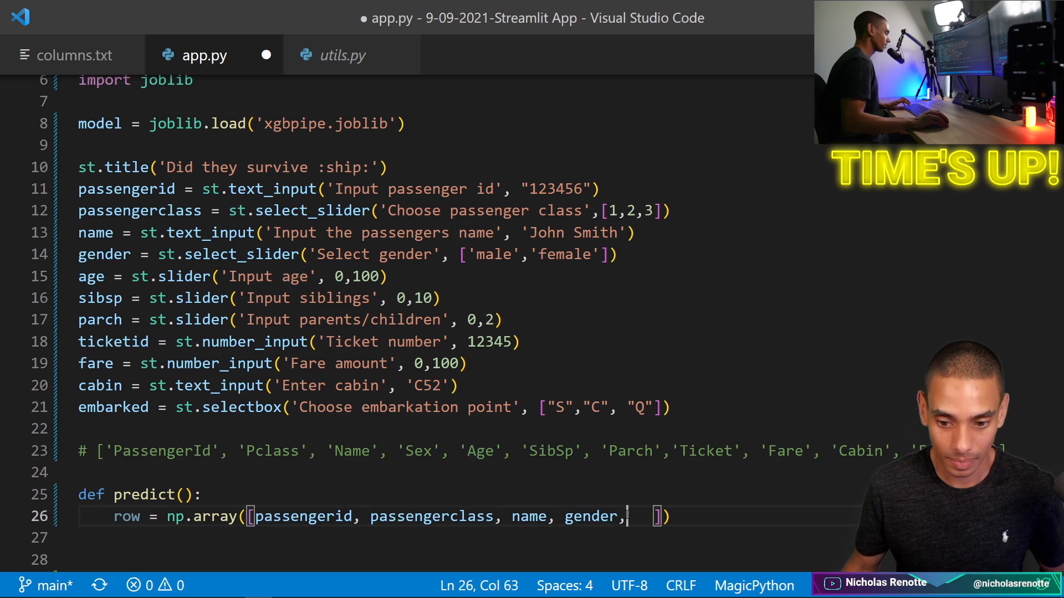
{"action": "type", "text": "age,"}
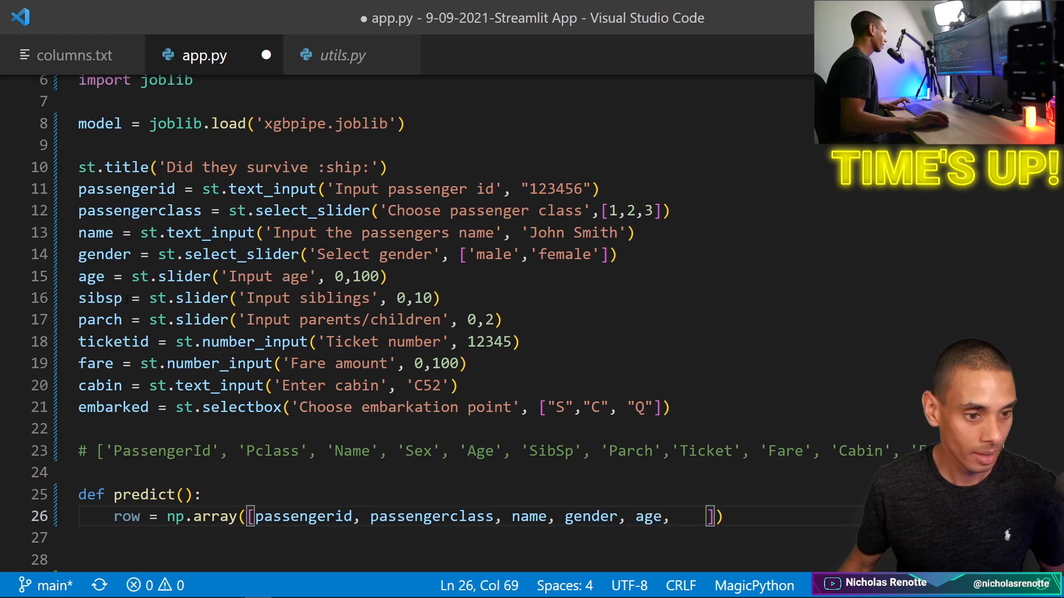
{"action": "type", "text": "sibsp"}
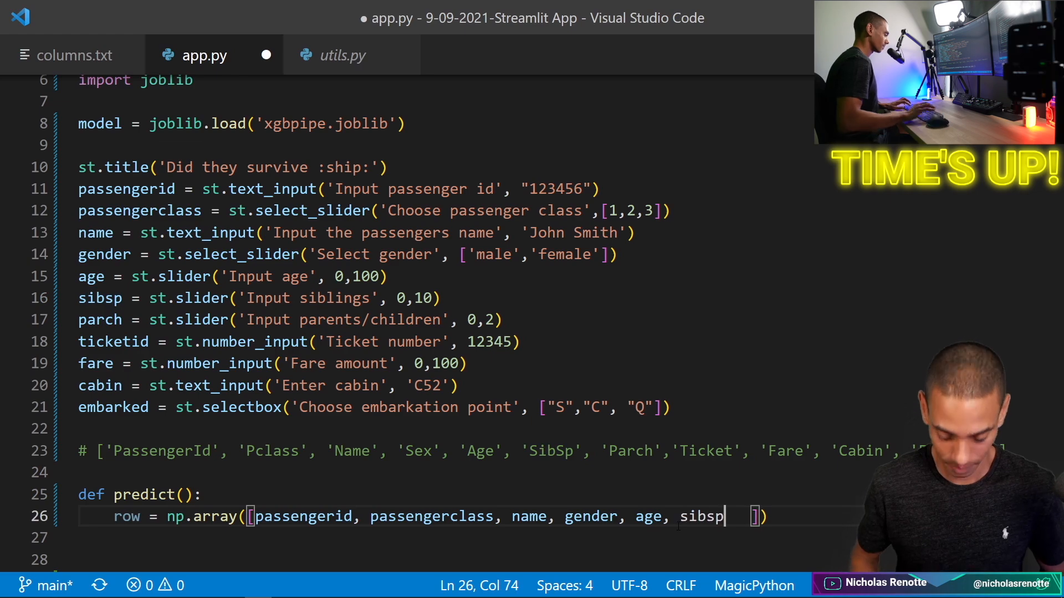
{"action": "double_click", "coordinate": [99, 319]}
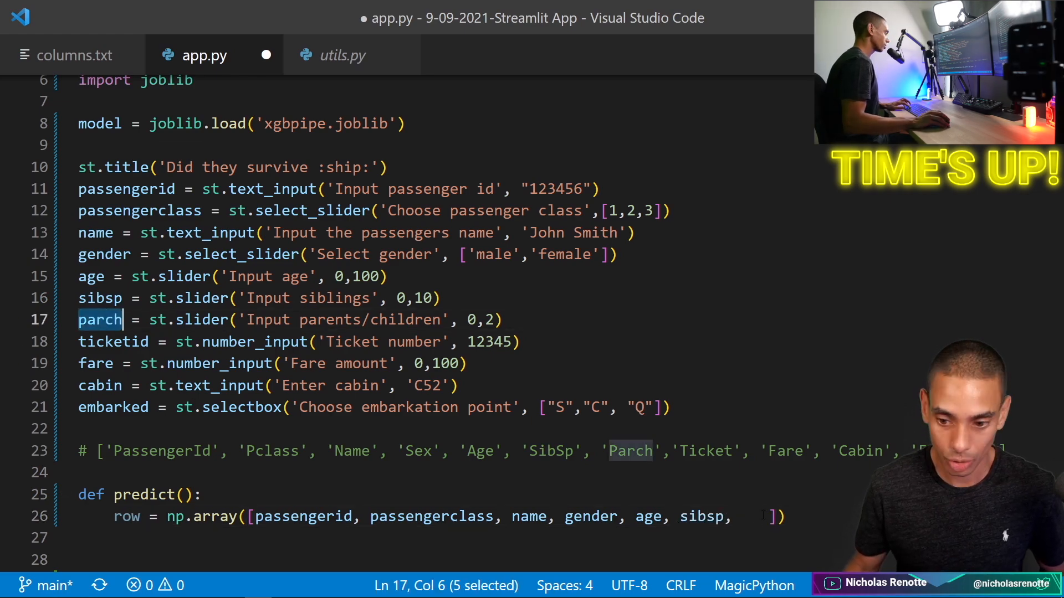
{"action": "type", "text": "parch,"}
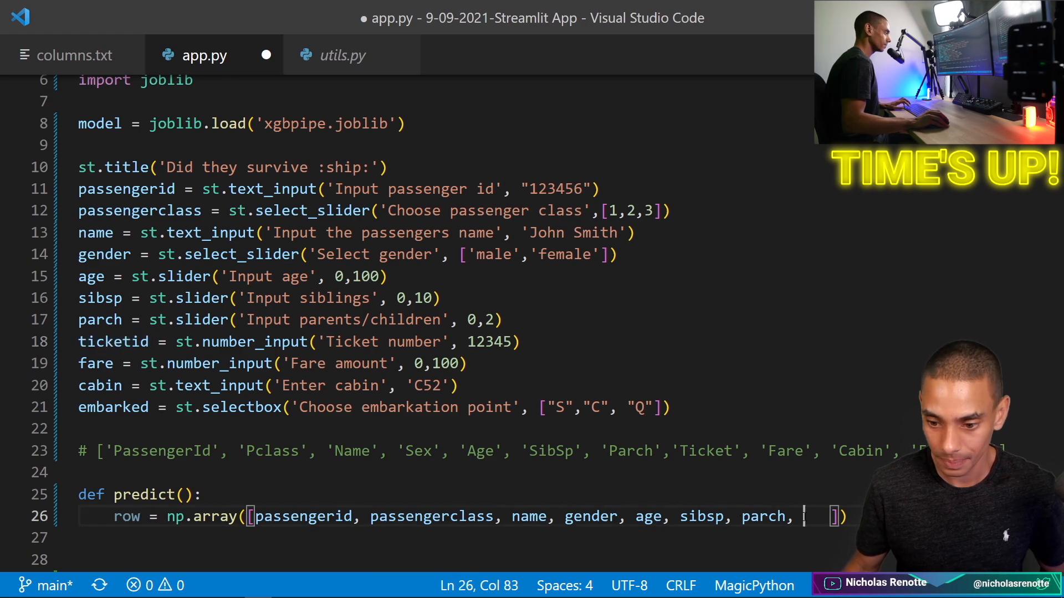
{"action": "type", "text": "ticketid"}
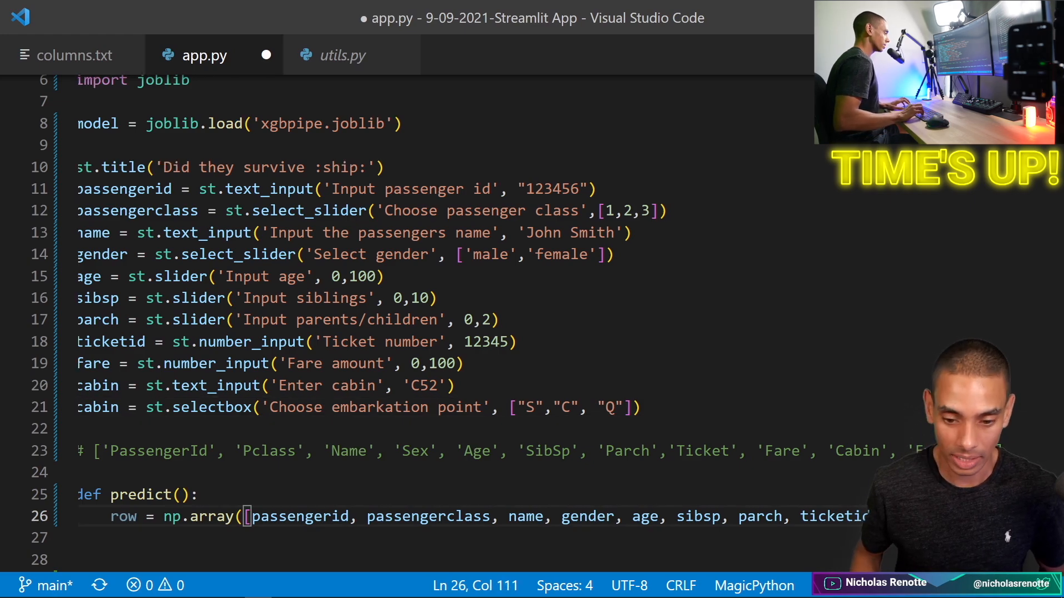
{"action": "scroll", "scroll_direction": "down", "scroll_amount": 3}
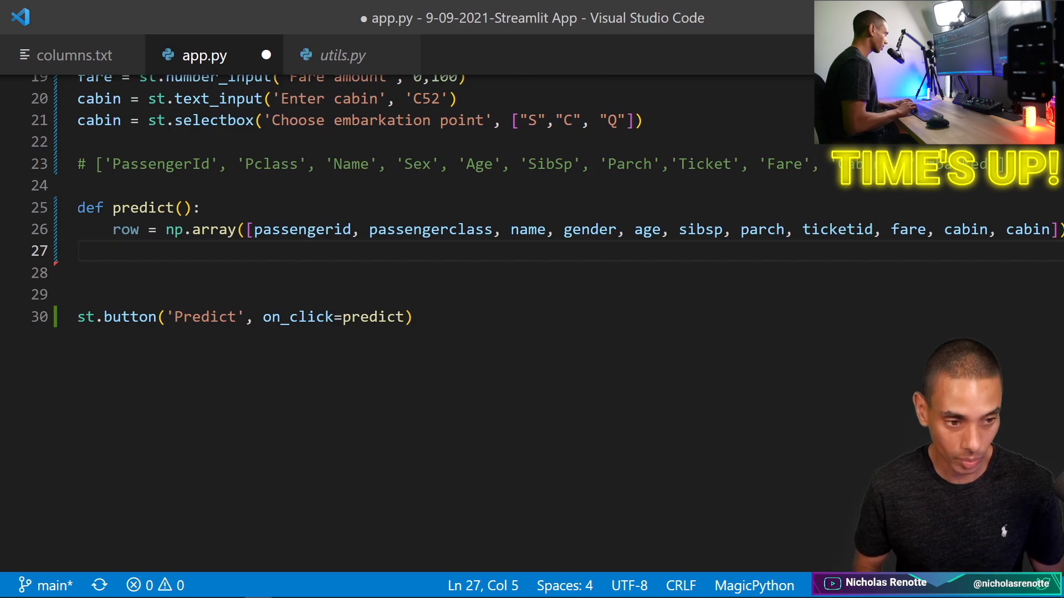
Build X = pd.DataFrame([row], columns=columns) inside predict
{"action": "type", "text": "X = pd.Date"}
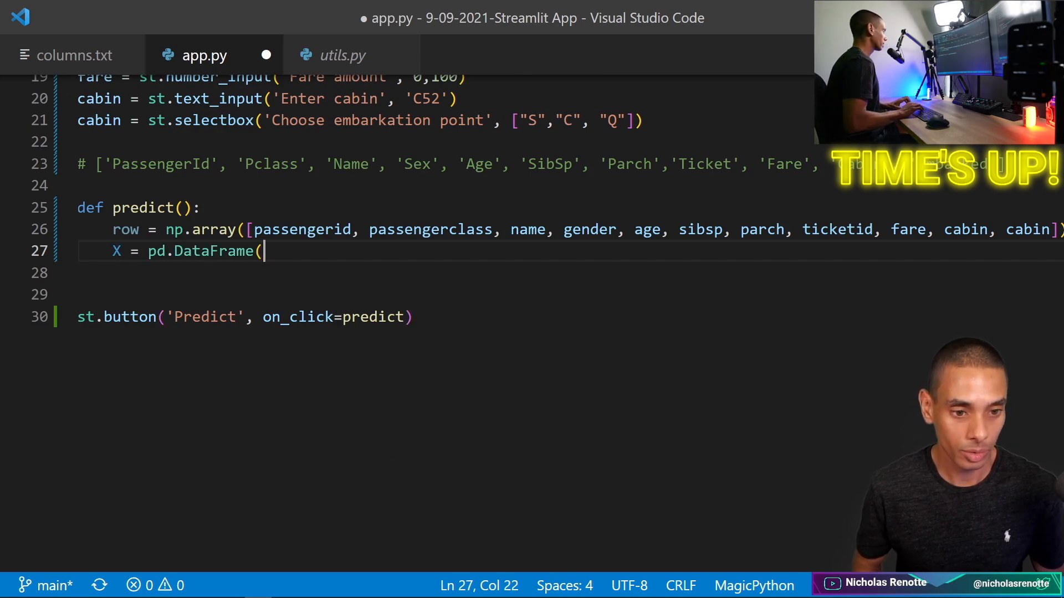
{"action": "type", "text": "[r"}
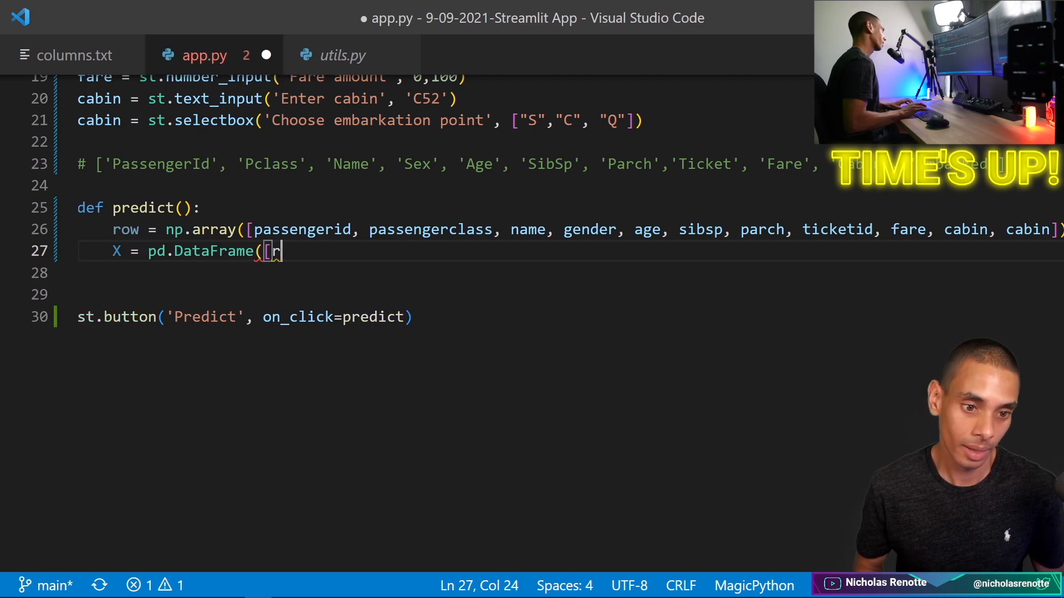
{"action": "type", "text": "0w"}
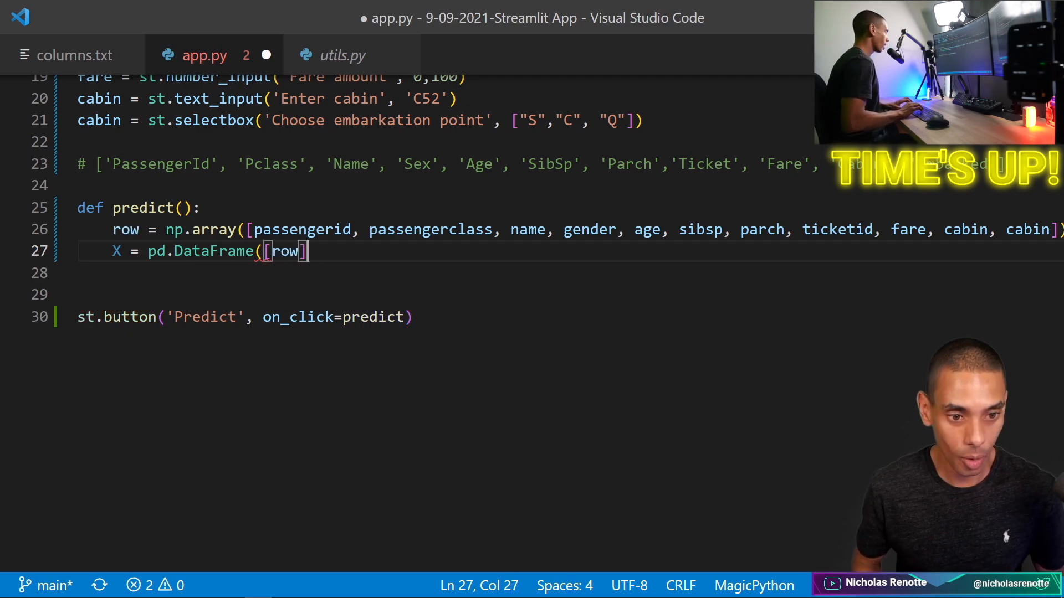
{"action": "type", "text": ", co"}
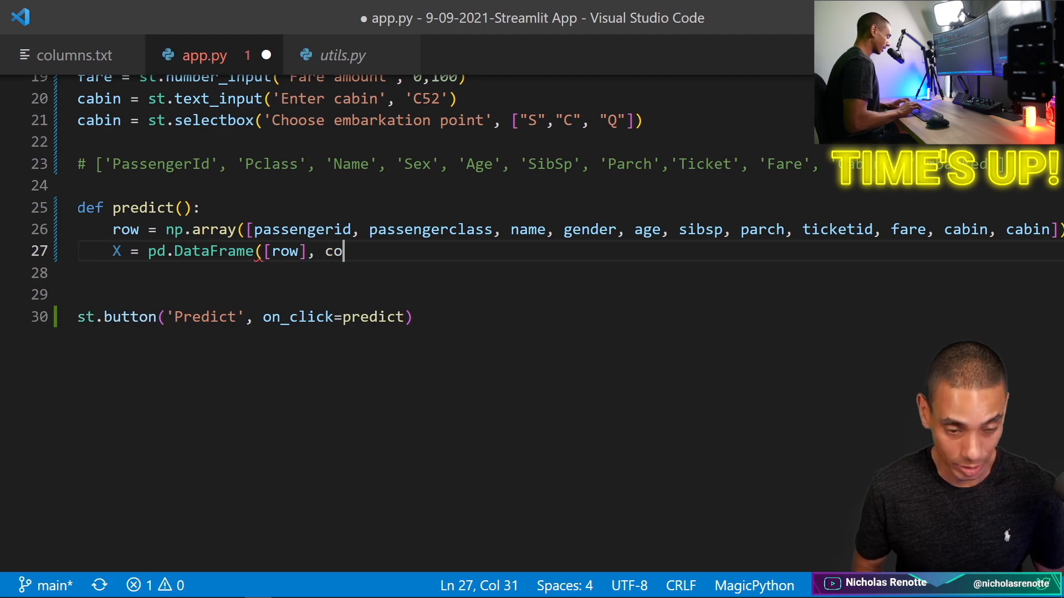
{"action": "type", "text": "lumn"}
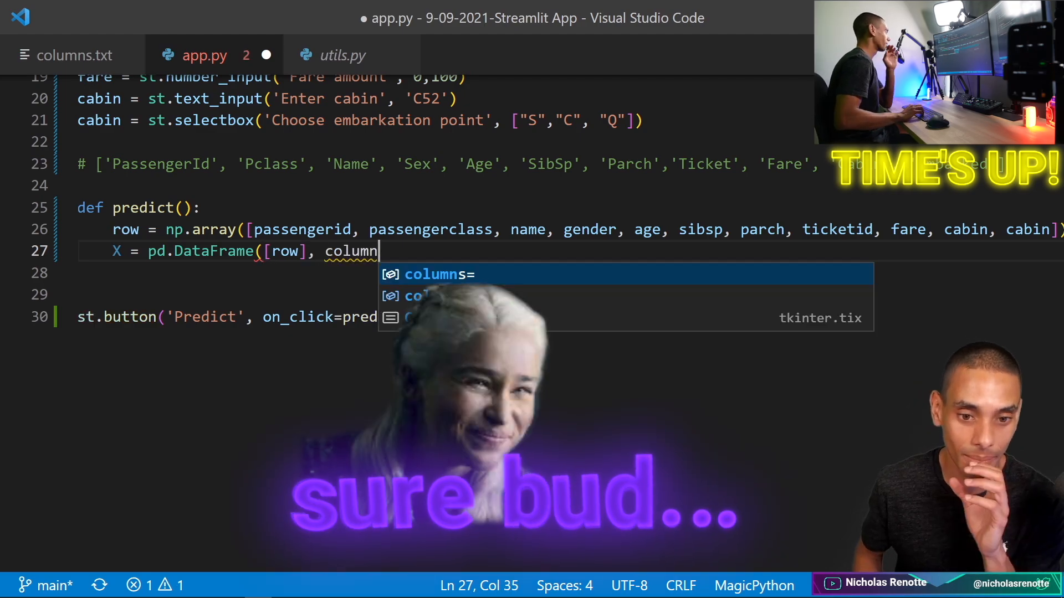
{"action": "type", "text": "s=columns"}
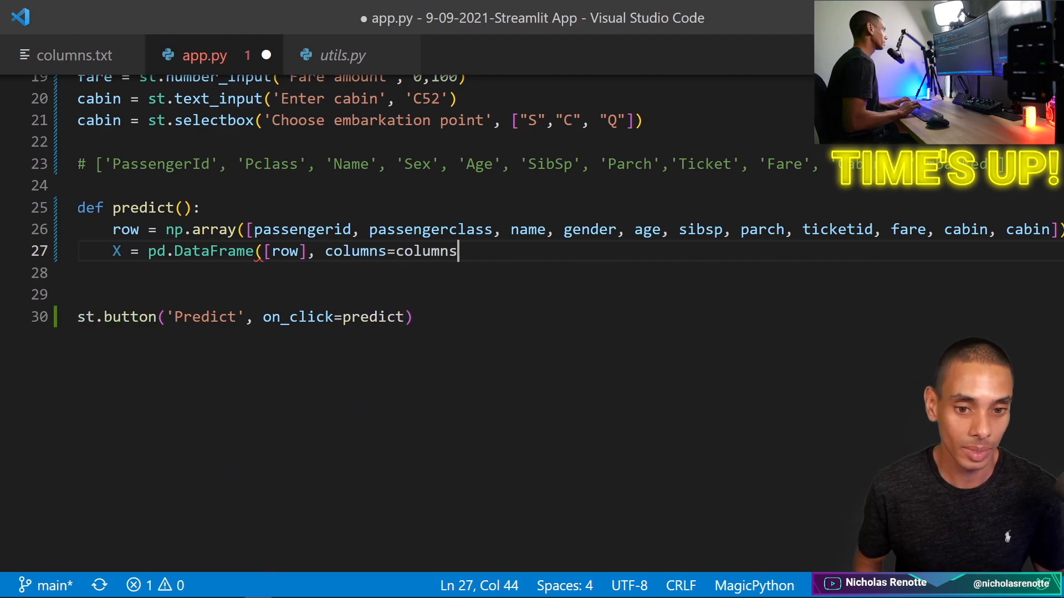
{"action": "key", "text": "Enter"}
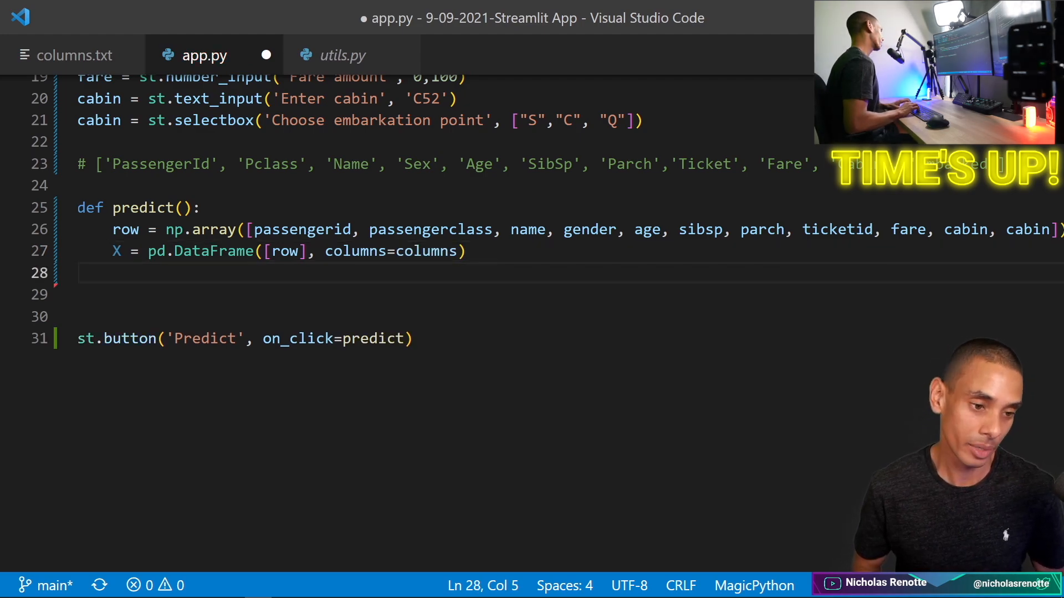
Compute prediction = model.predict(X)[0] and save the file
{"action": "type", "text": "prediction ="}
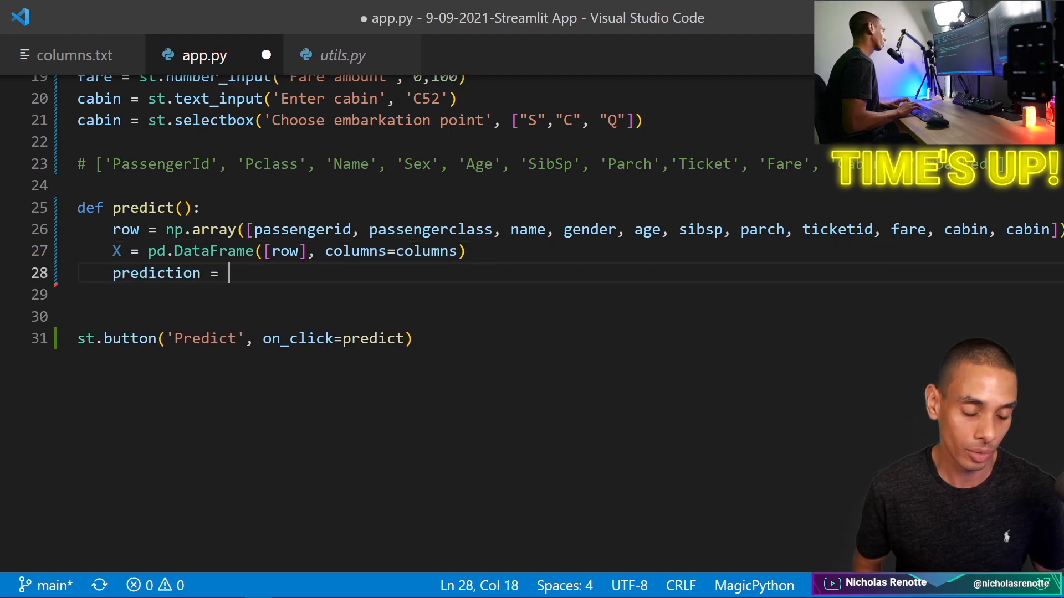
{"action": "type", "text": "model.pr"}
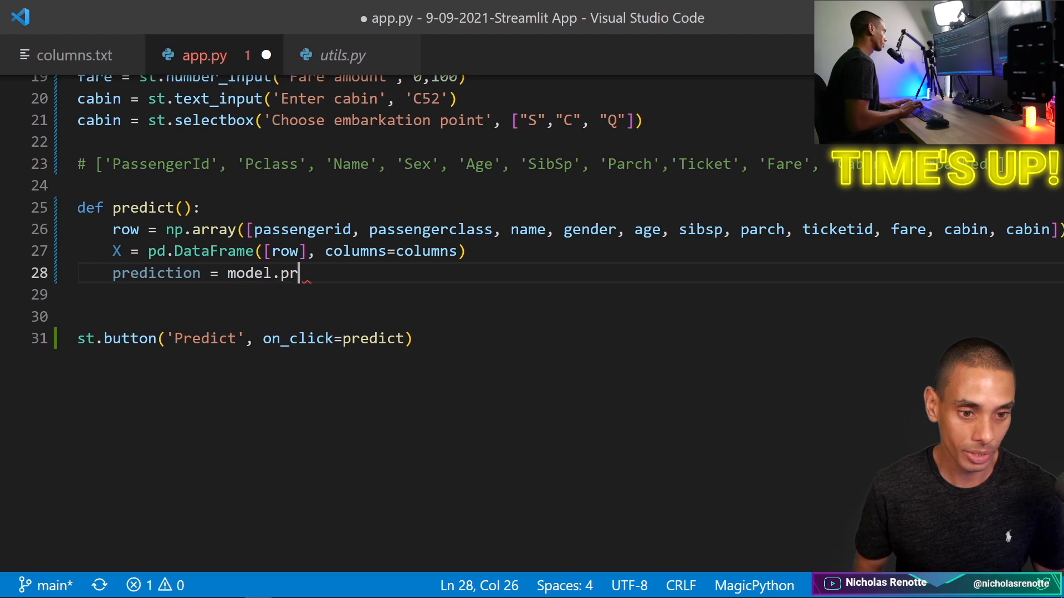
{"action": "type", "text": "edictX"}
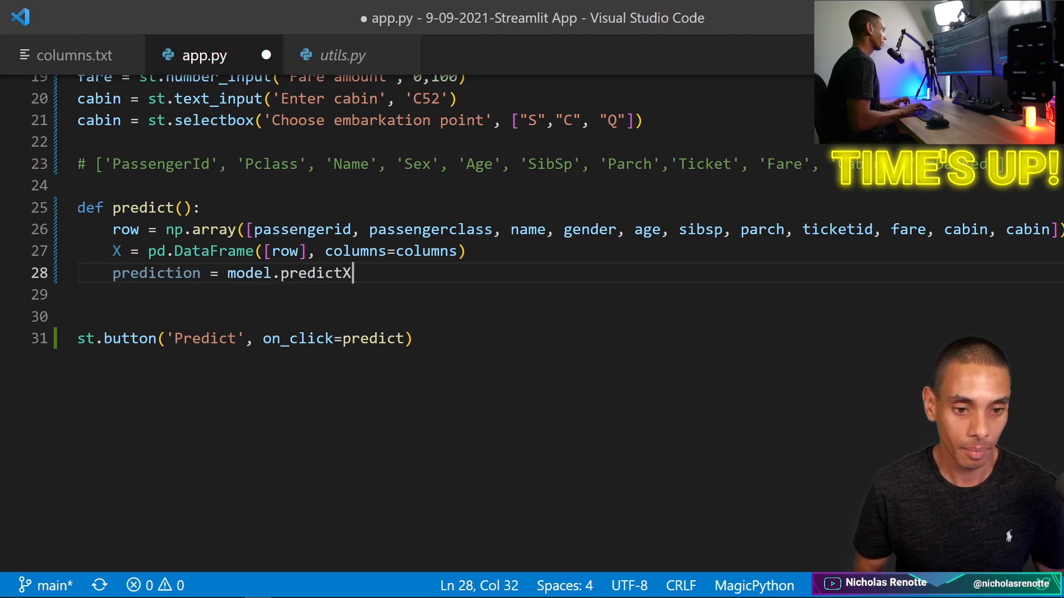
{"action": "type", "text": "(X)[0"}
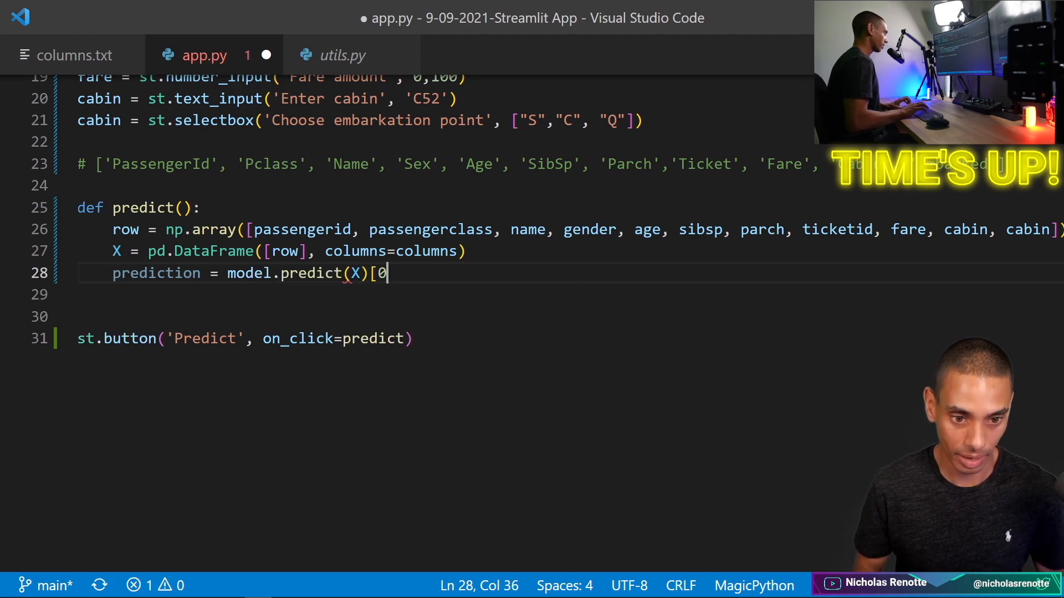
{"action": "key", "text": "enter"}
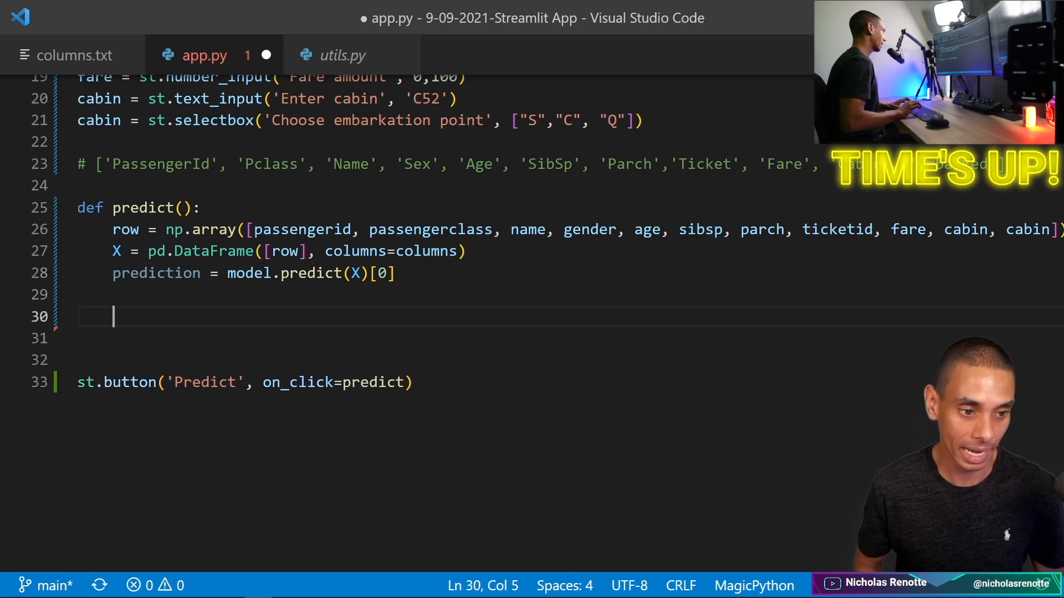
{"action": "key", "text": "ctrl+s"}
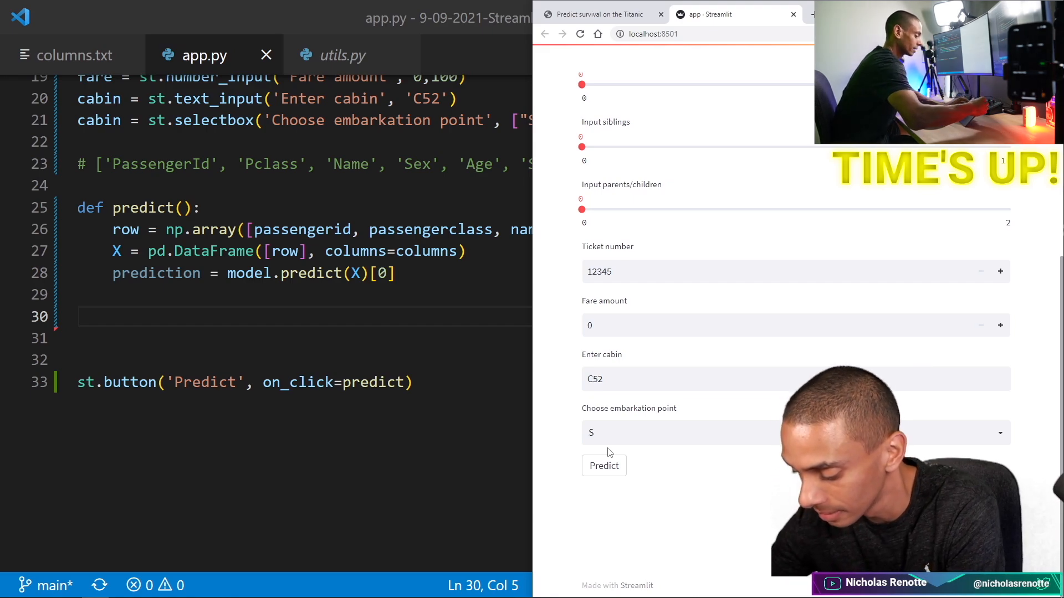
{"action": "mouse_move", "coordinate": [694, 461]}
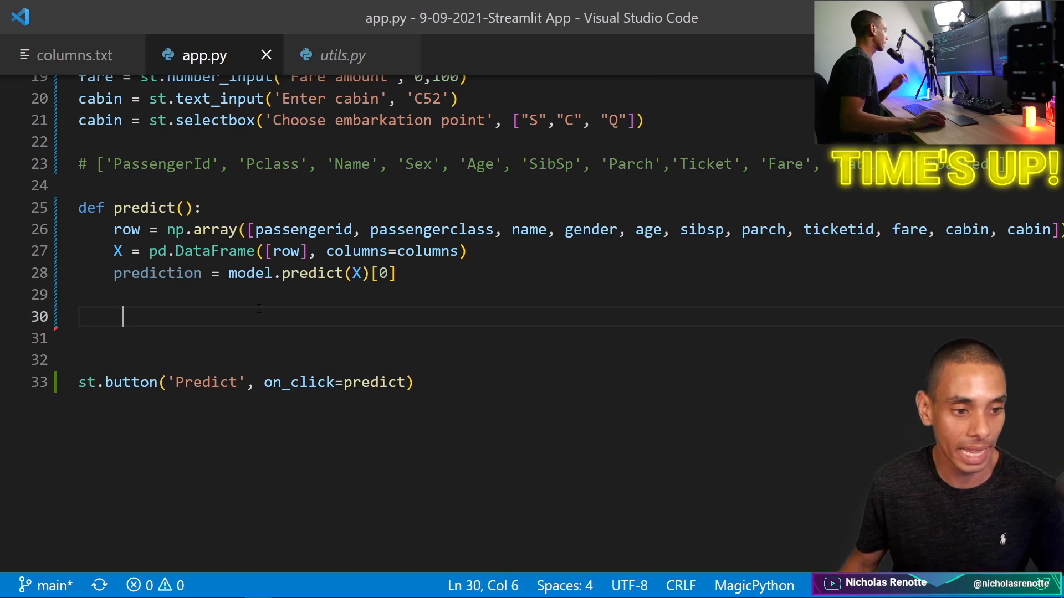
Add if prediction == 1: showing st.success('Passenger survived :thumbsup:')
{"action": "type", "text": "if"}
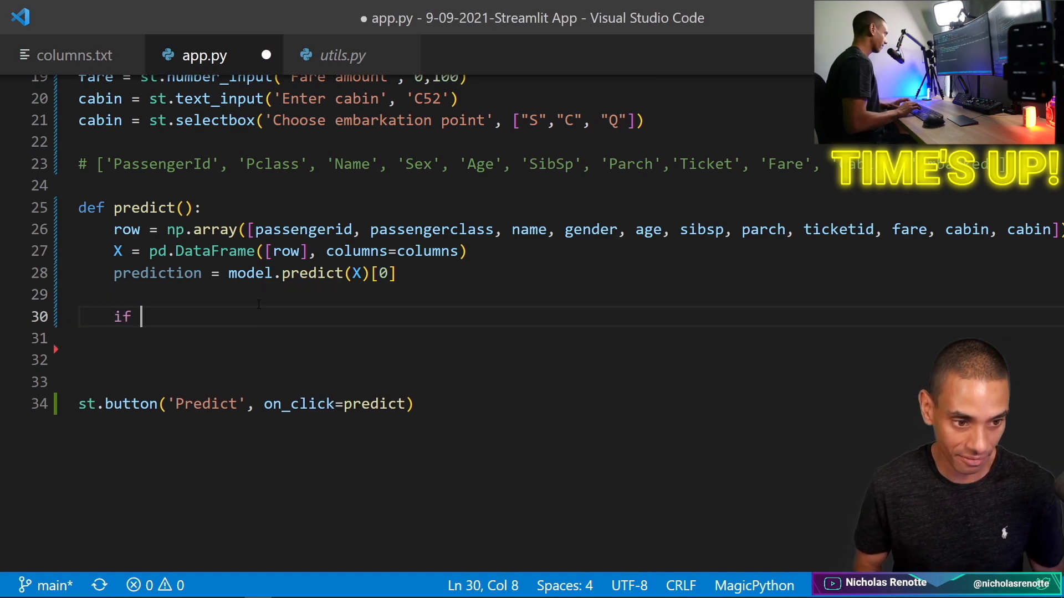
{"action": "type", "text": "predciot"}
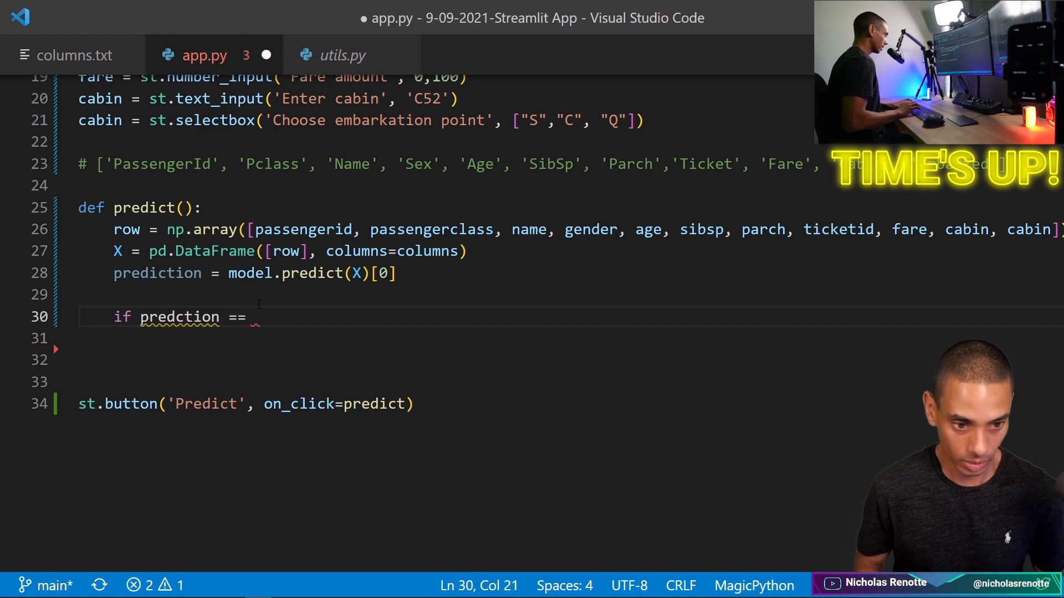
{"action": "type", "text": "1:"}
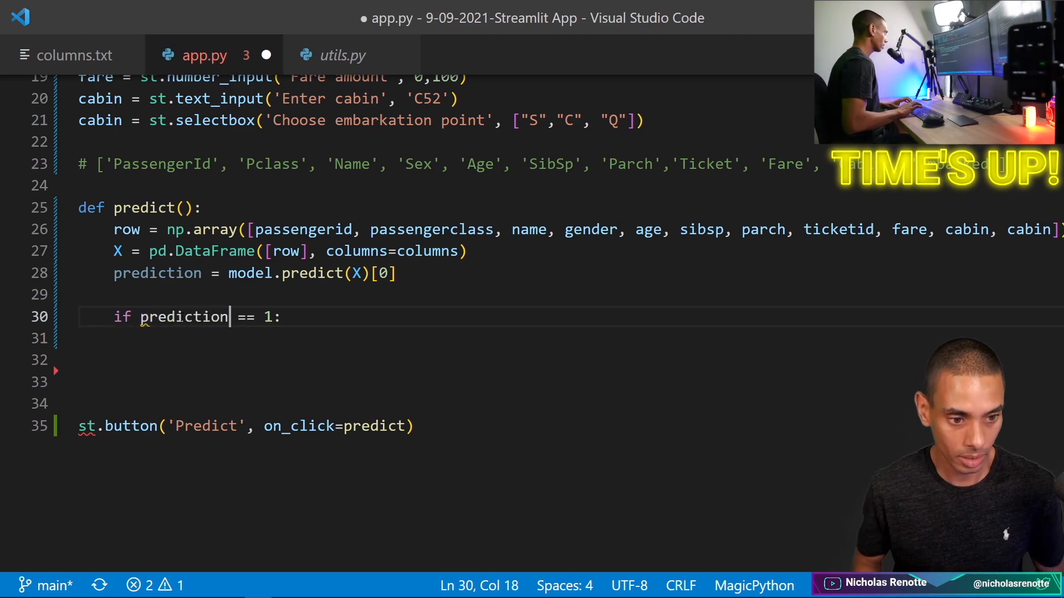
{"action": "key", "text": "enter"}
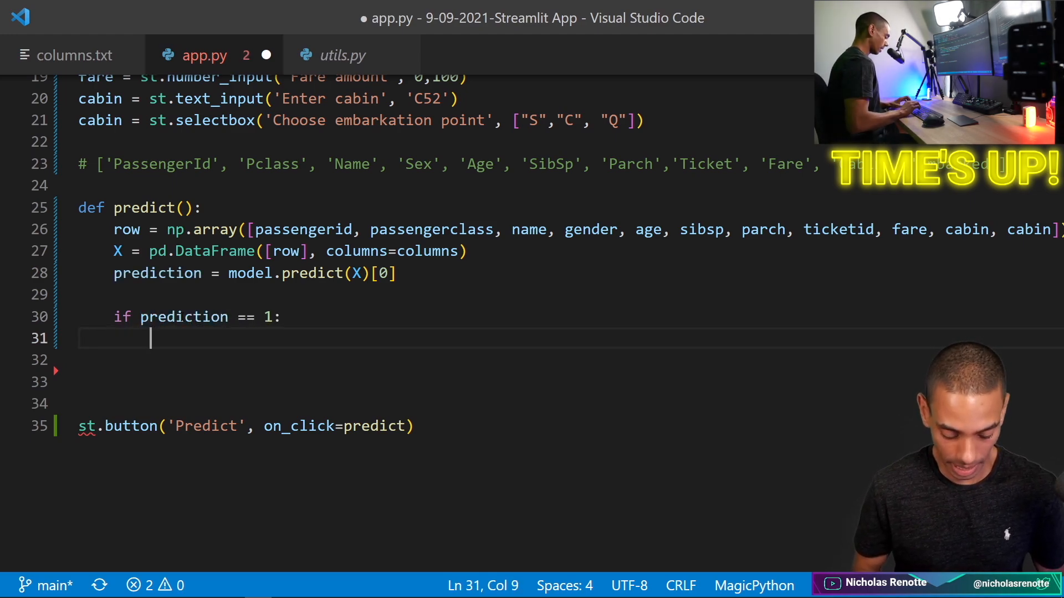
{"action": "type", "text": "st.success"}
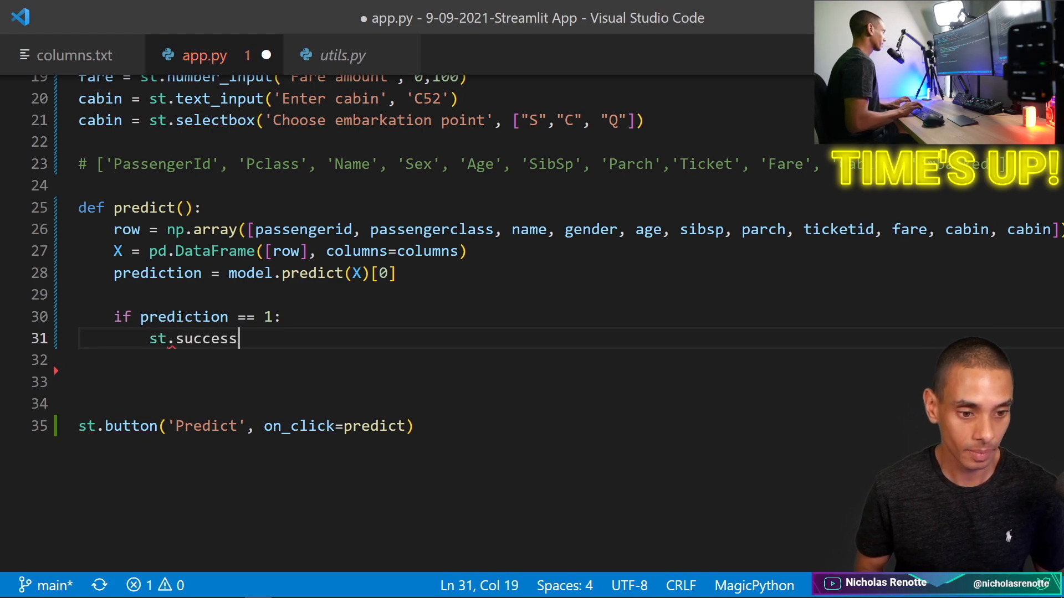
{"action": "type", "text": "('"}
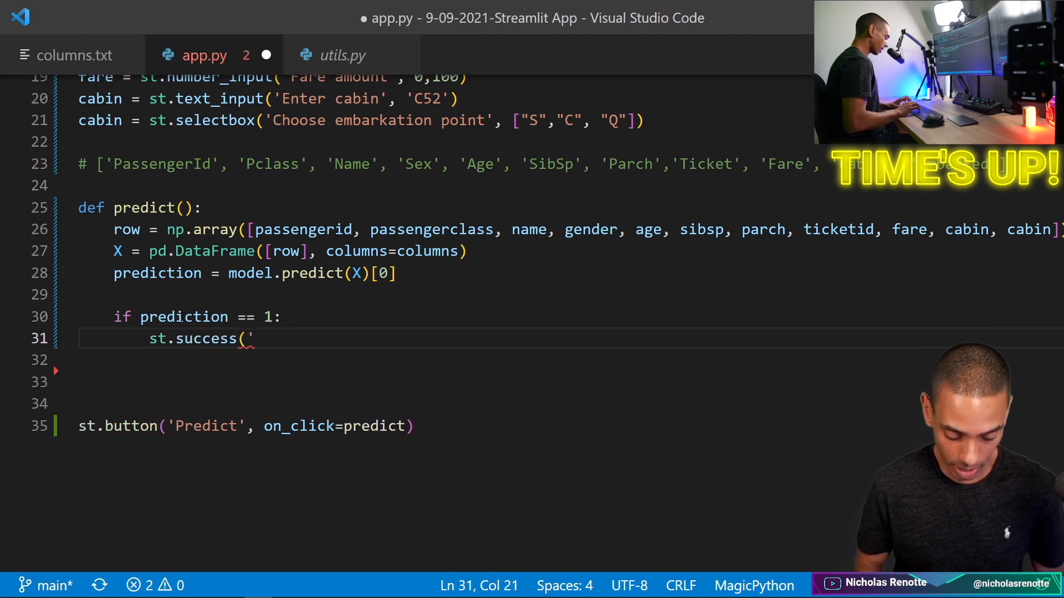
{"action": "type", "text": "Passe"}
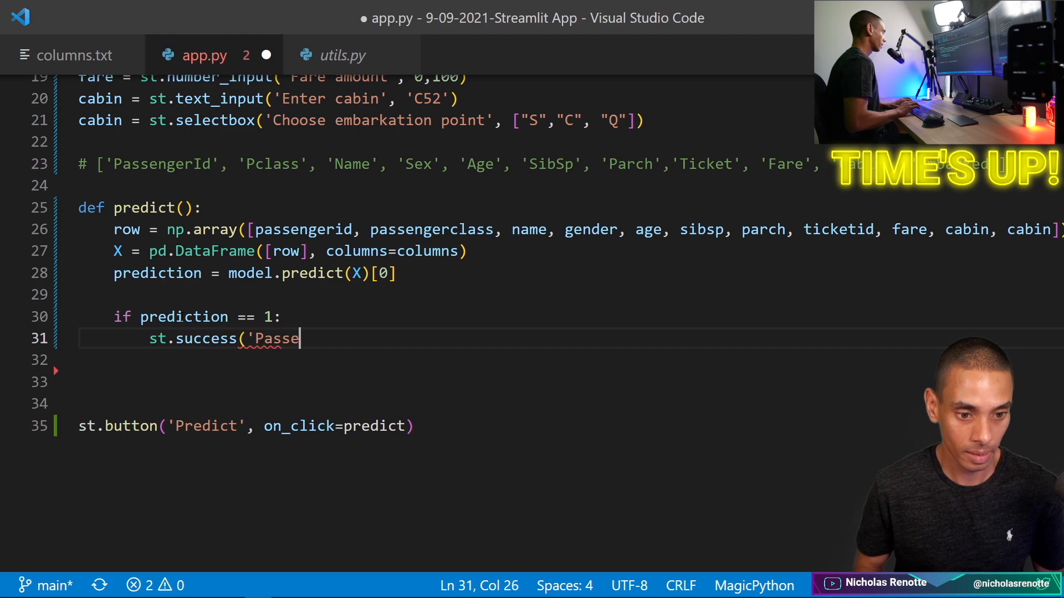
{"action": "type", "text": "nger survived"}
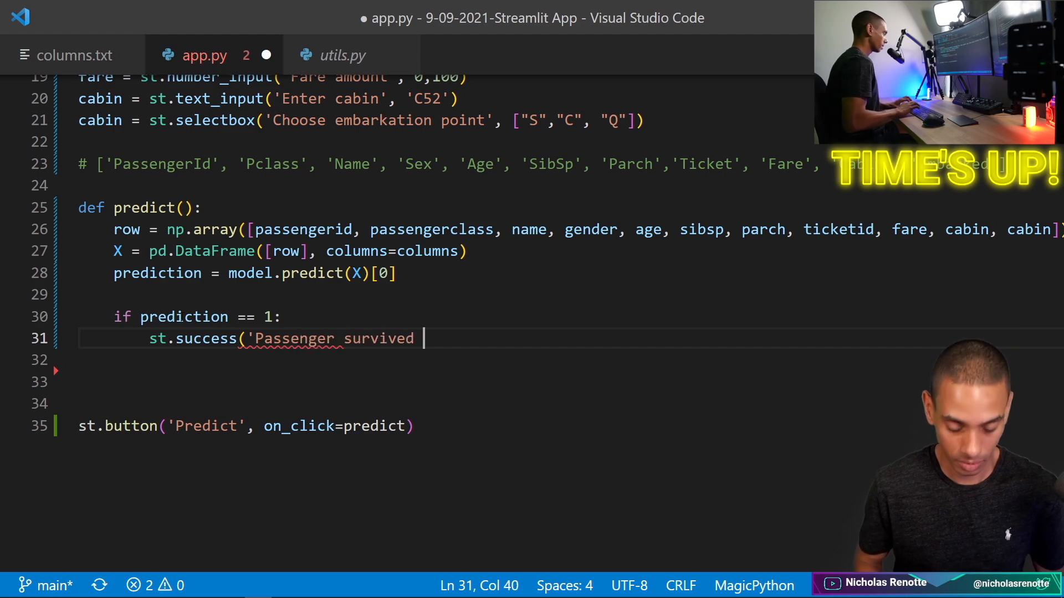
{"action": "type", "text": ":thumbsup"}
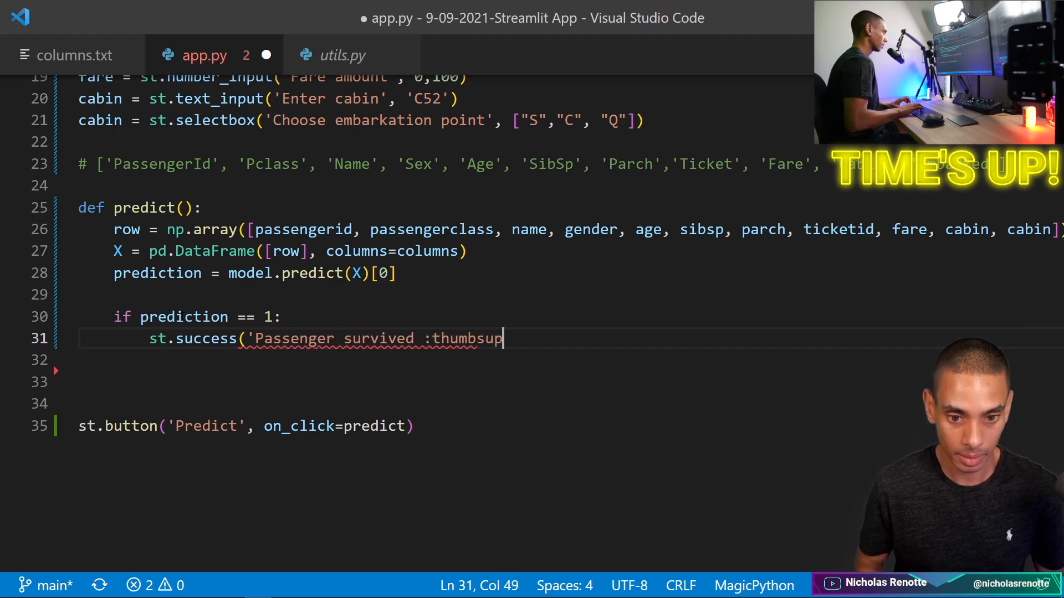
{"action": "type", "text": ":'"}
{"action": "type", "text": "else pr"}
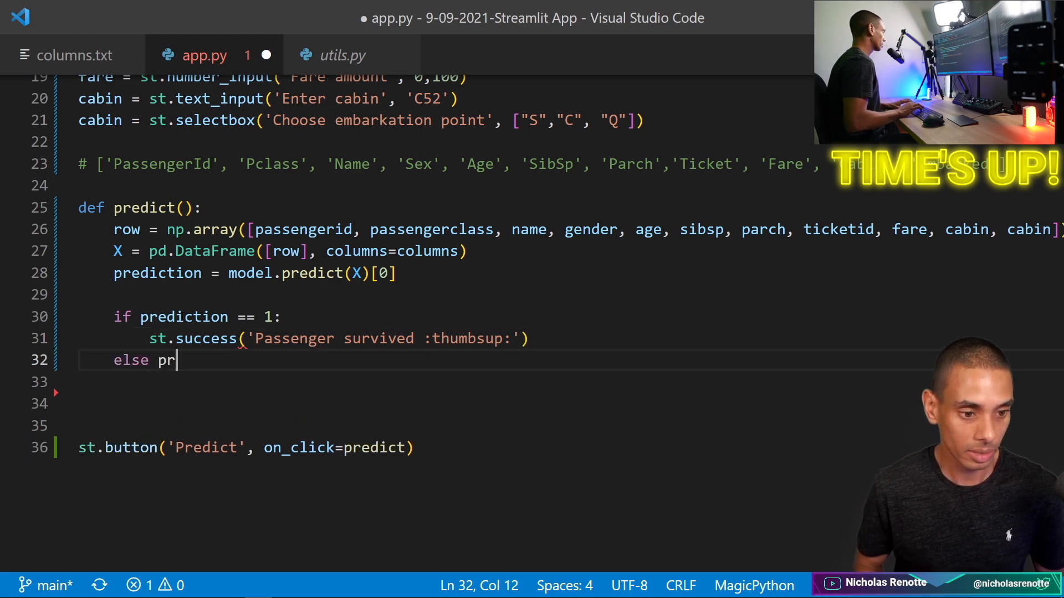
Add else: showing st.error('Passenger did not survive :thumbsdown:')
{"action": "key", "text": "Backspace"}
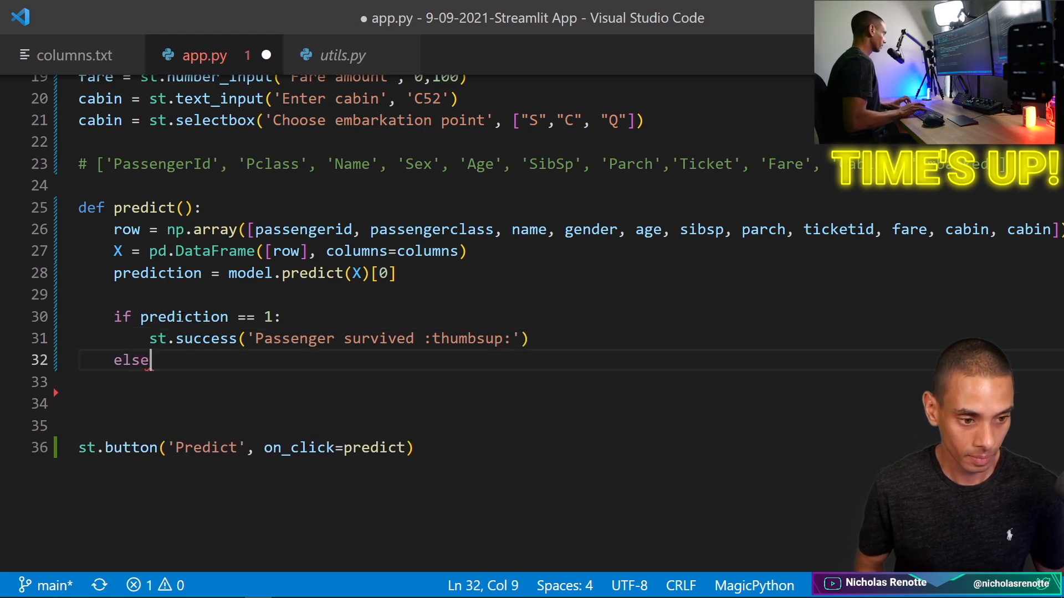
{"action": "type", "text": ":"}
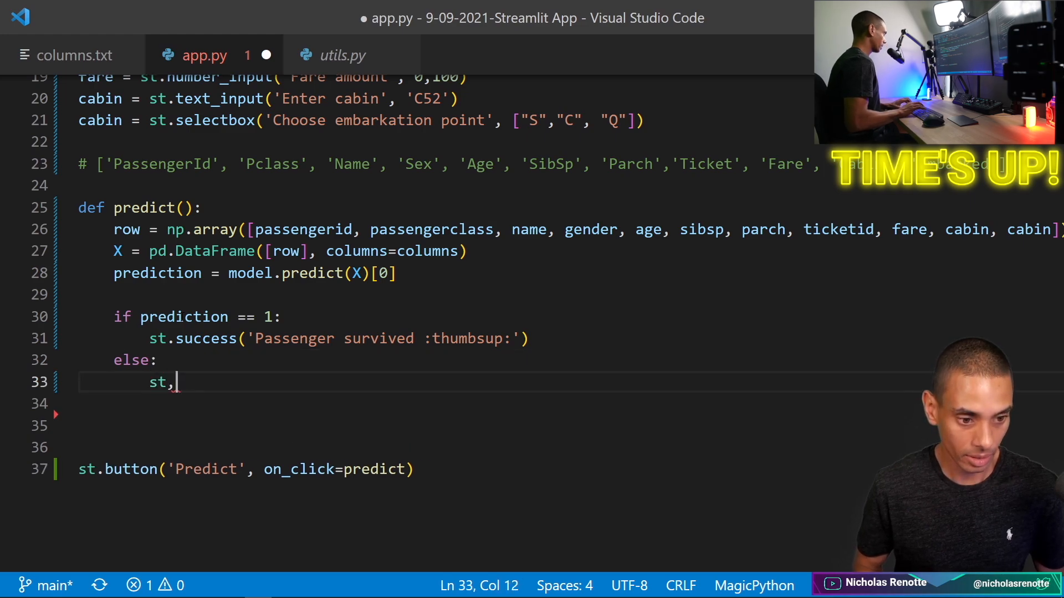
{"action": "type", "text": ".error('"}
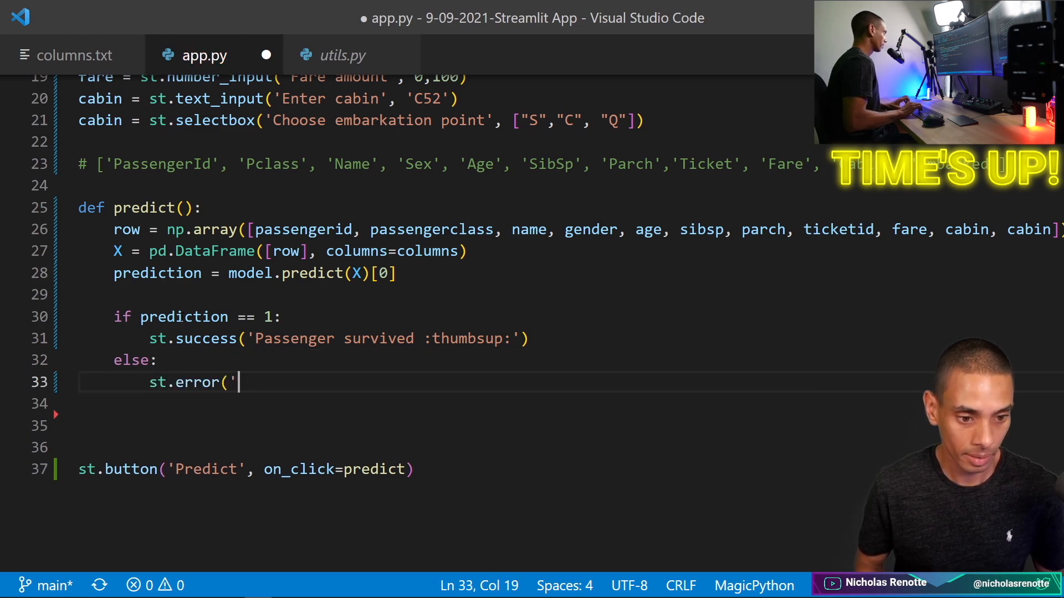
{"action": "type", "text": "Passenger"}
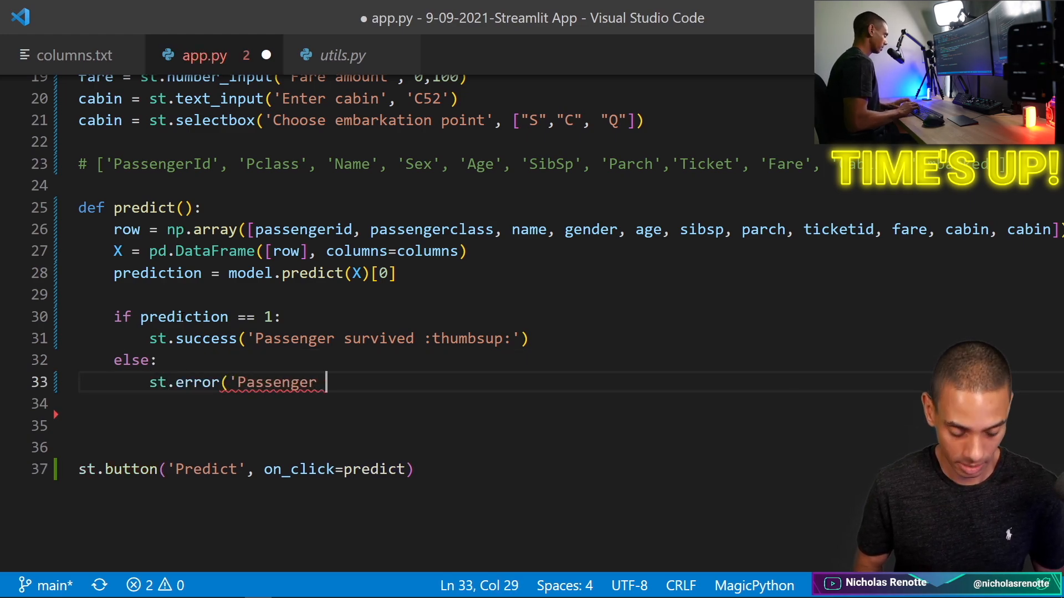
{"action": "type", "text": "did not survi"}
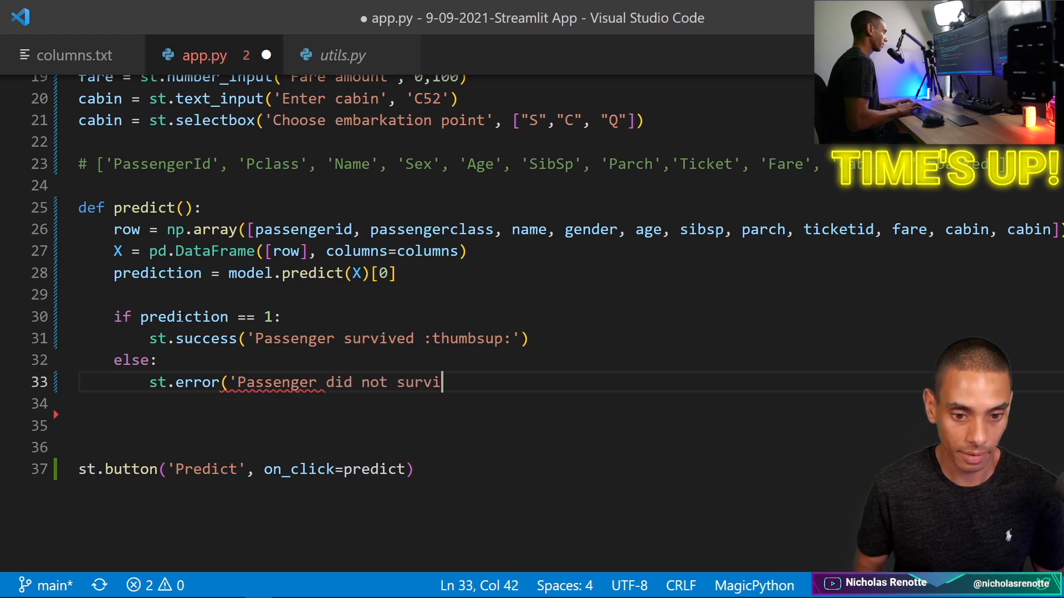
{"action": "type", "text": "ve"}
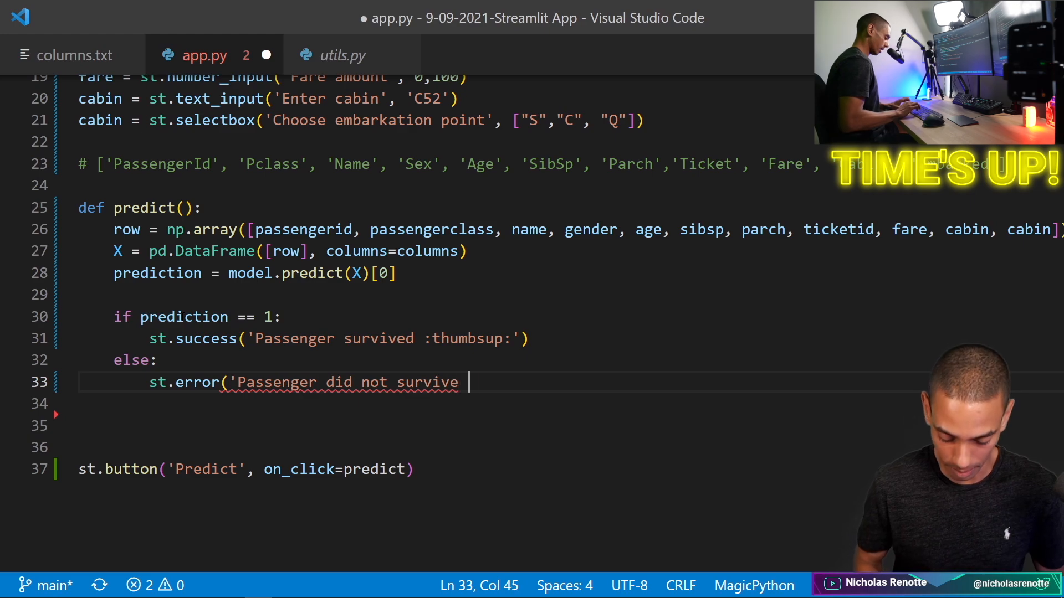
{"action": "type", "text": ":thumbsdown'"}
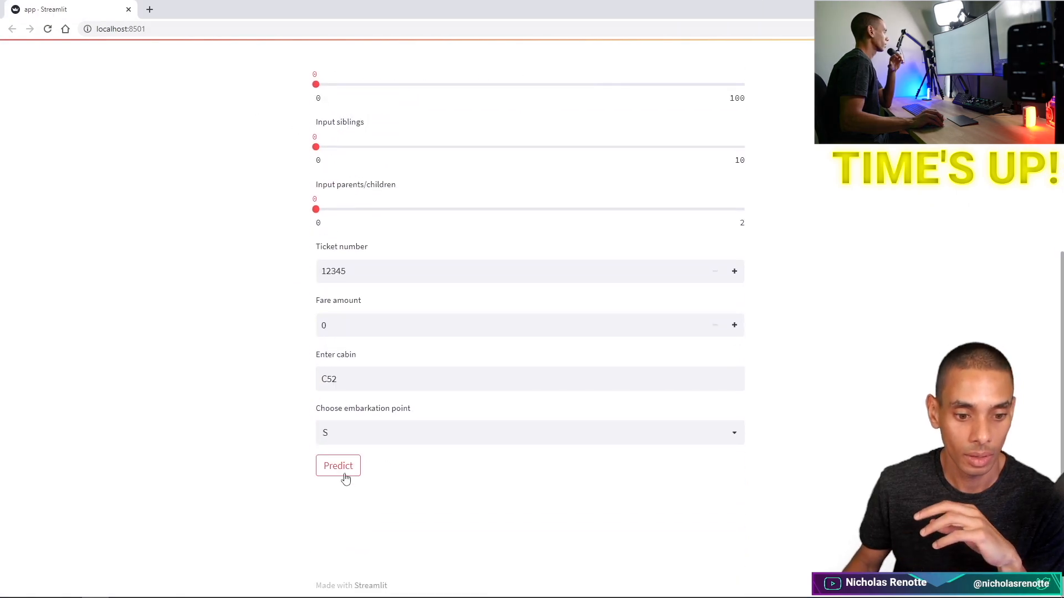
In Streamlit, set siblings to 7 and fare 1250, predict 'Passenger survived', return to VS Code
{"action": "left_click", "coordinate": [338, 465]}
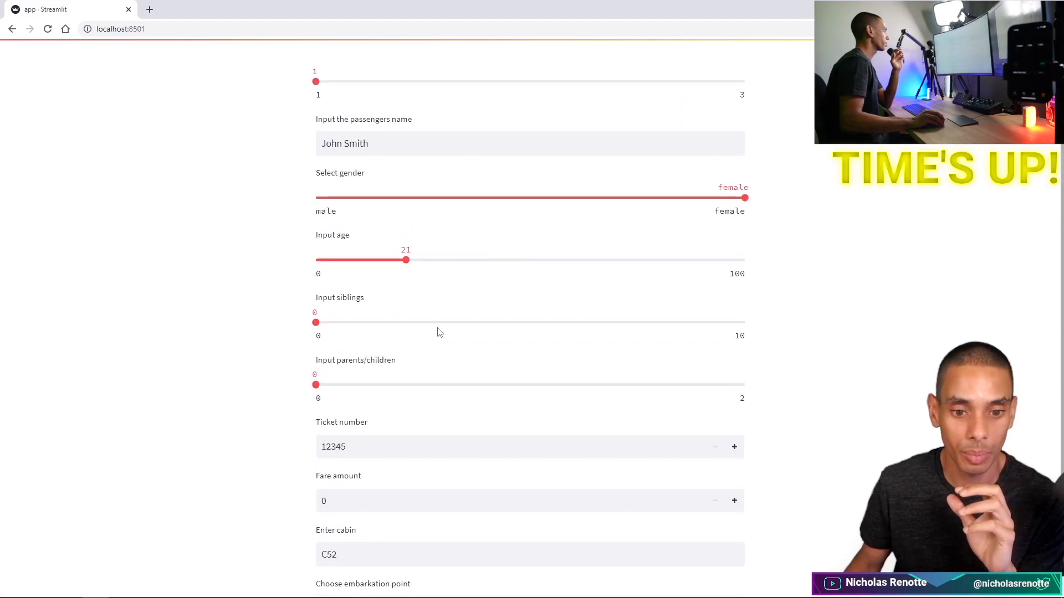
{"action": "left_click_drag", "start_coordinate": [315, 384], "coordinate": [530, 385]}
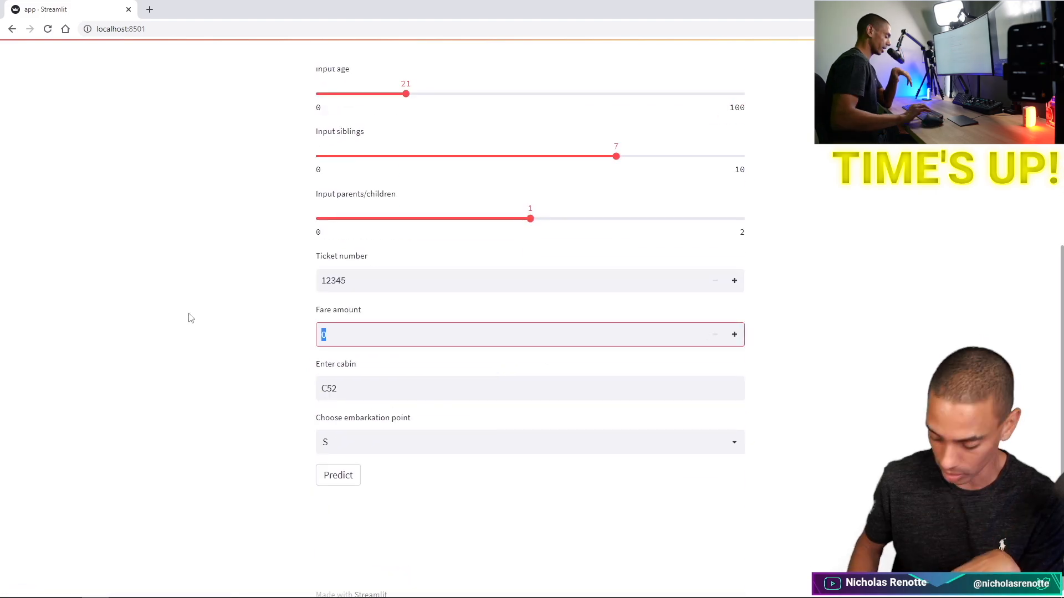
{"action": "type", "text": "1250"}
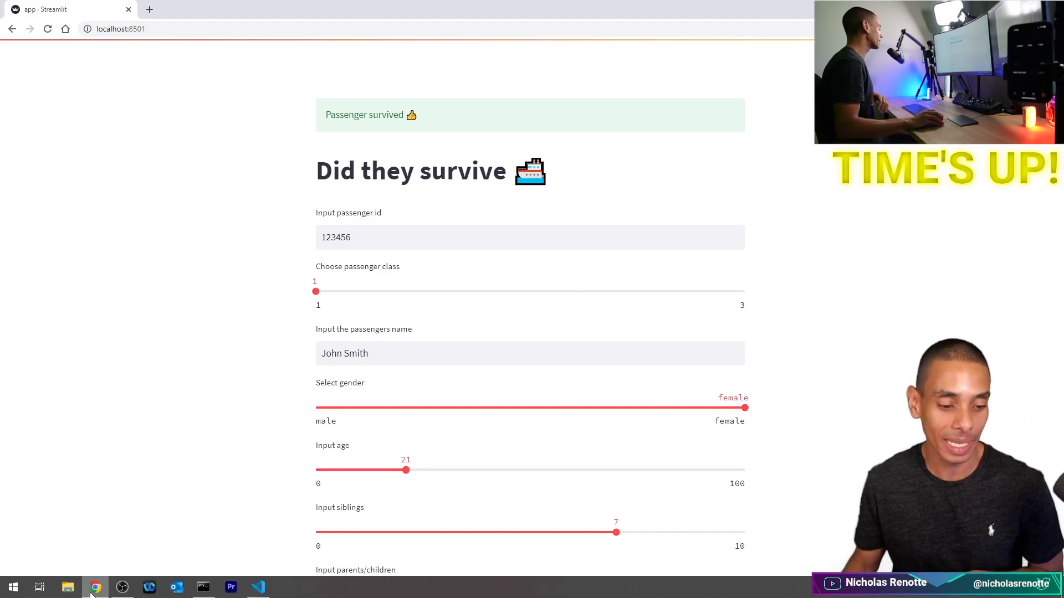
{"action": "left_click", "coordinate": [257, 588]}
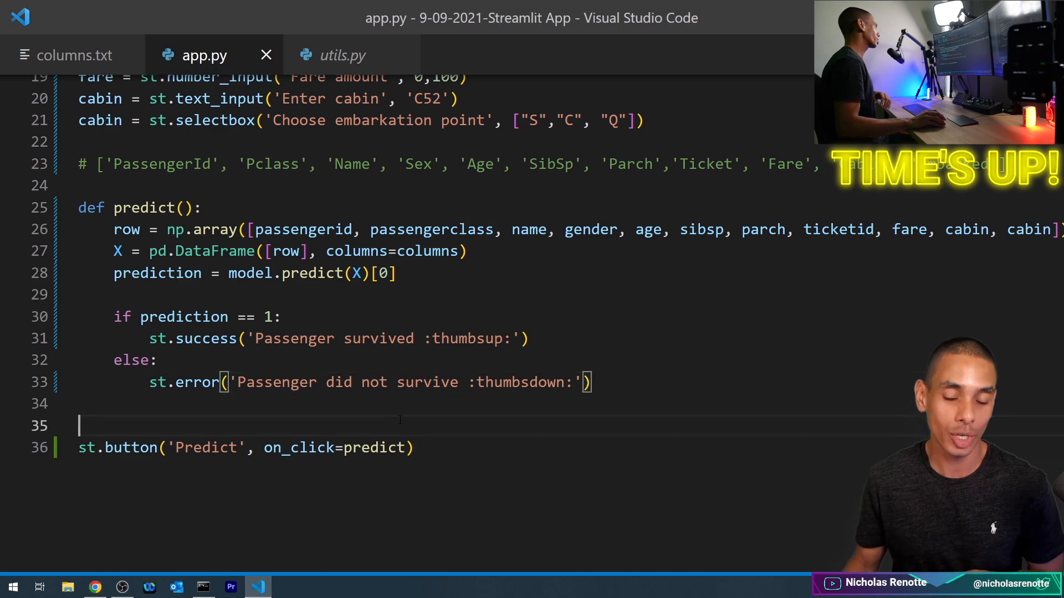